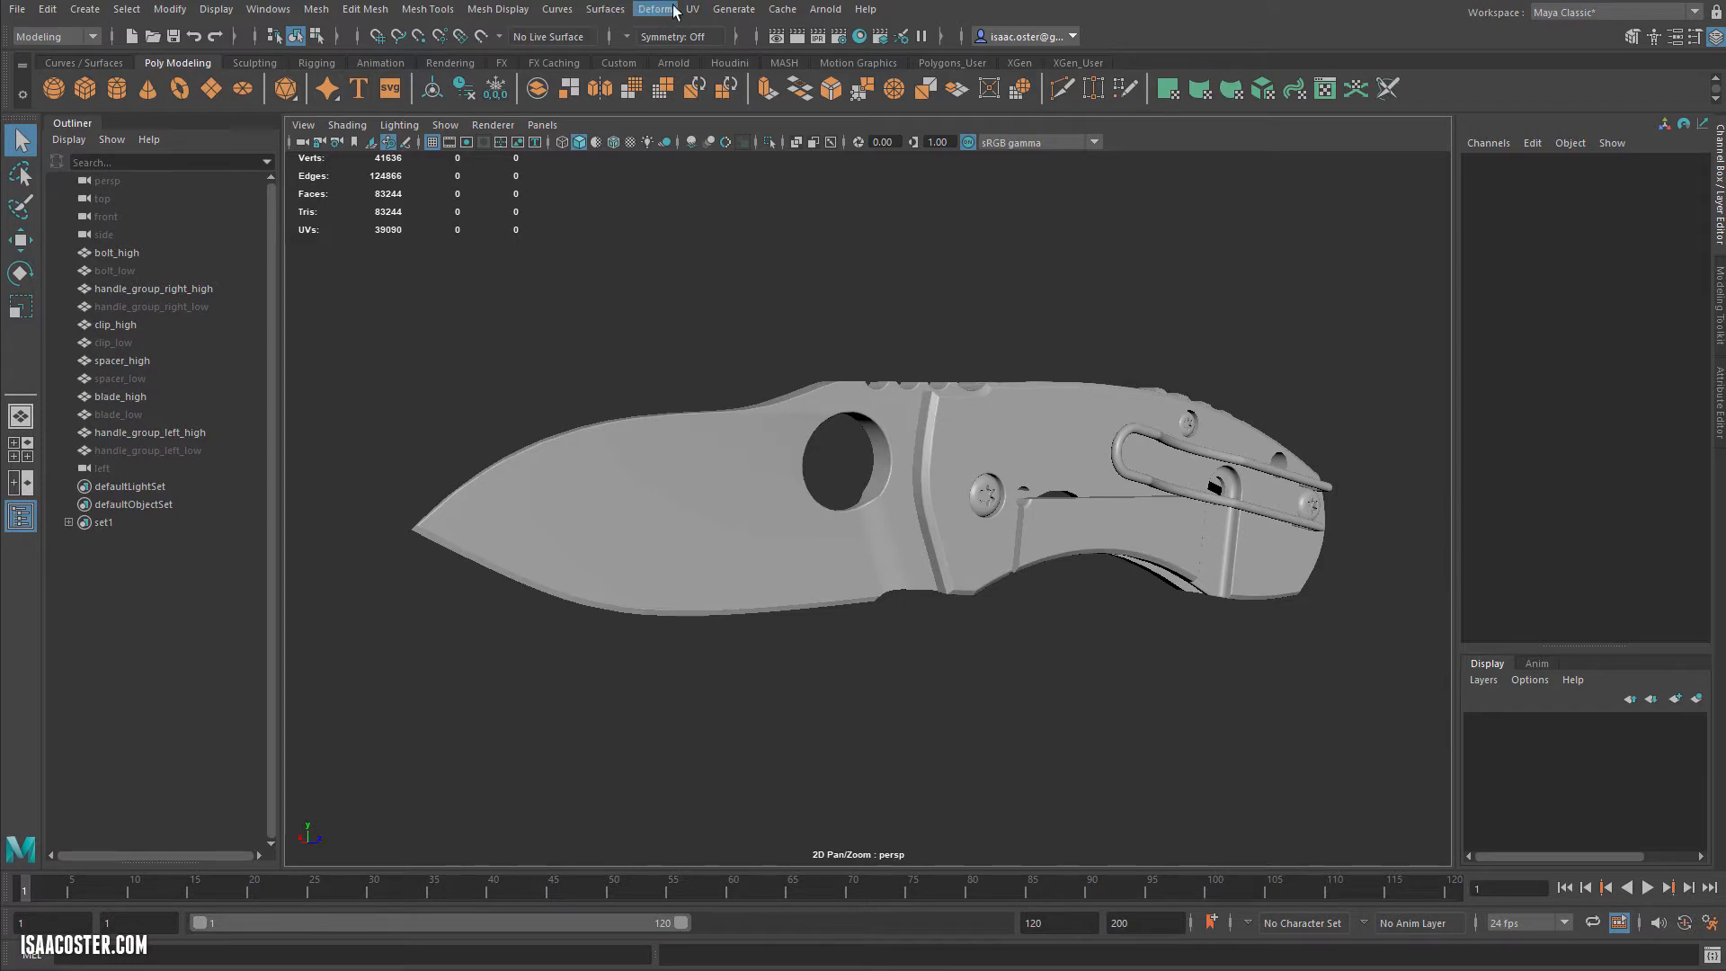
# Open the Apply Color options from Mesh Display with red as the colour to apply.
pyautogui.click(498, 7)
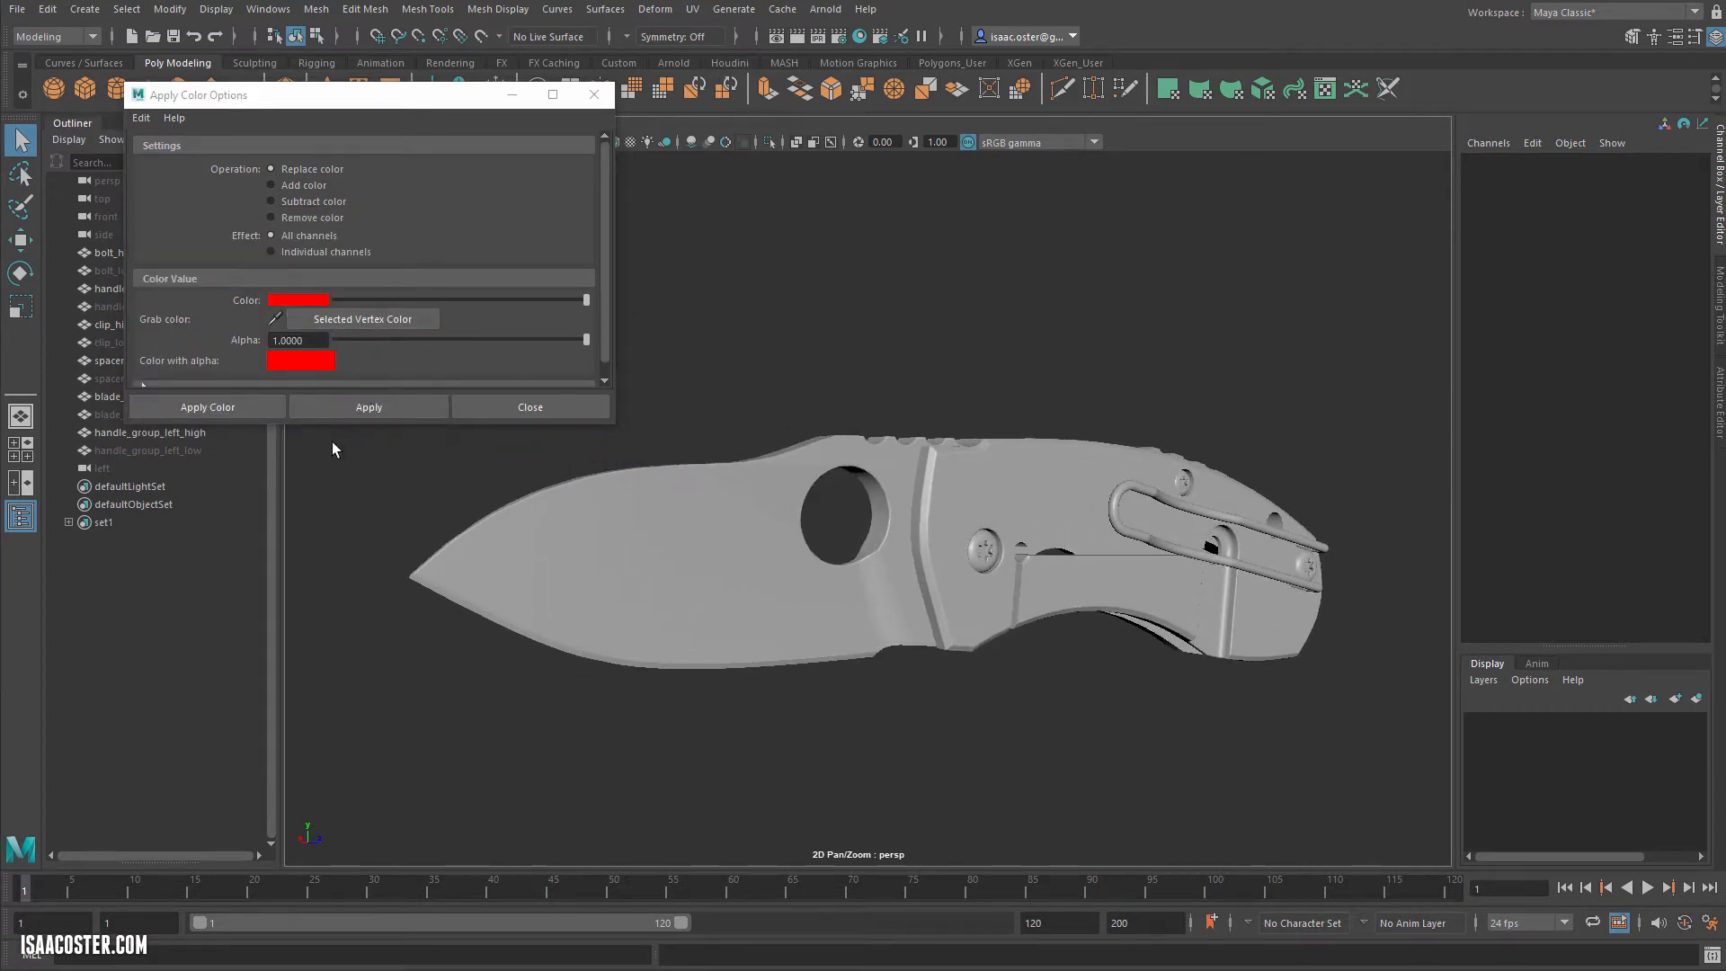
# Paint blade_high solid red, then pick yellow for the handle groups.
pyautogui.click(108, 396)
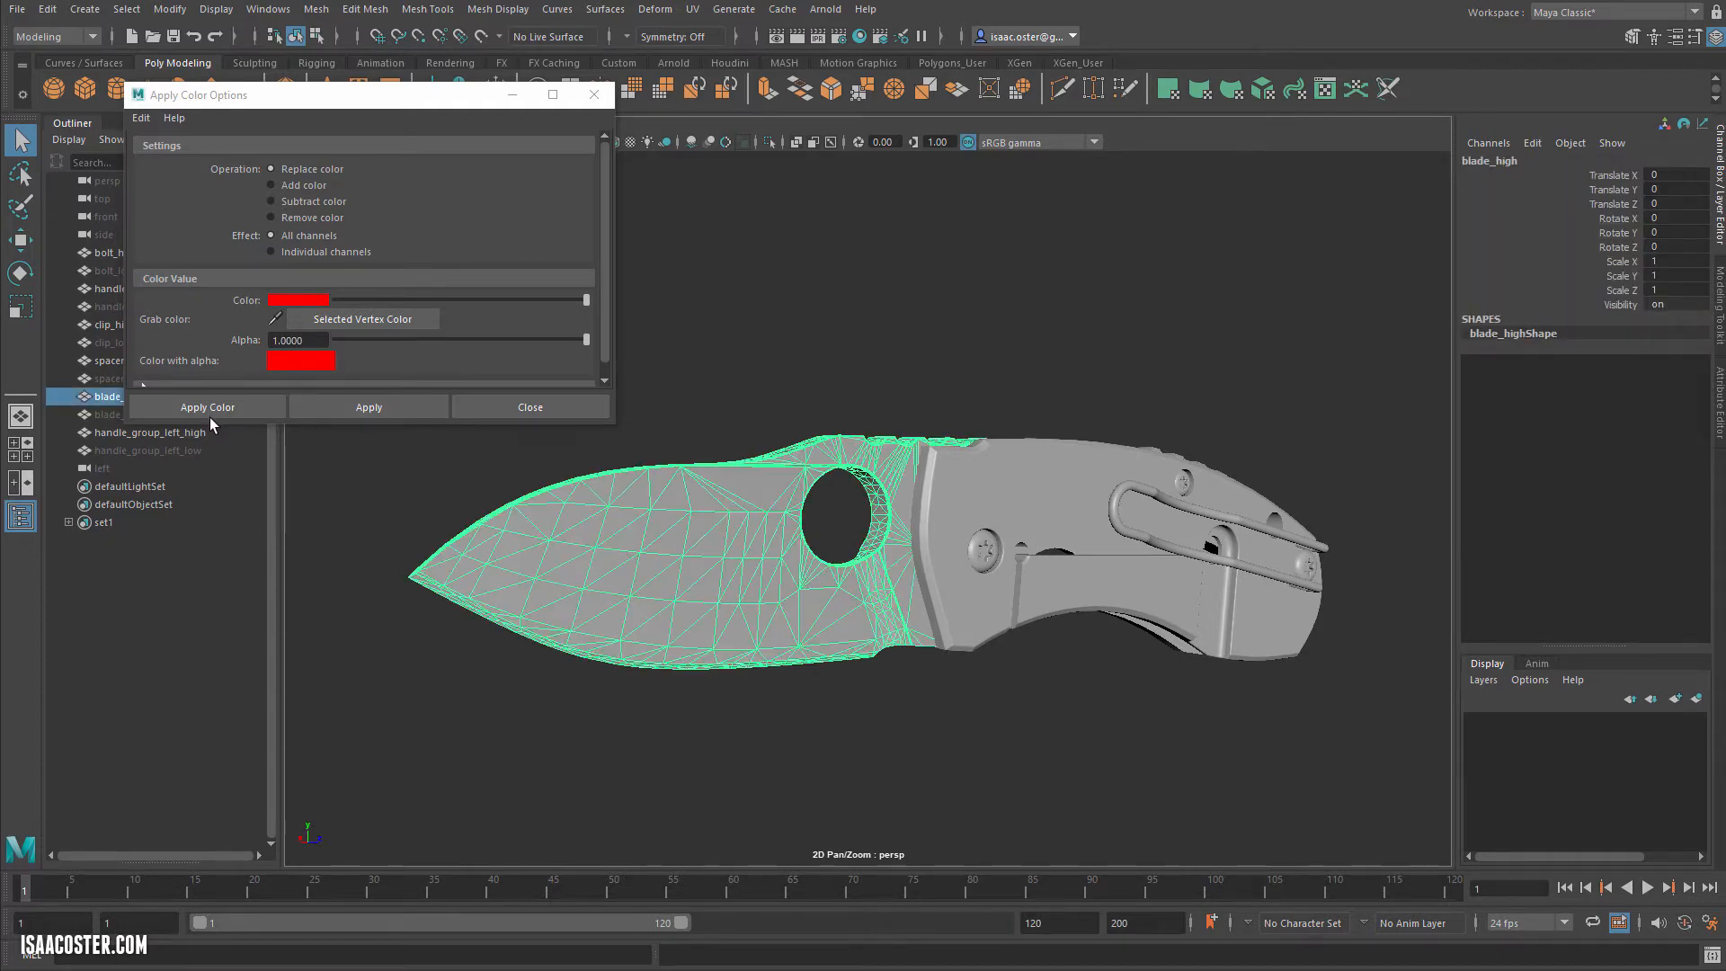
pyautogui.click(207, 406)
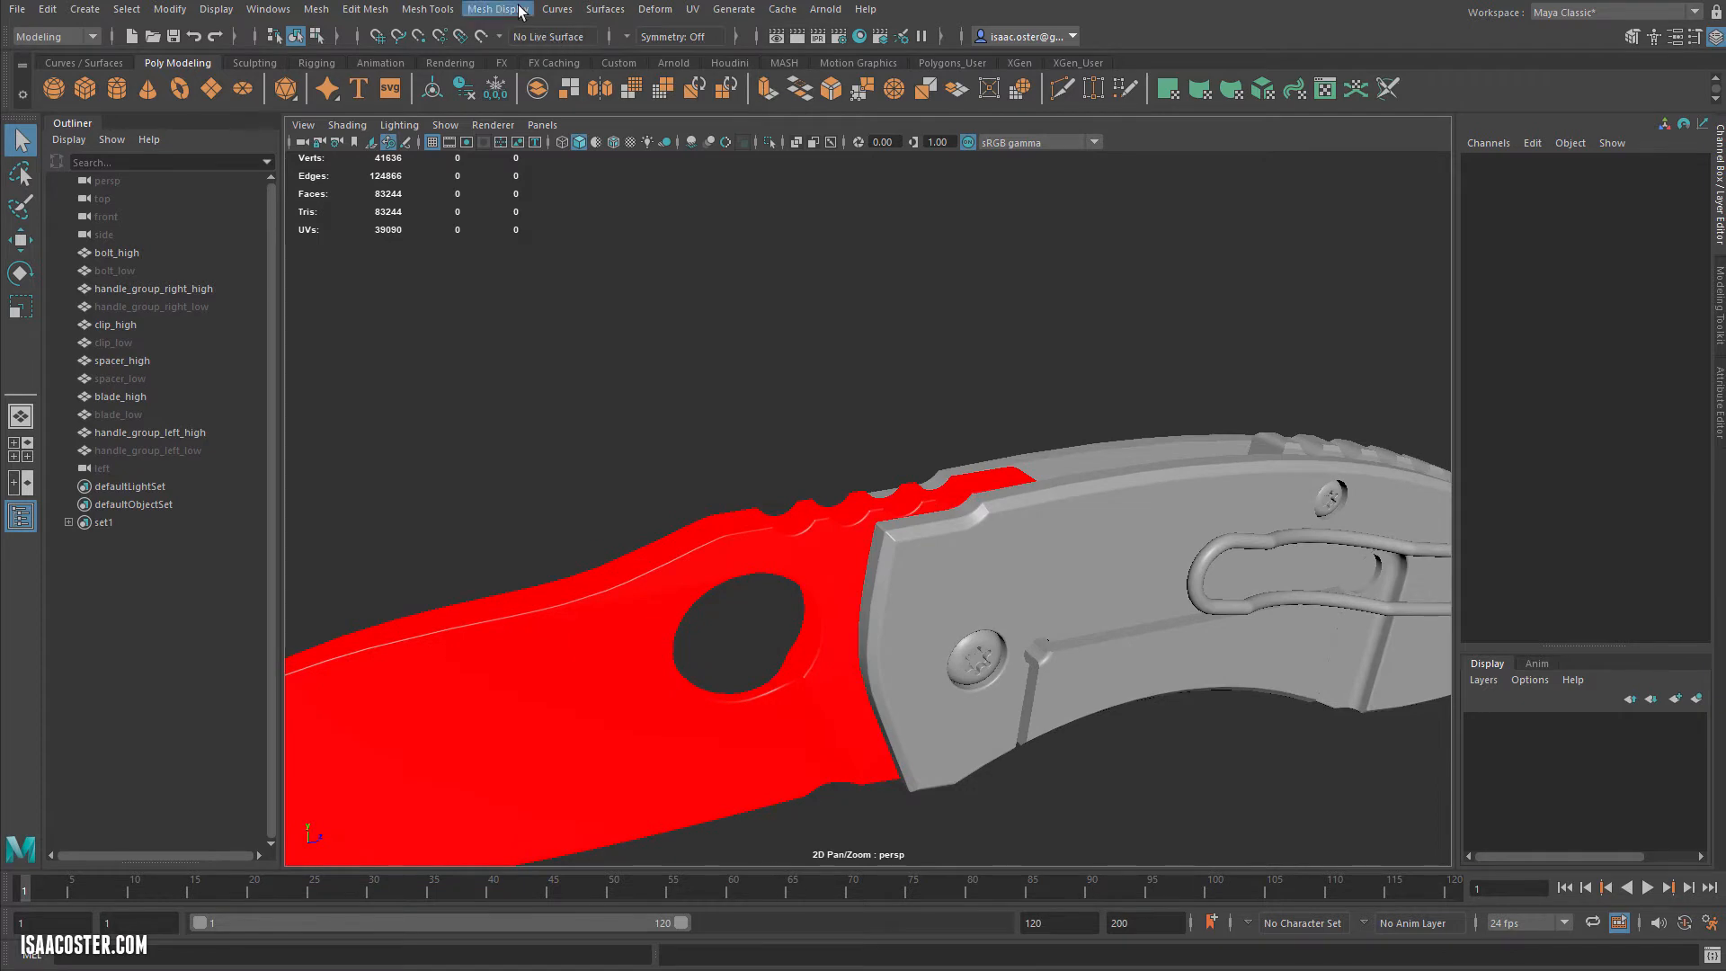
pyautogui.click(498, 9)
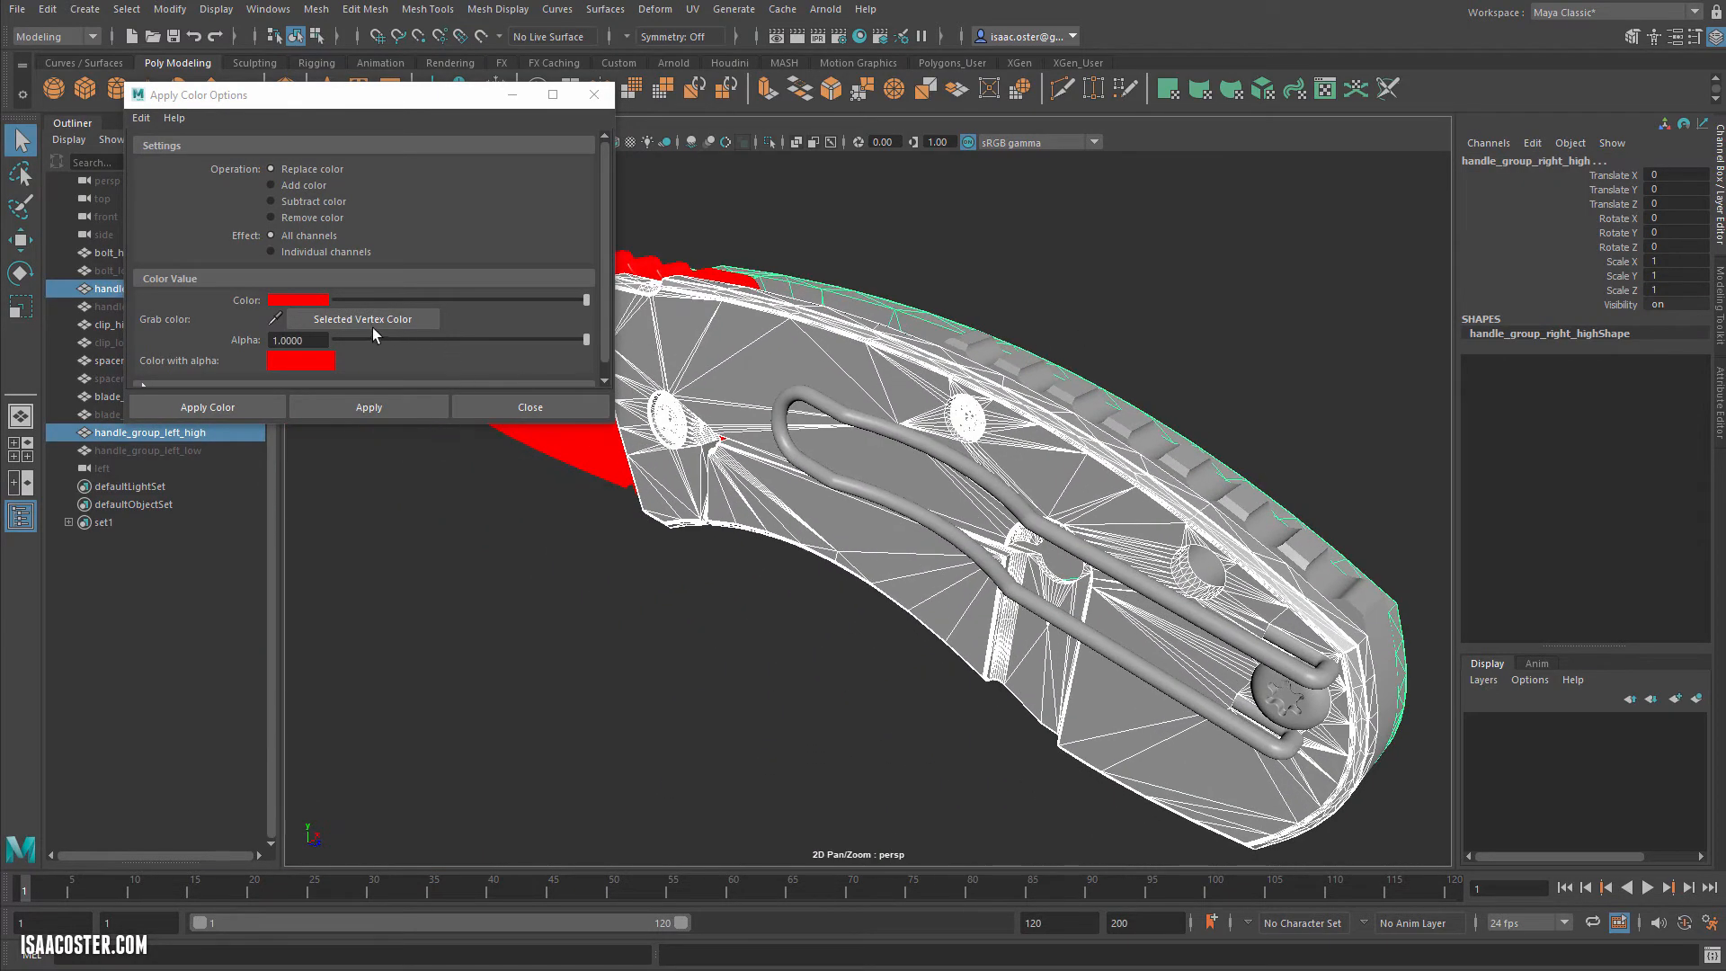
pyautogui.click(297, 300)
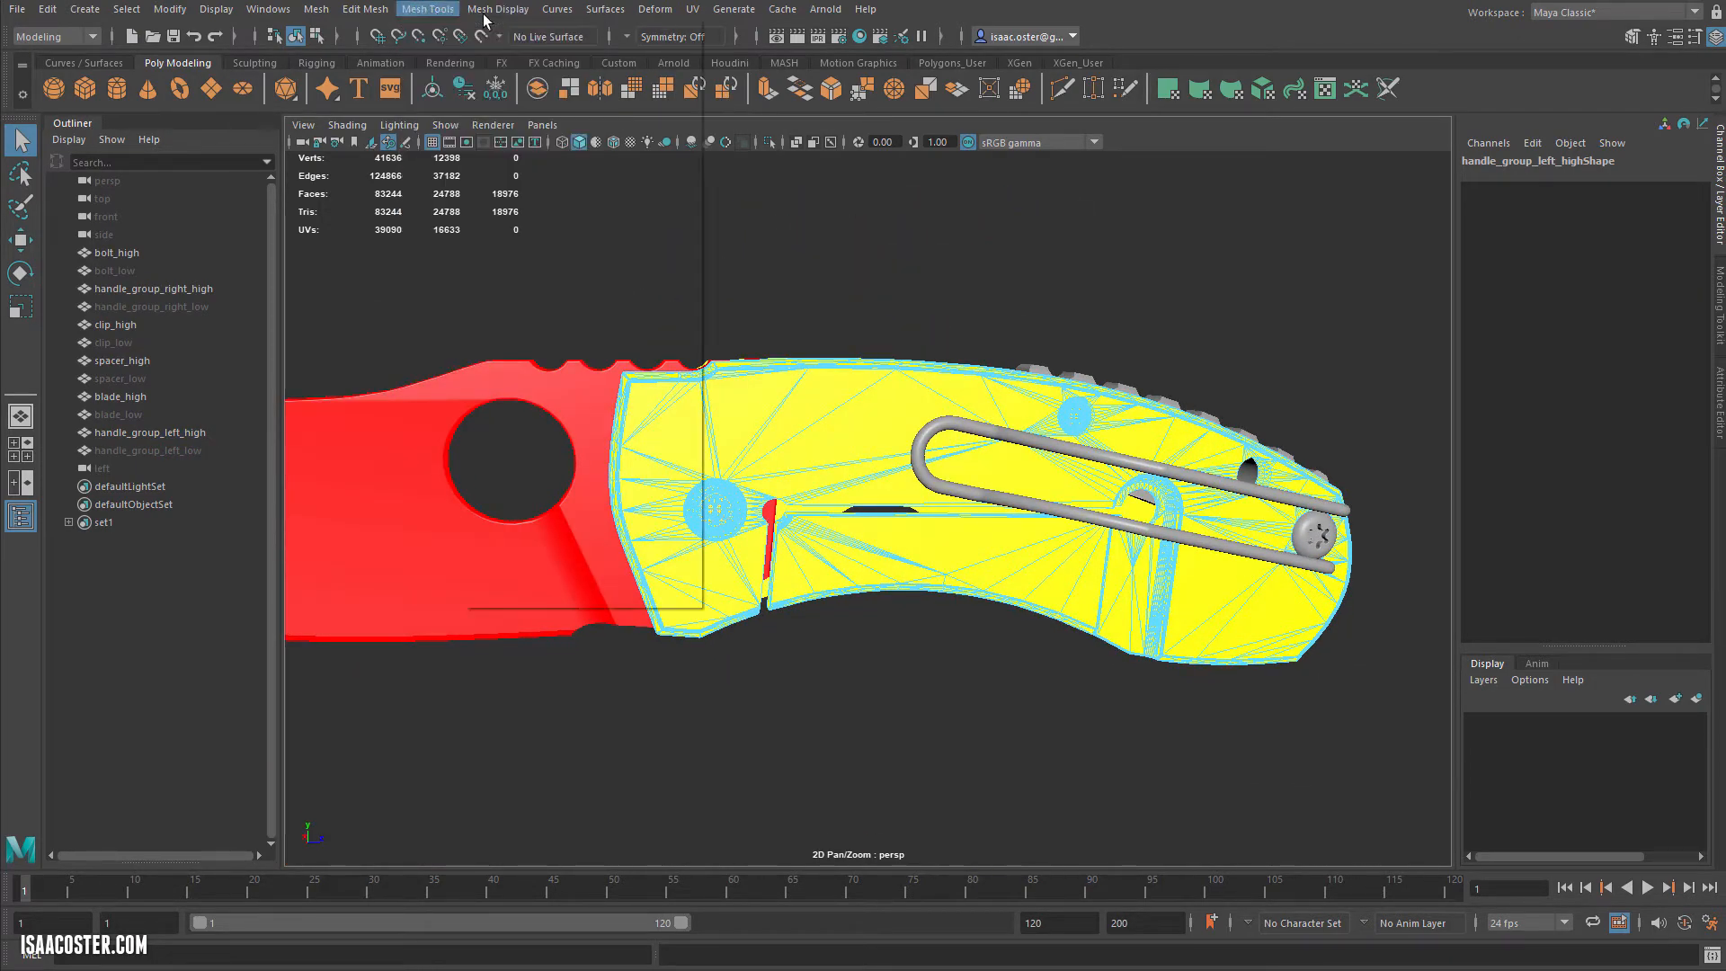
# Reopen Apply Color options with green chosen for the screws.
pyautogui.click(498, 9)
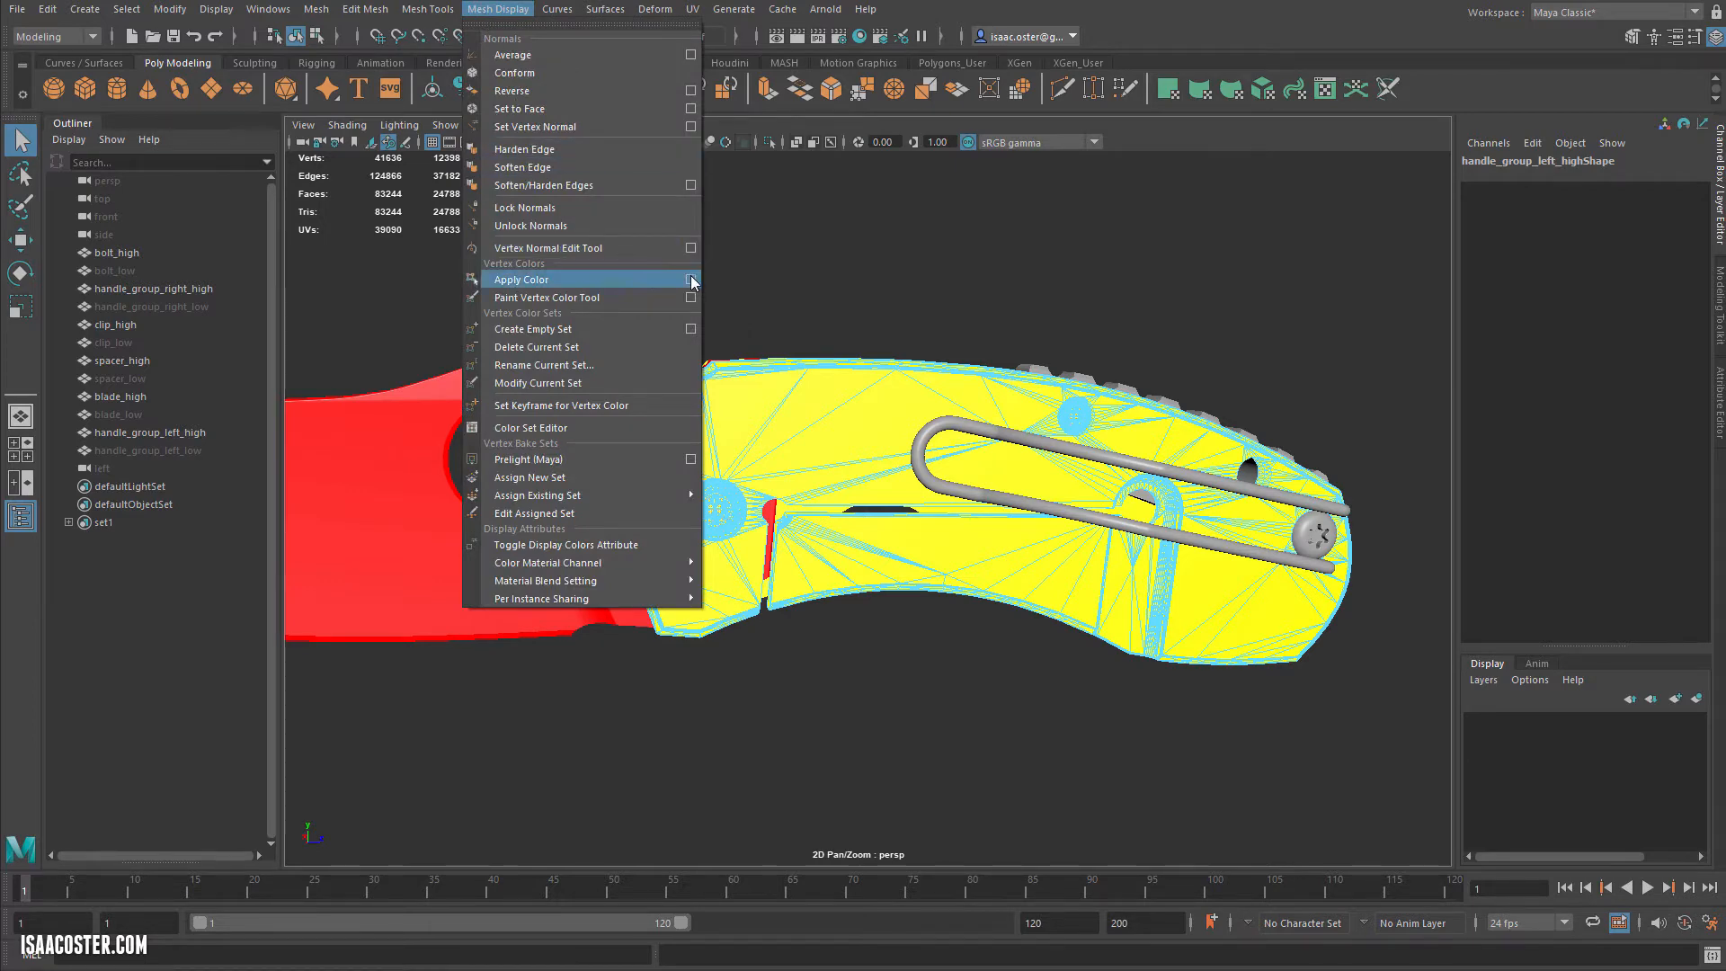
pyautogui.click(690, 280)
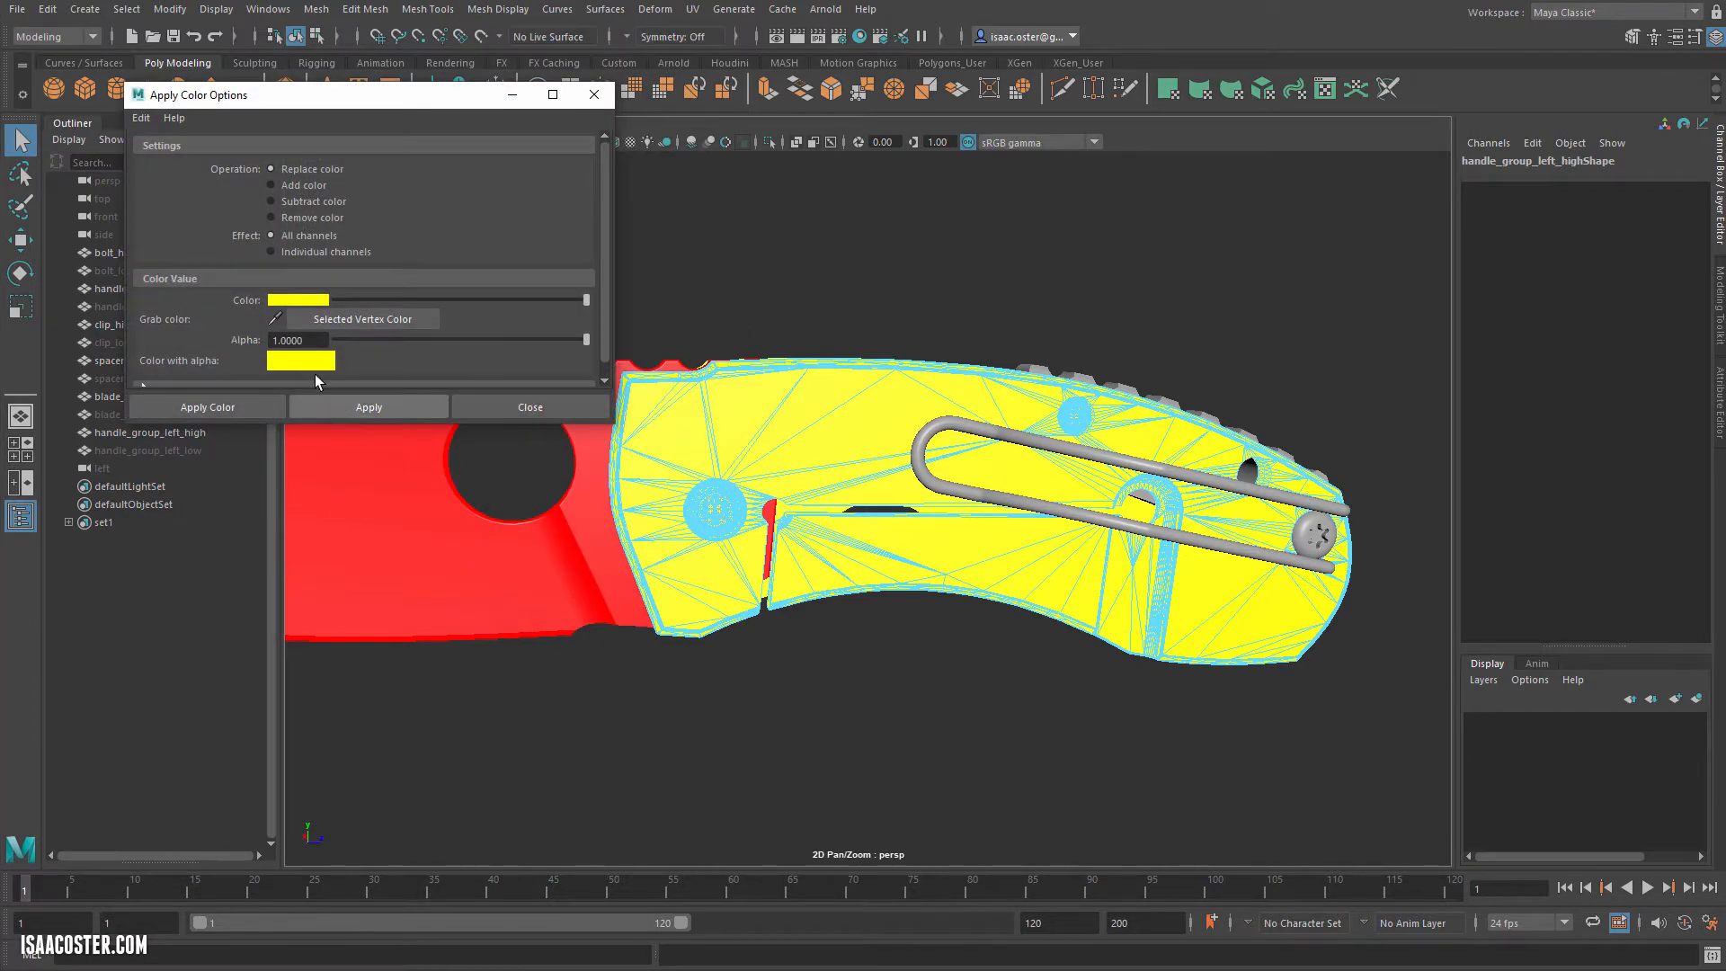
pyautogui.click(297, 301)
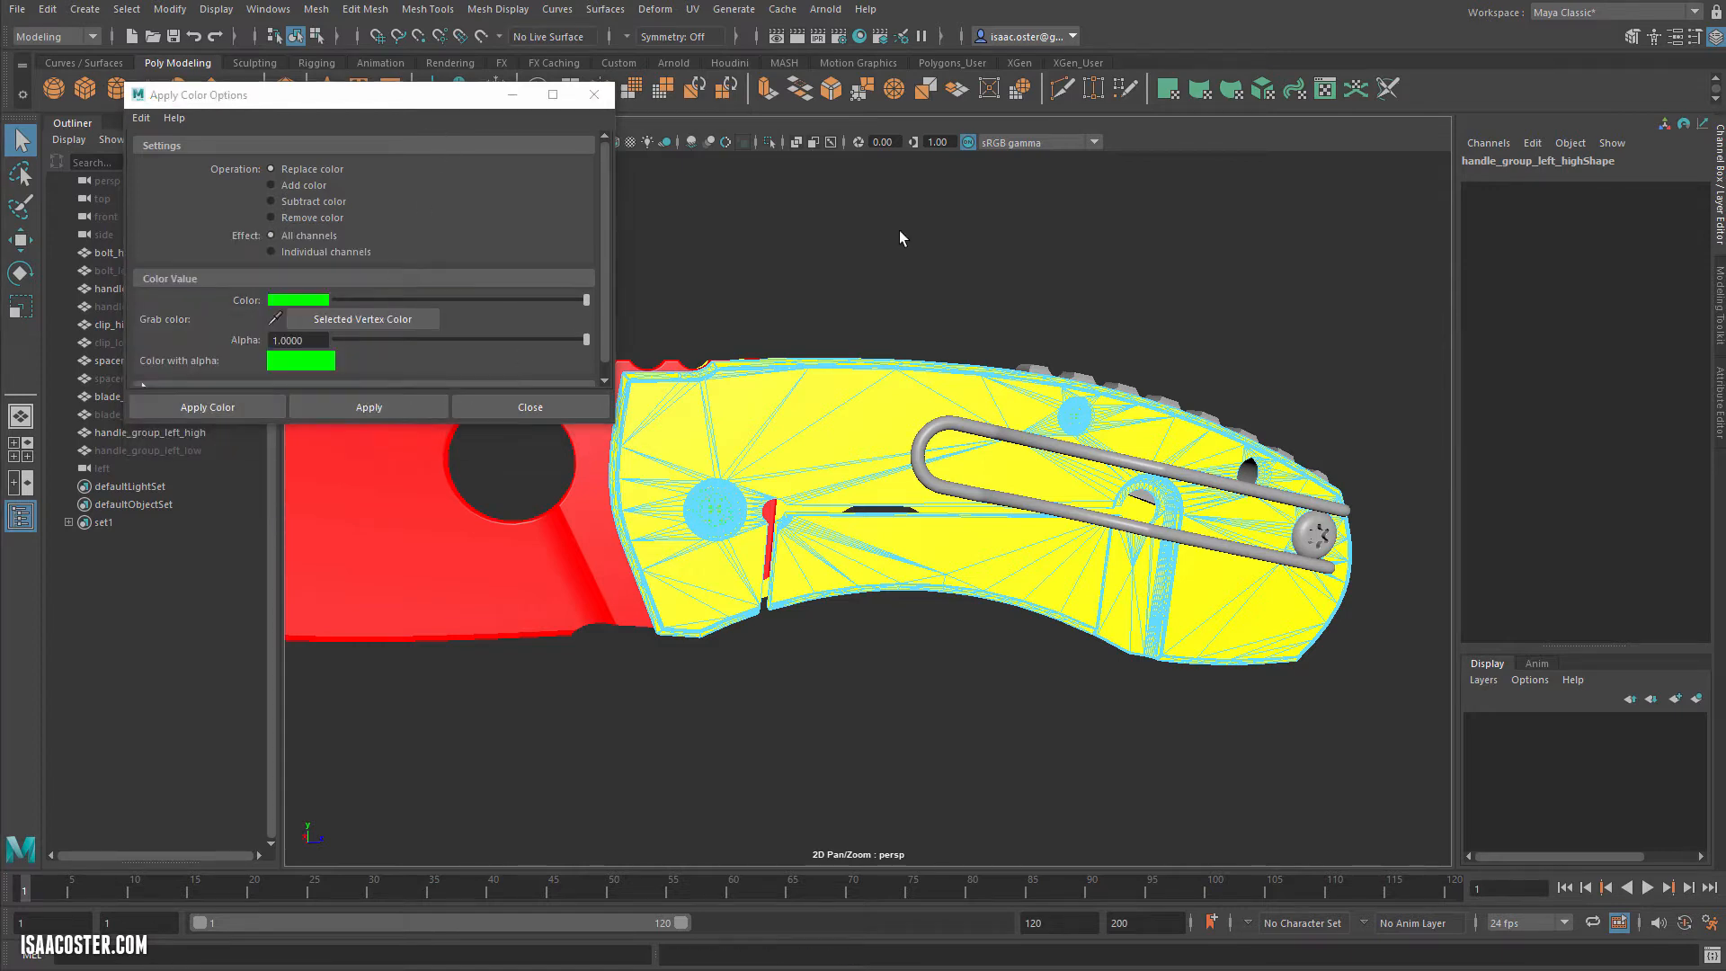
pyautogui.press('f8')
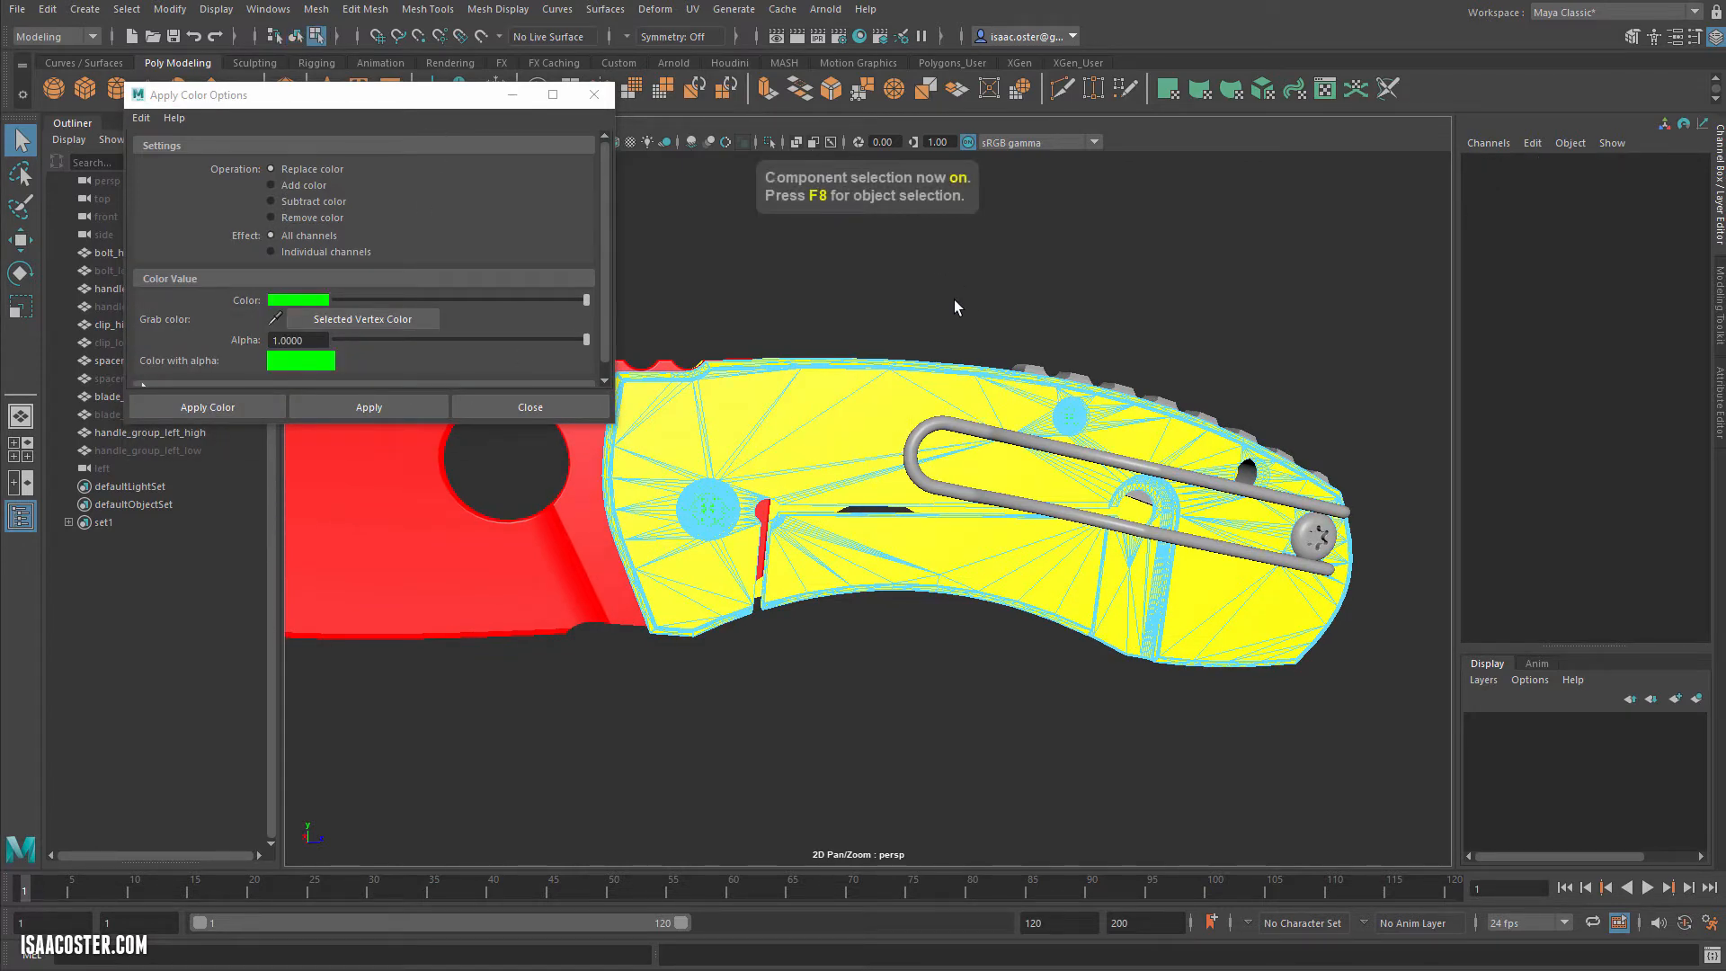
pyautogui.press('F8')
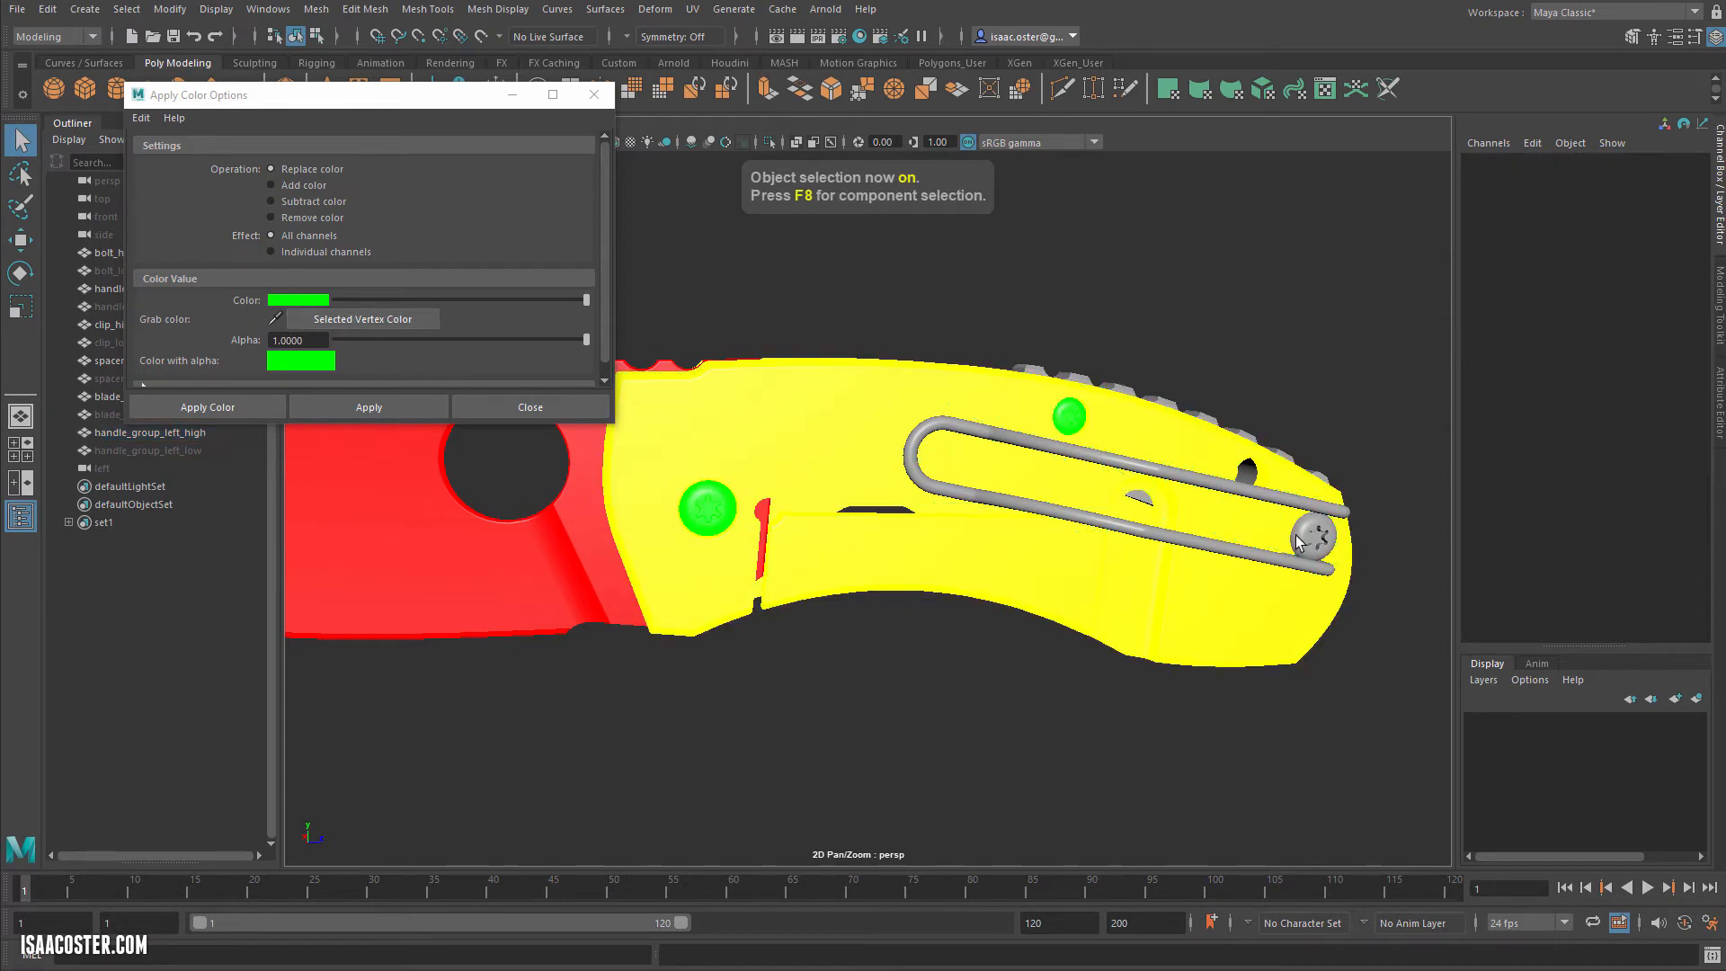
# Colour the screw faces green, then pick cyan and magenta for the clip and spine strips.
pyautogui.click(1311, 538)
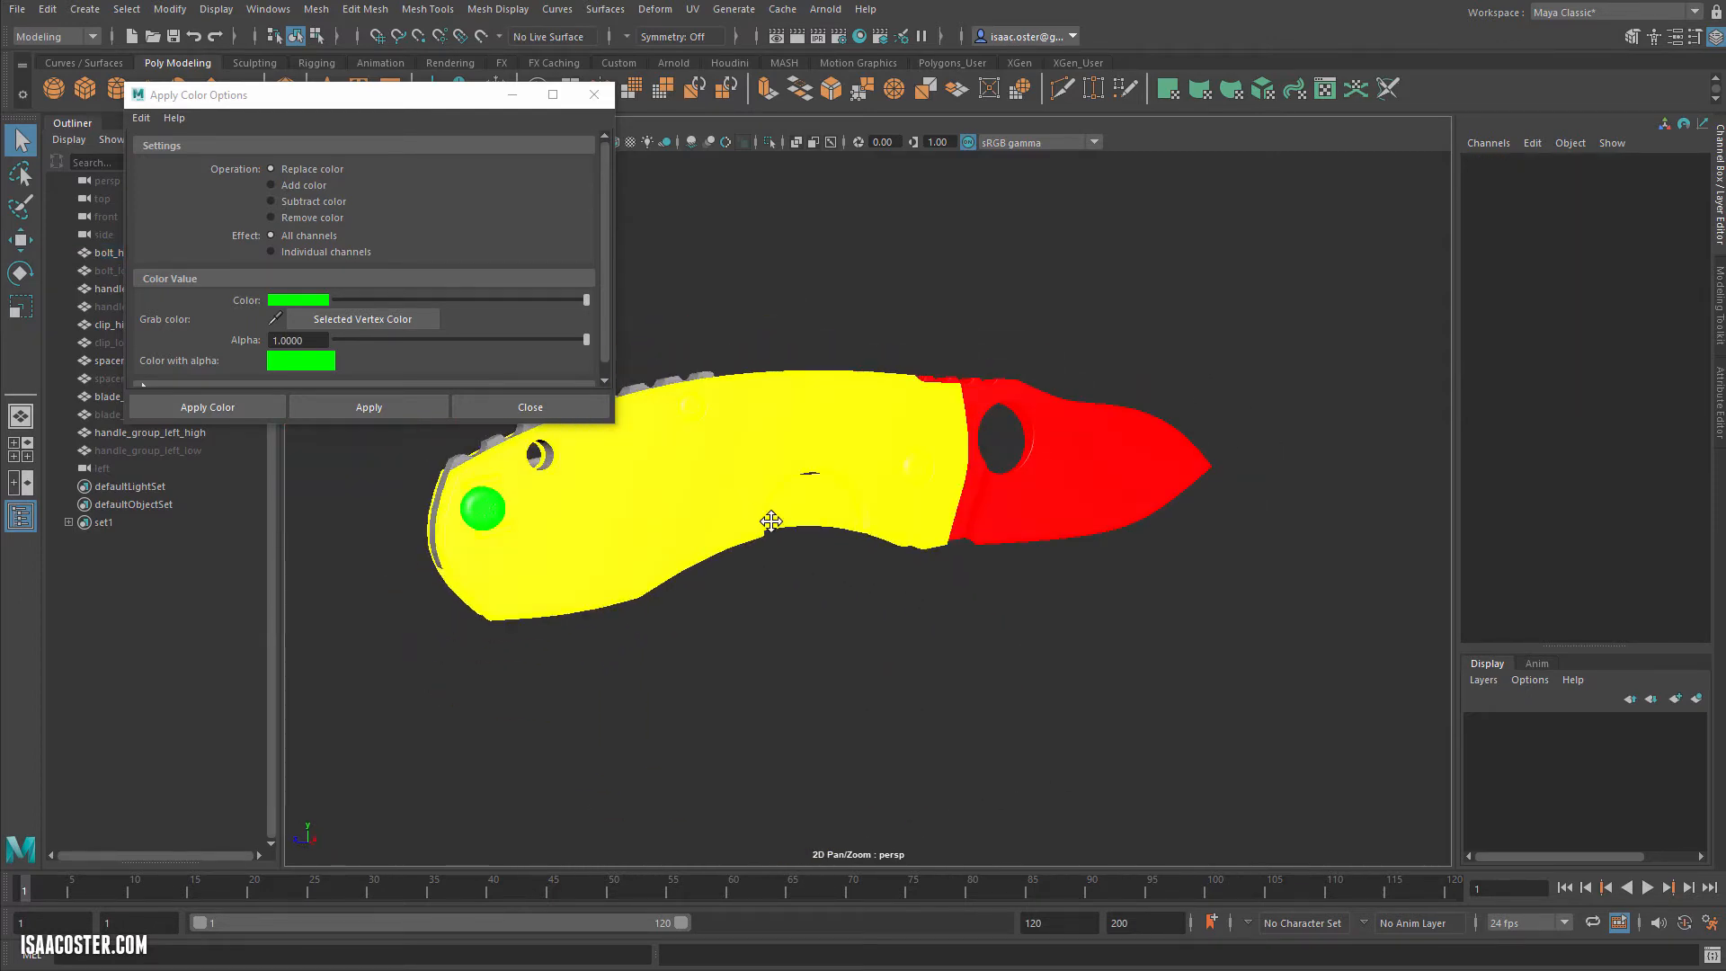
pyautogui.rightClick(771, 522)
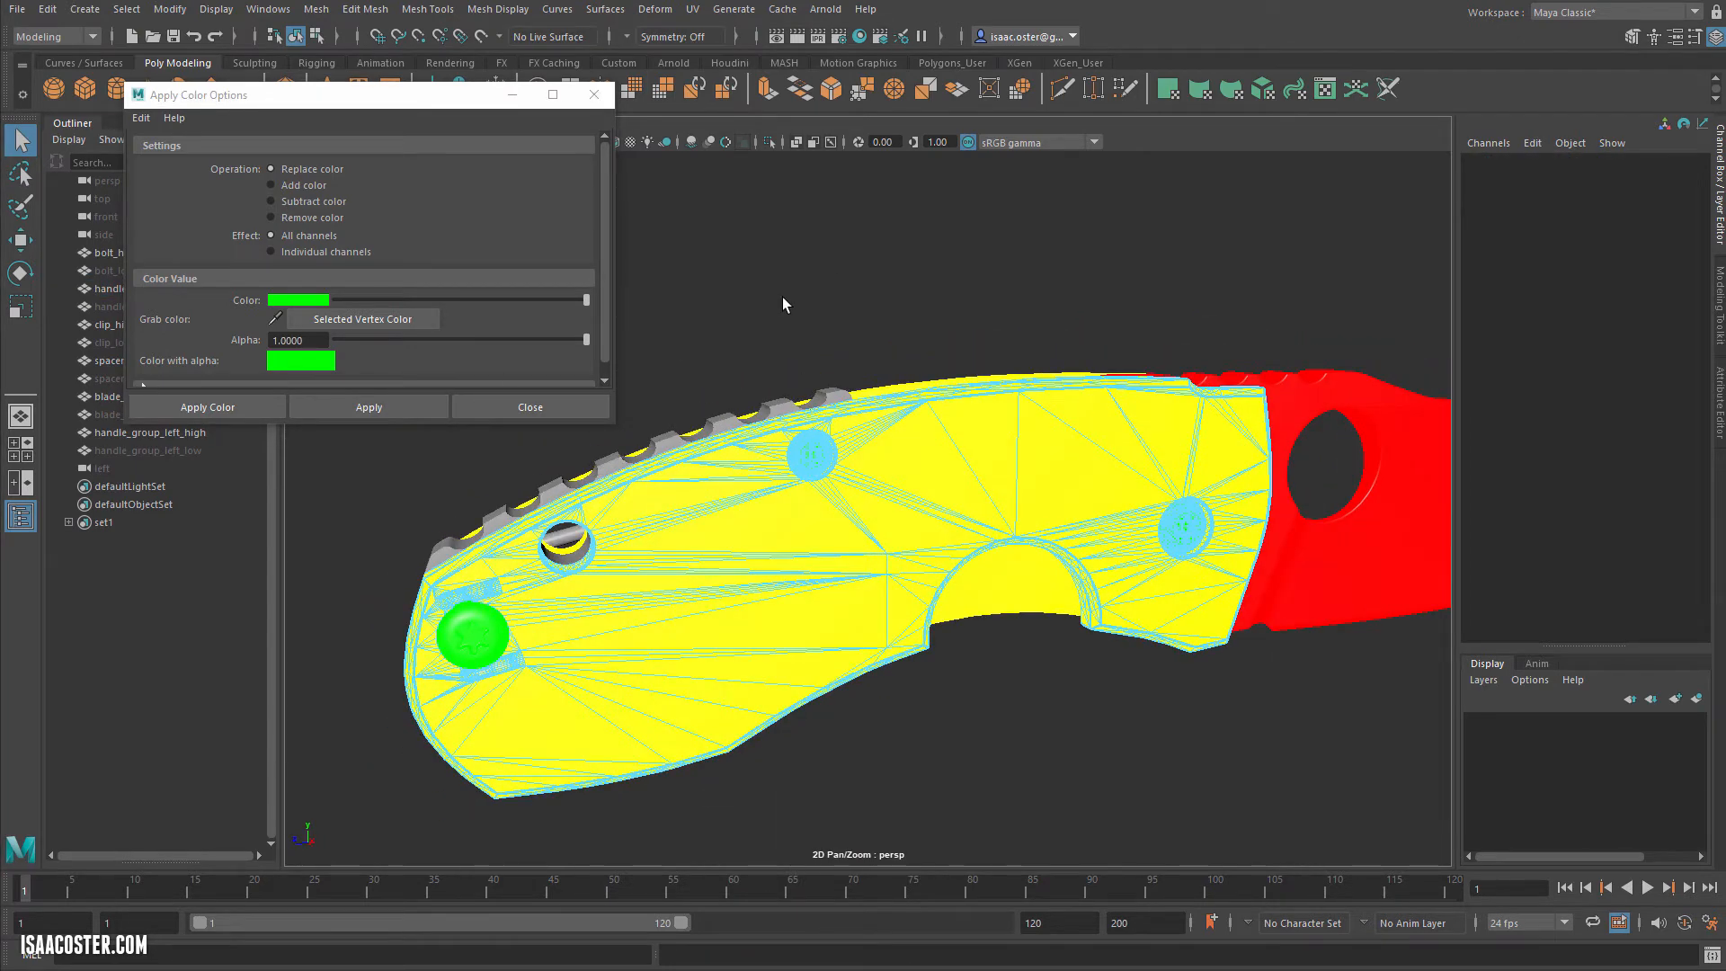
pyautogui.press('F8')
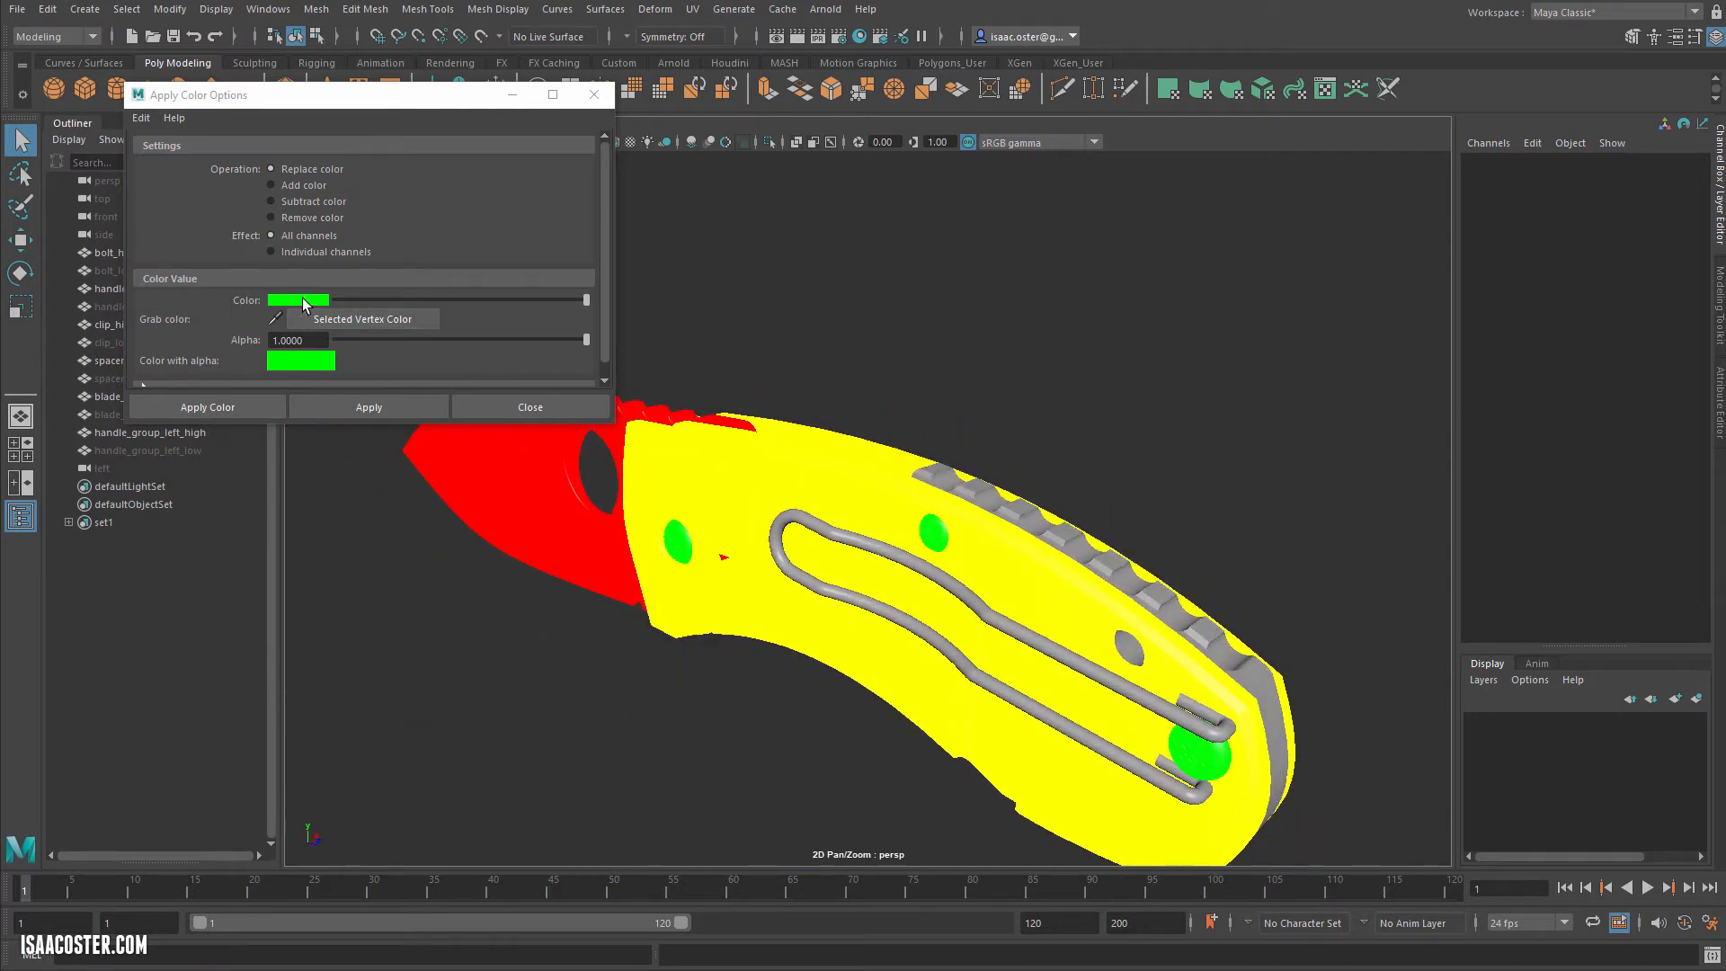
pyautogui.click(296, 300)
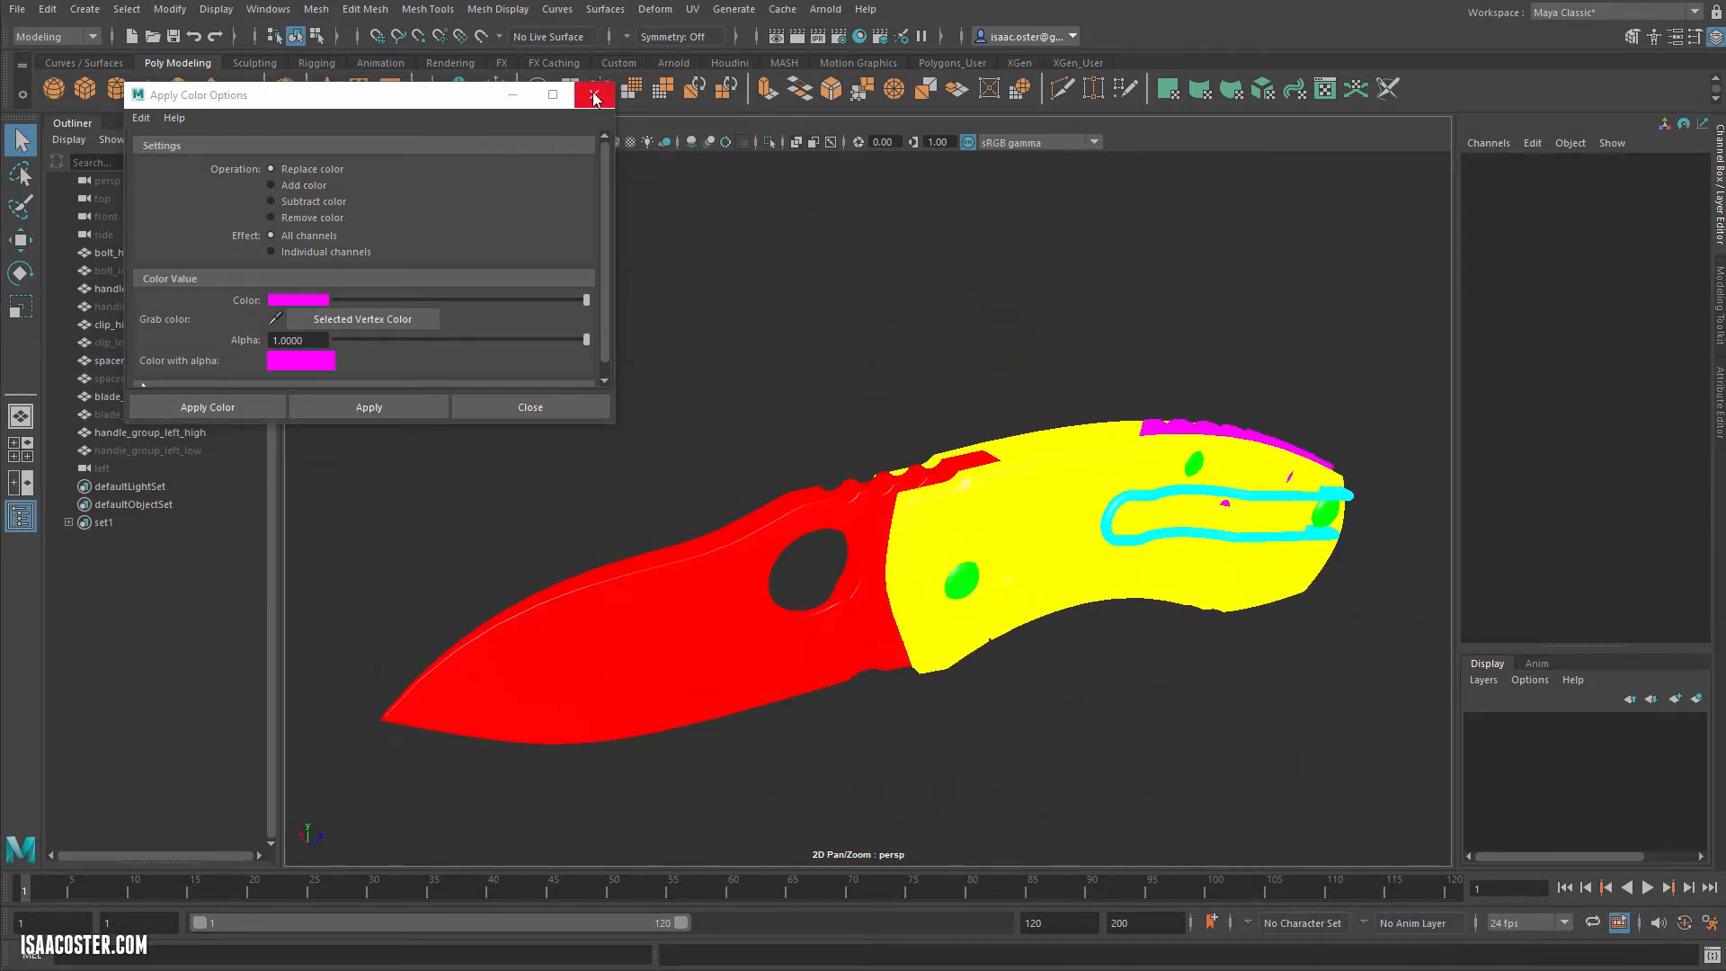
# Export the selected high-poly meshes as knife_high.fbx, overwriting the existing file.
pyautogui.click(594, 95)
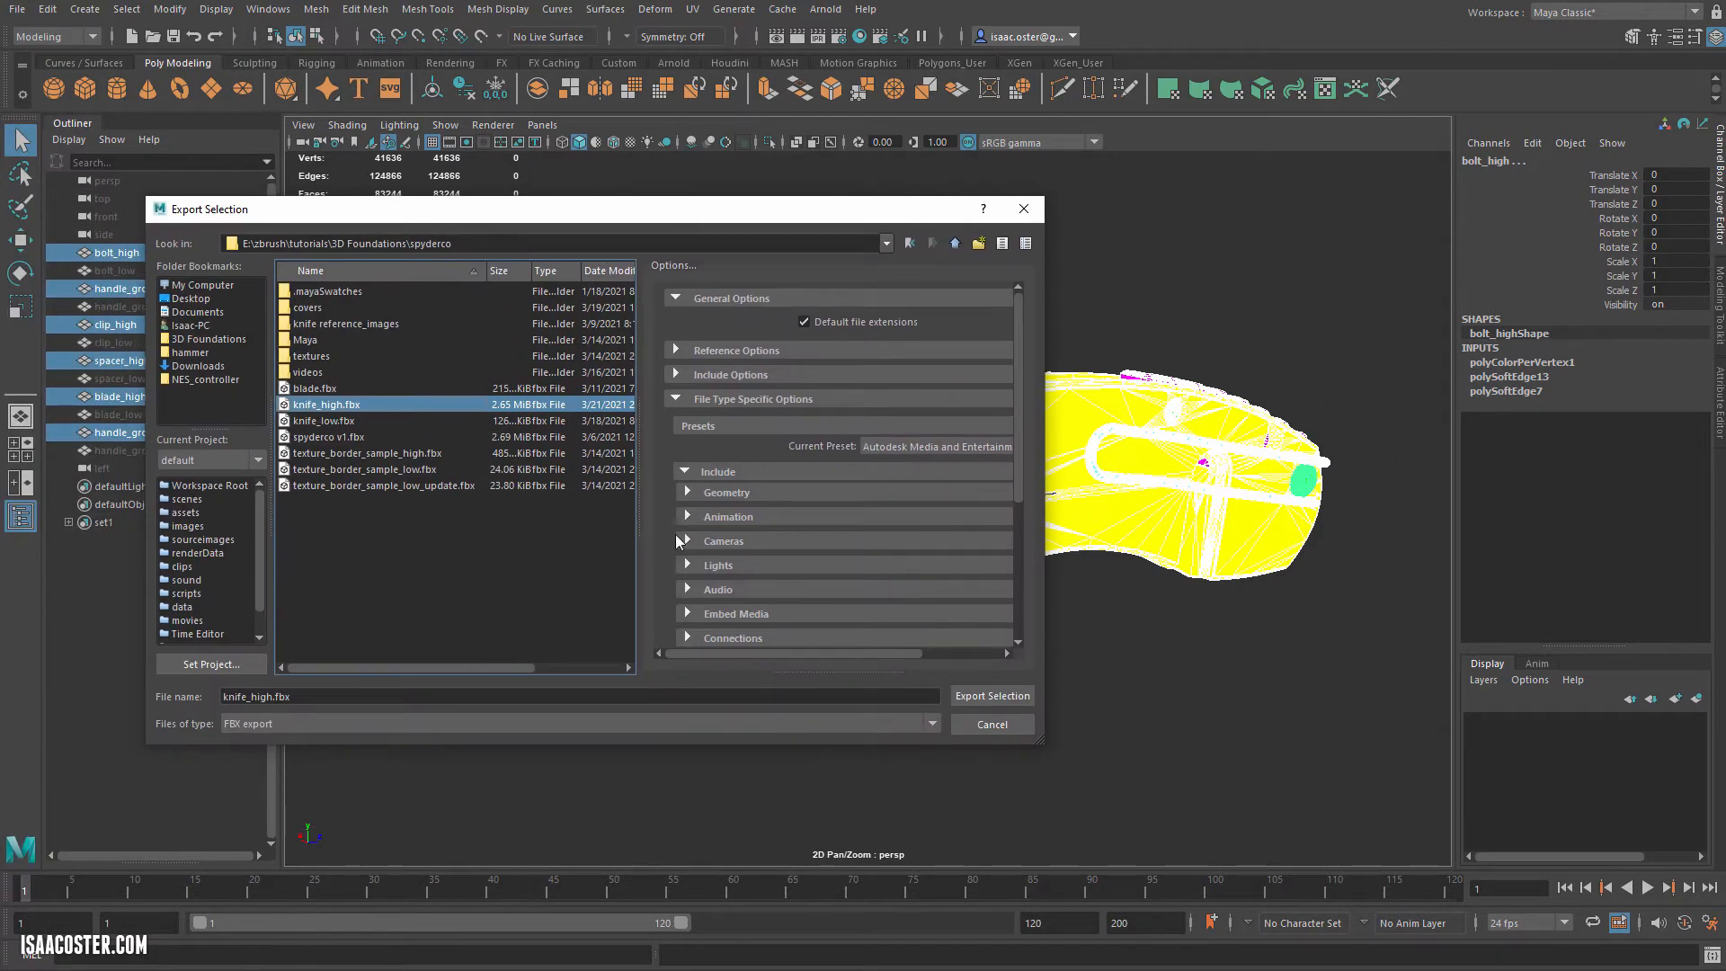
pyautogui.click(990, 694)
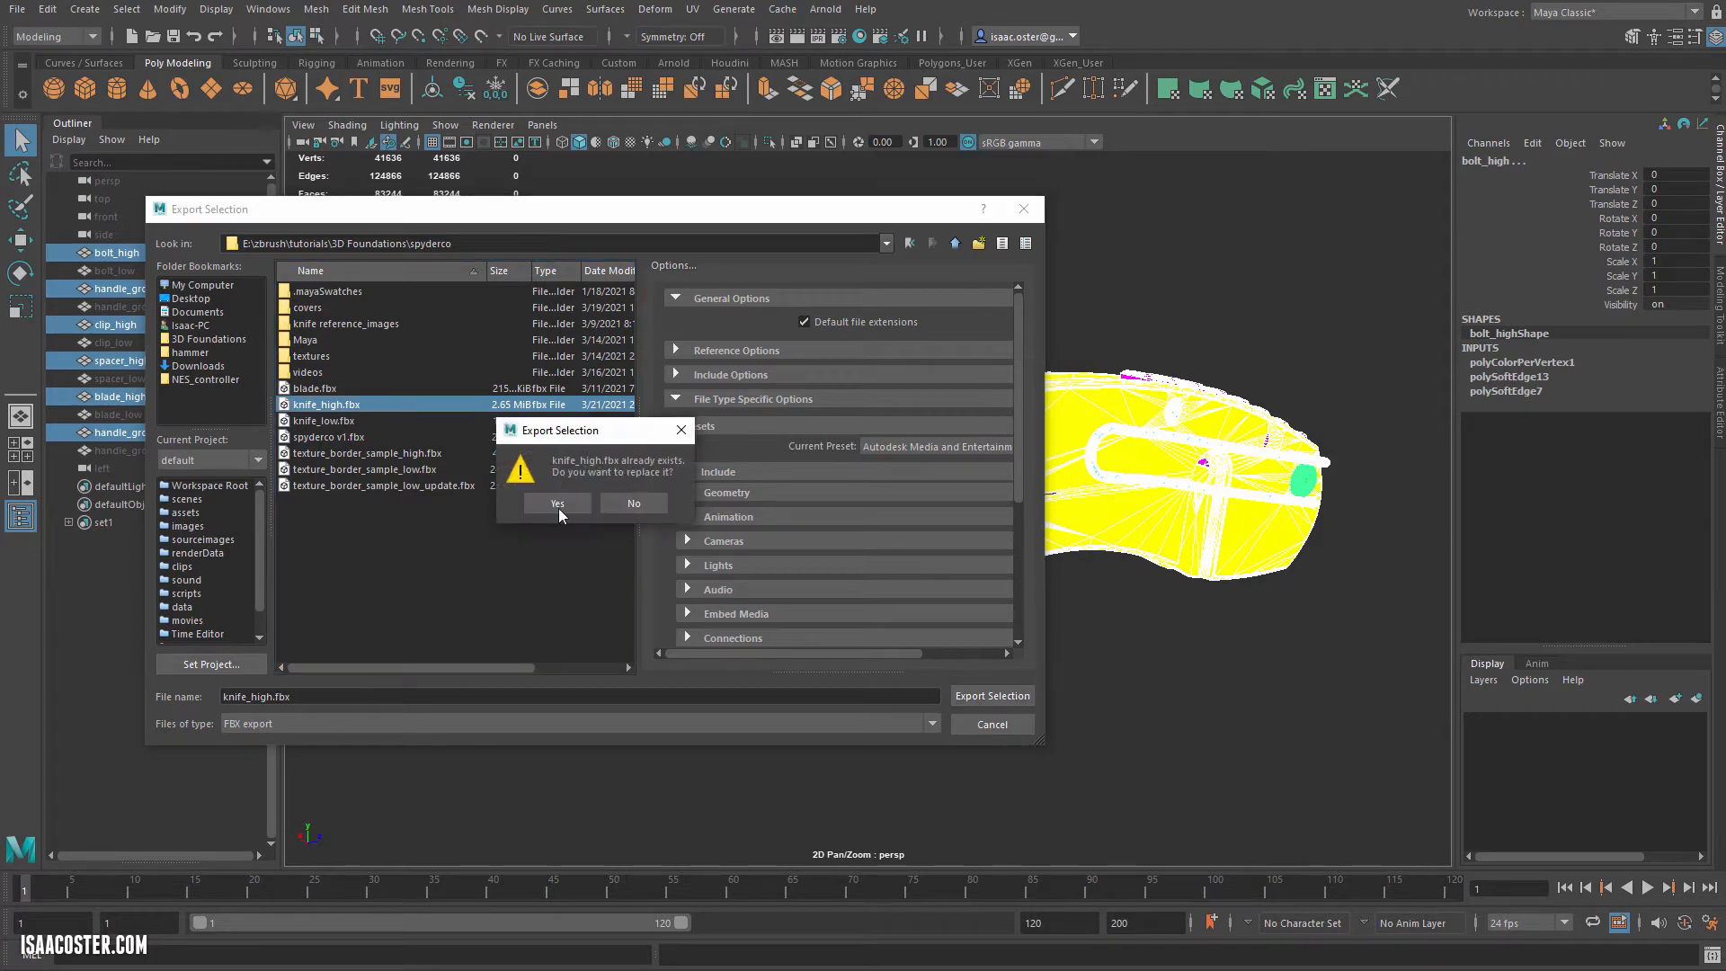
pyautogui.click(556, 504)
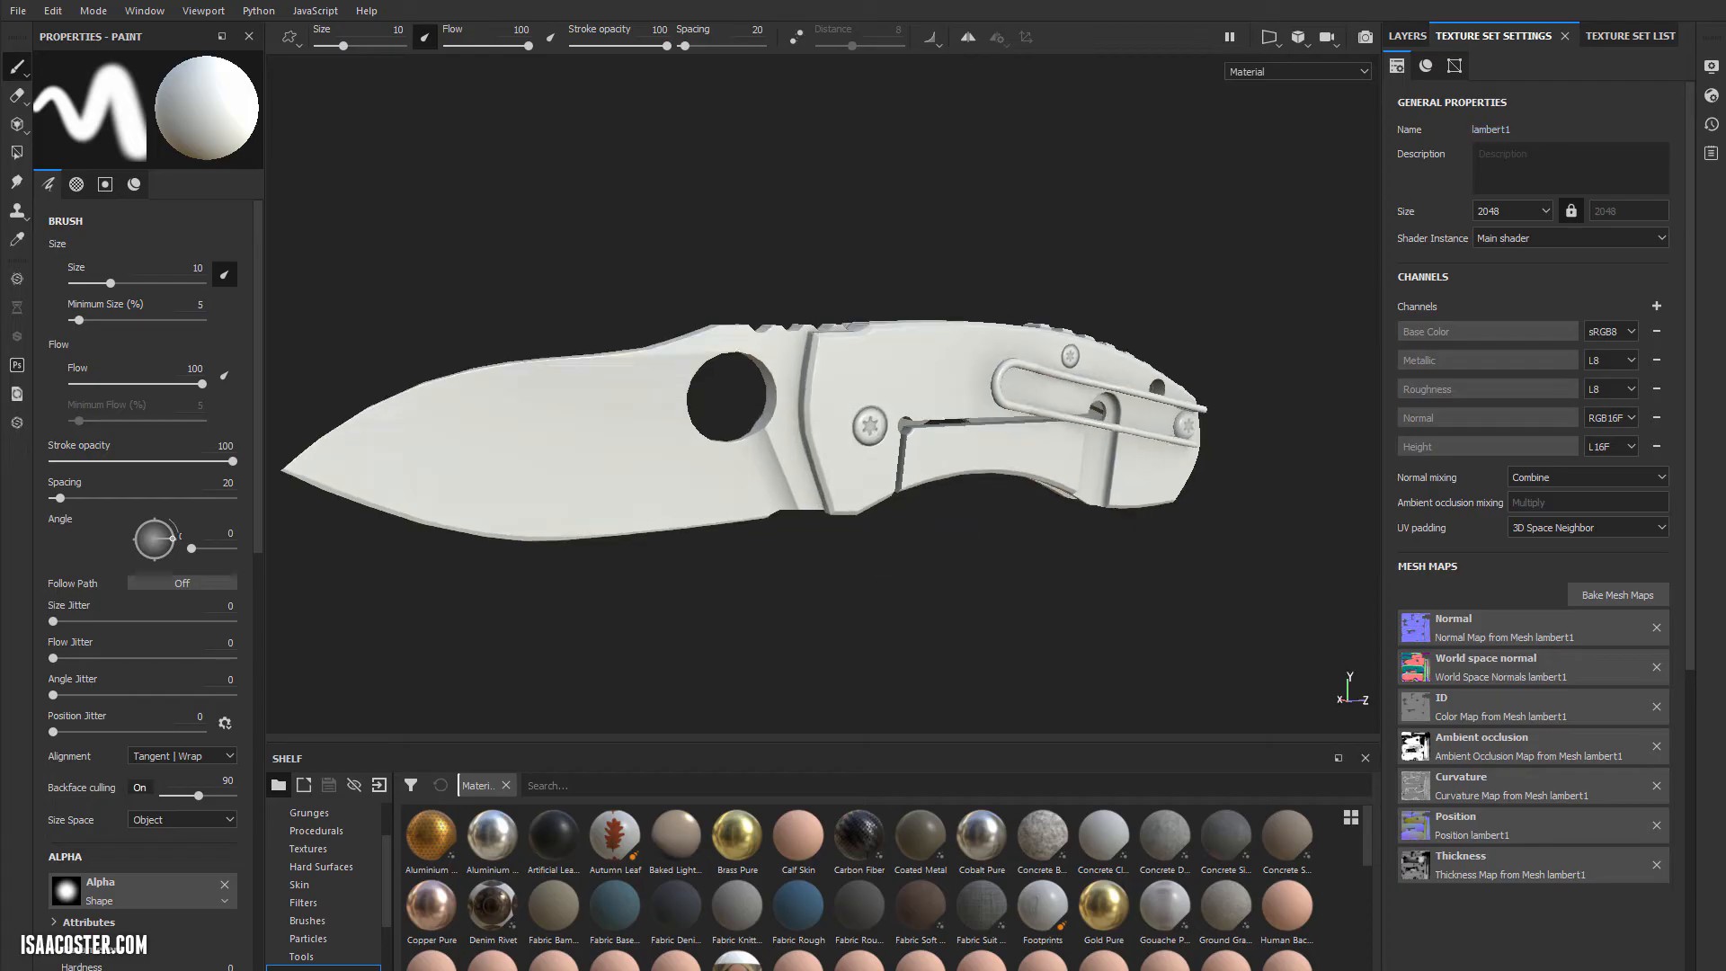
# Bake only the ID mesh map with Color Source set to Vertex Color.
pyautogui.click(1616, 595)
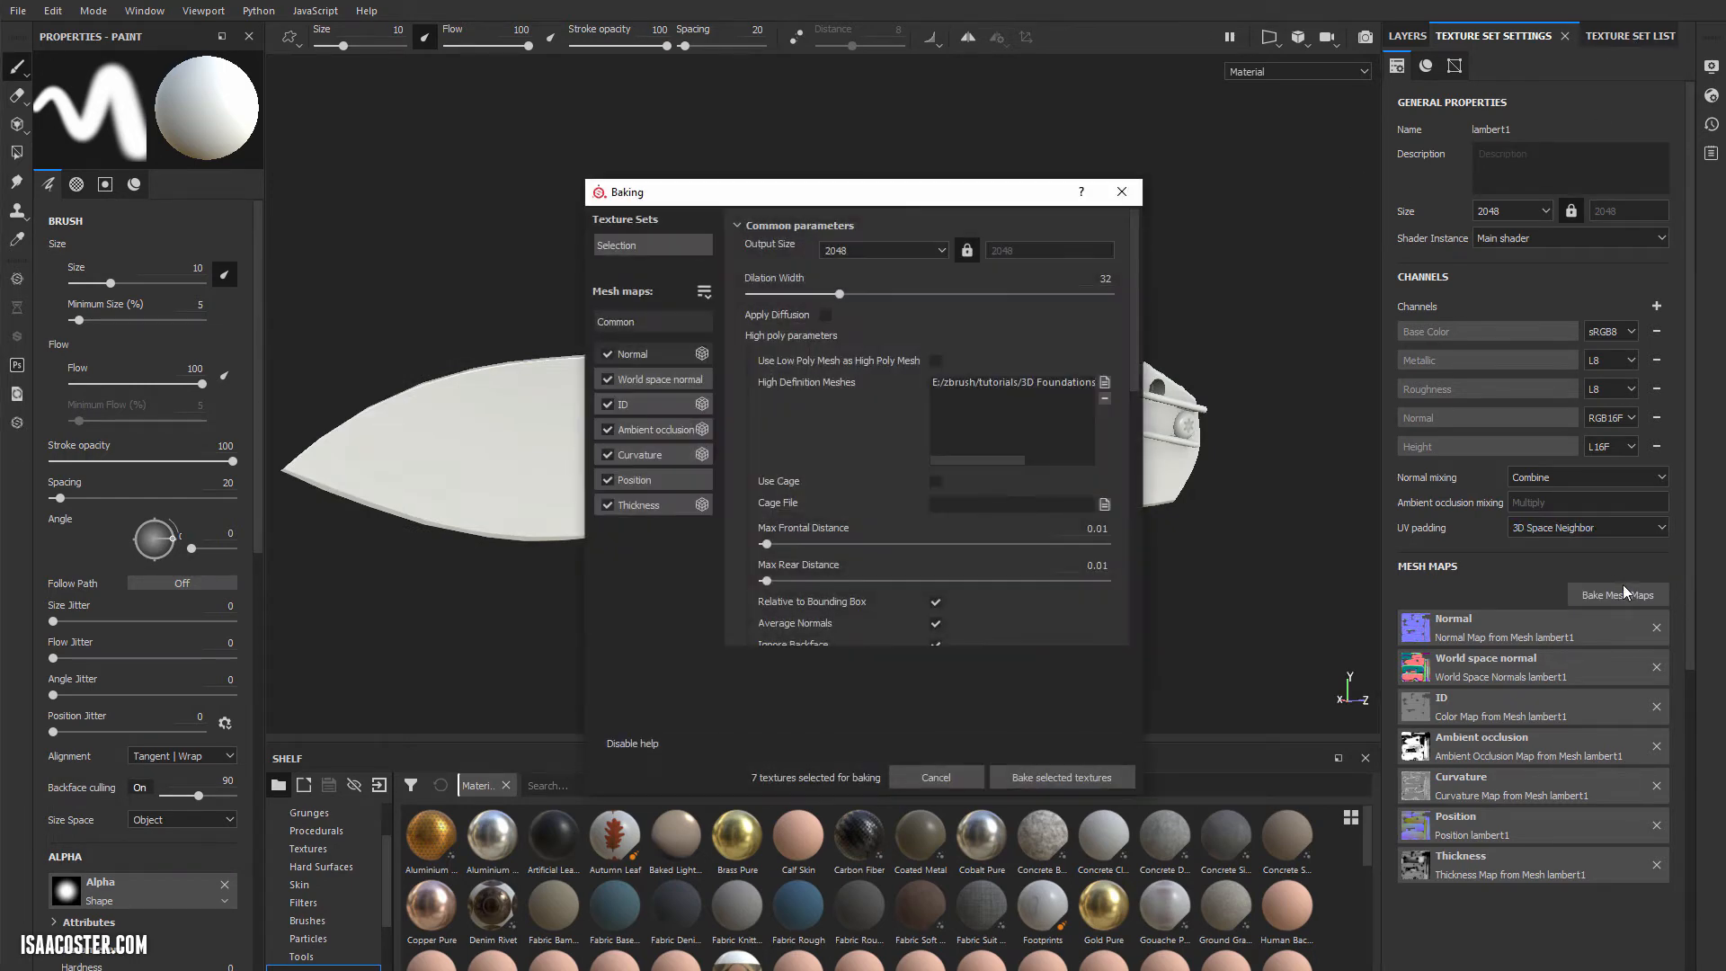
pyautogui.click(622, 404)
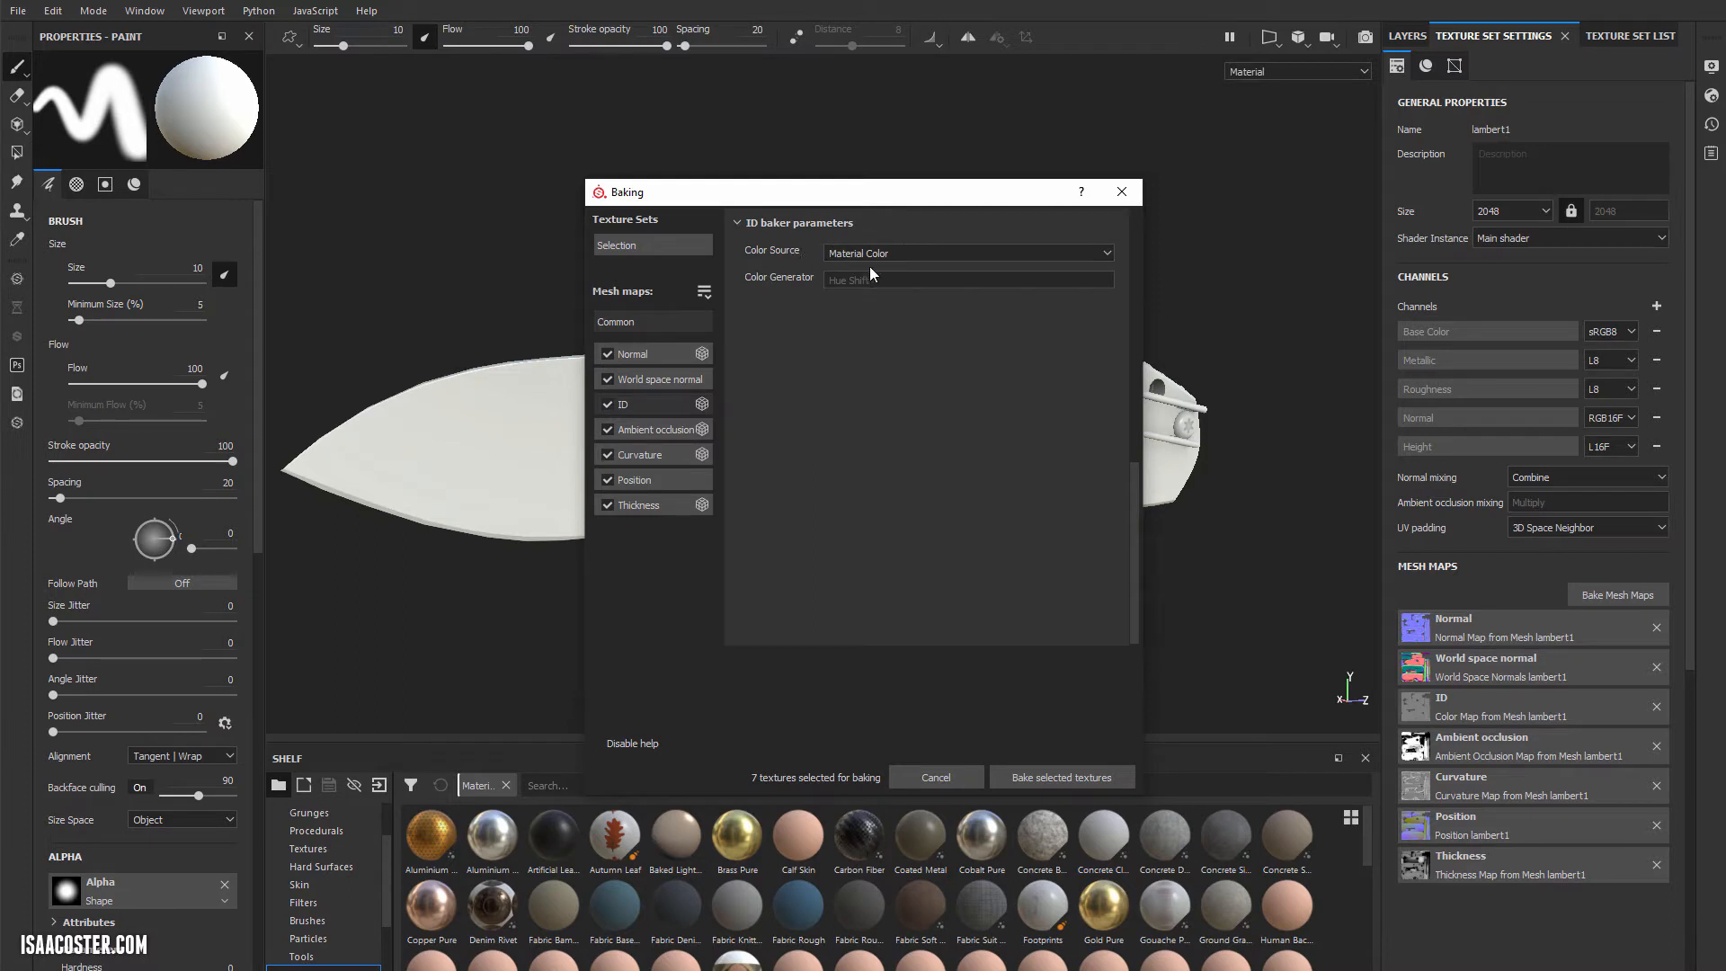
pyautogui.click(967, 252)
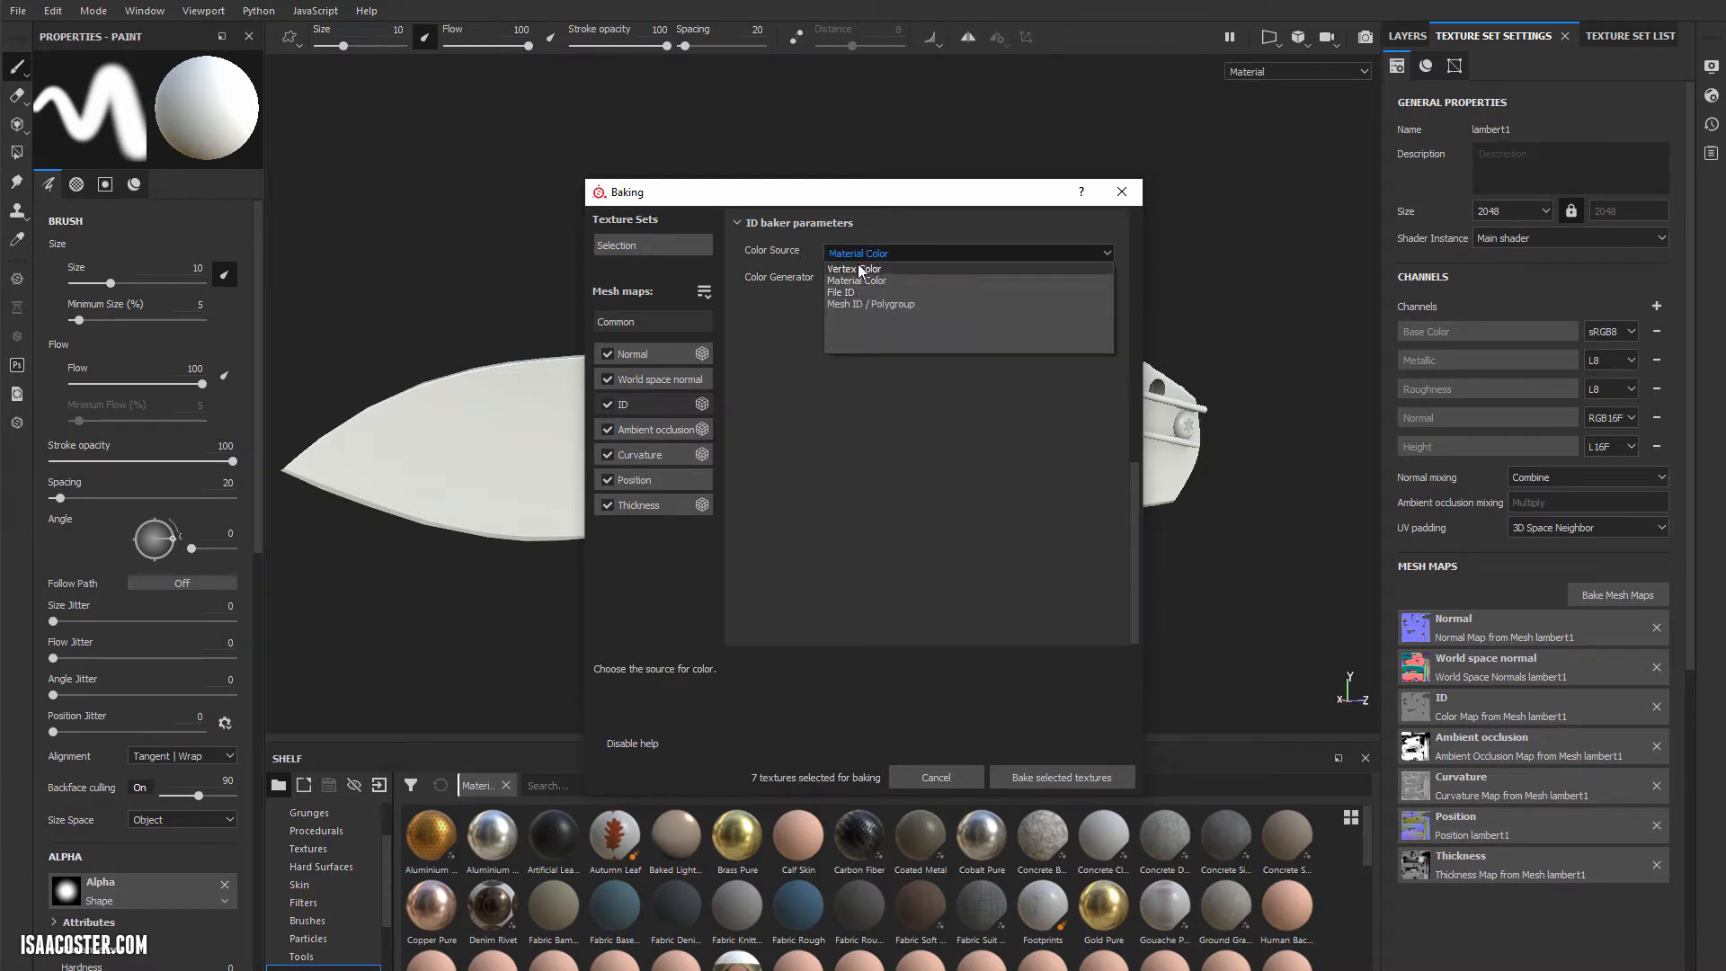
pyautogui.click(853, 268)
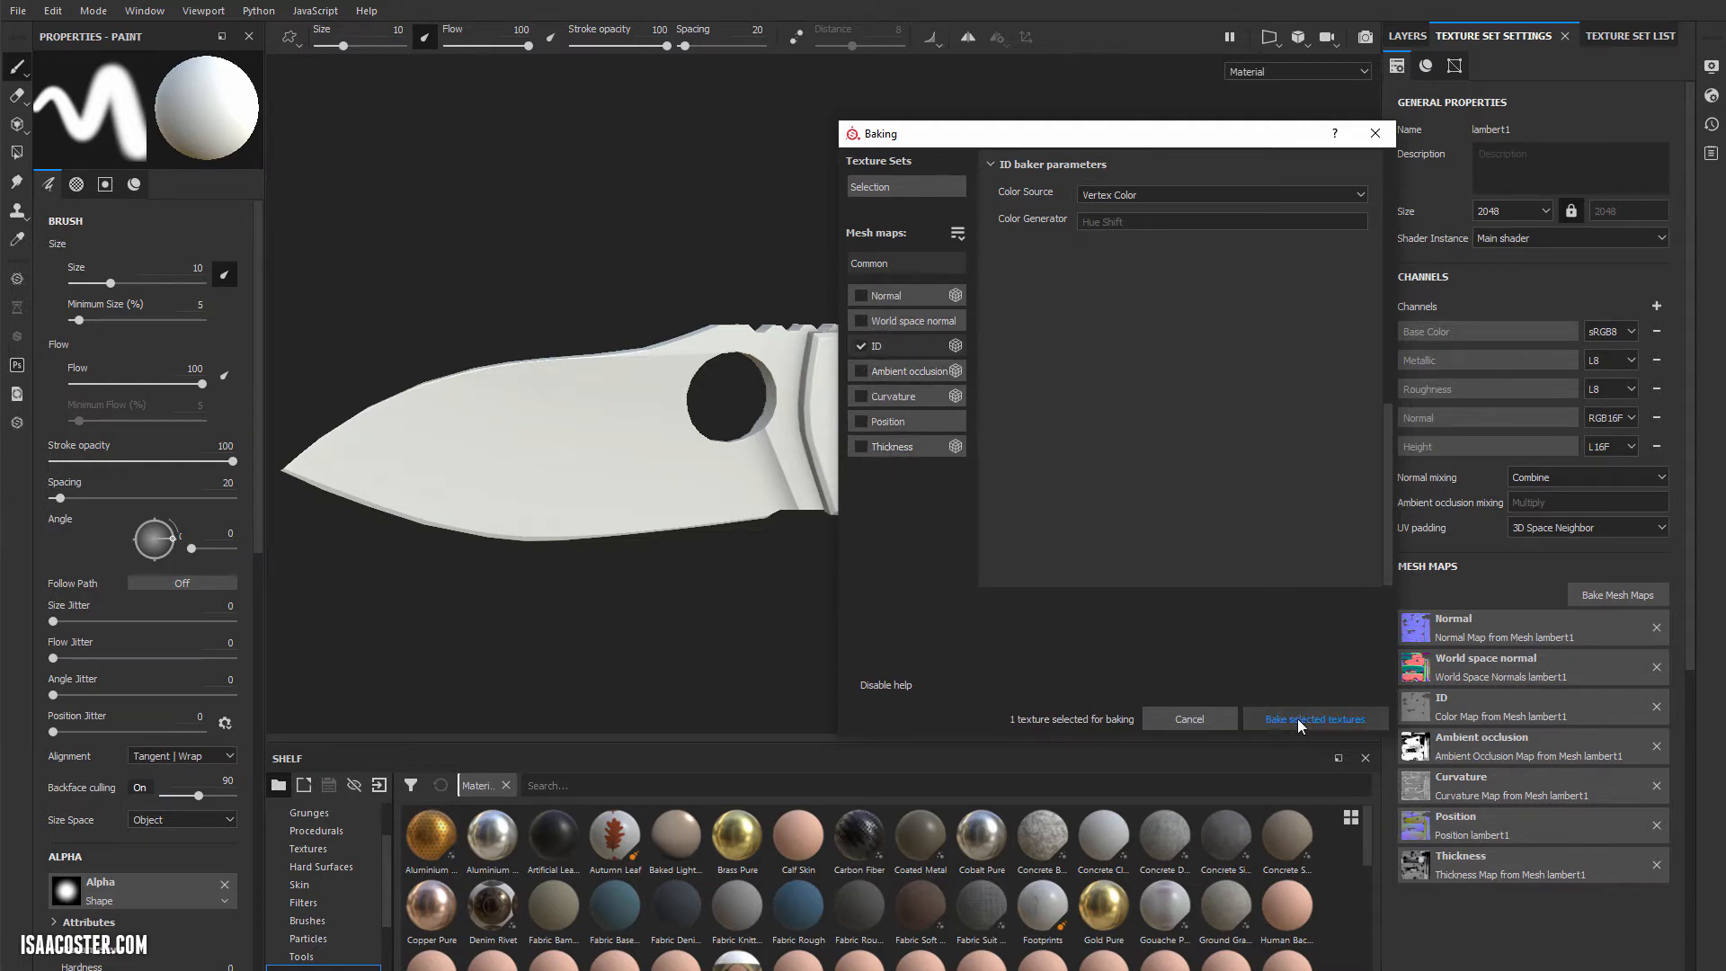
pyautogui.click(1315, 717)
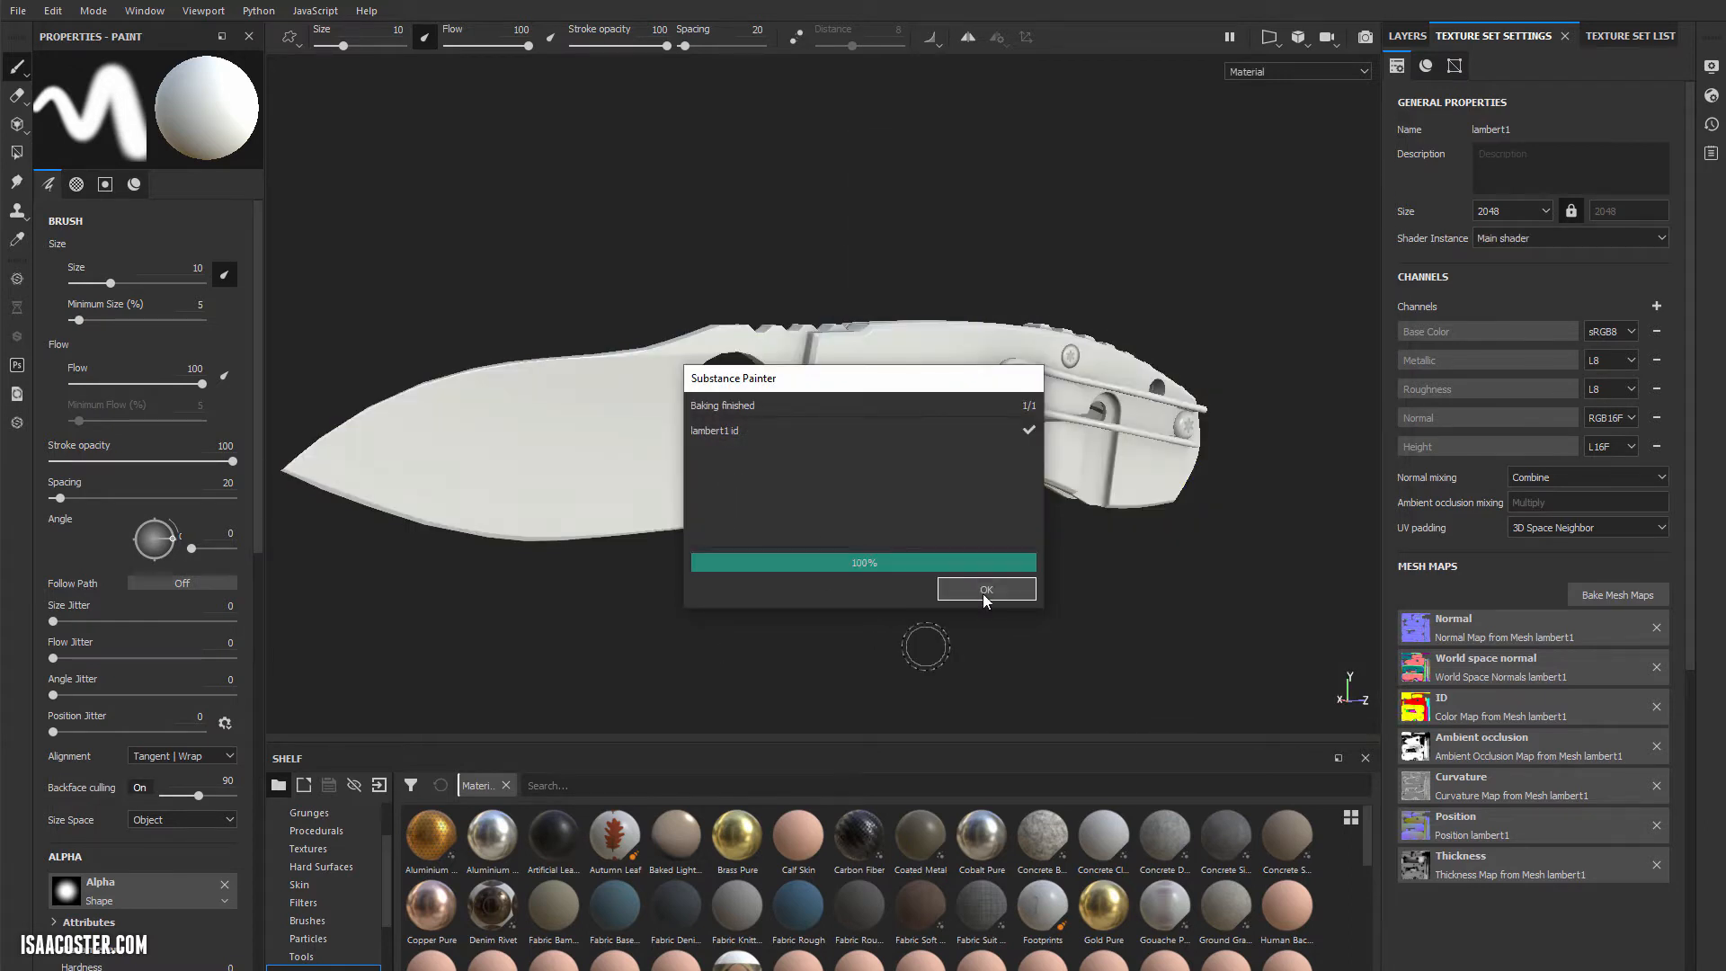
pyautogui.click(984, 588)
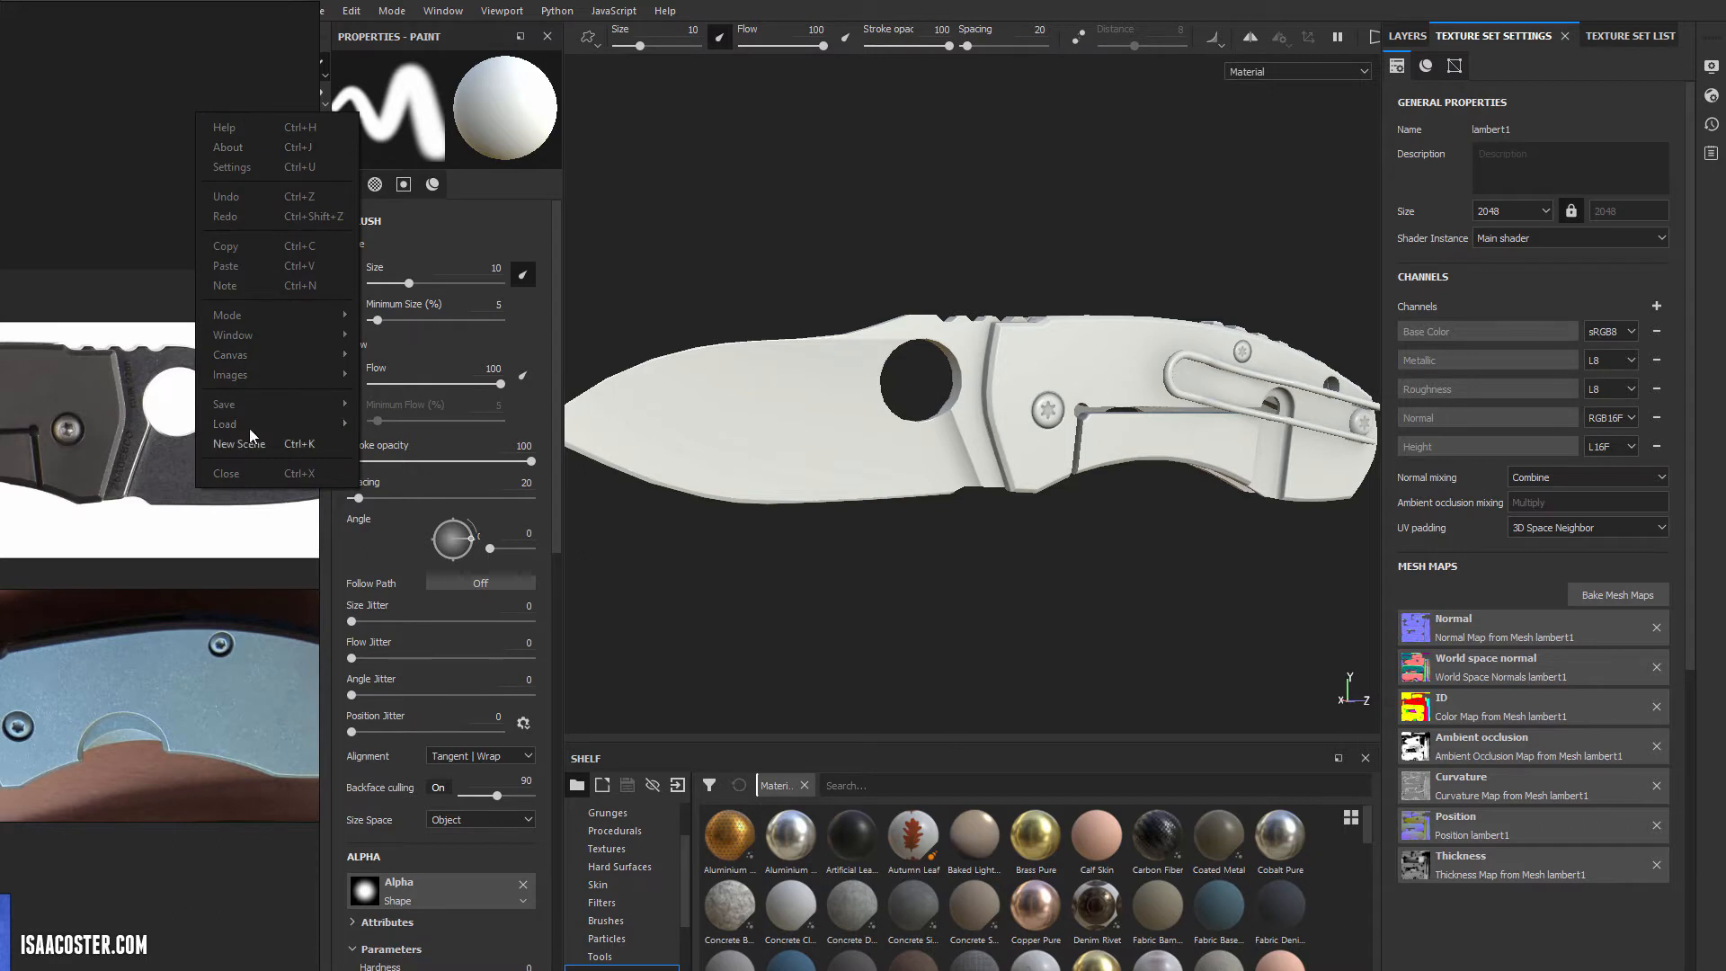
pyautogui.moveTo(254, 354)
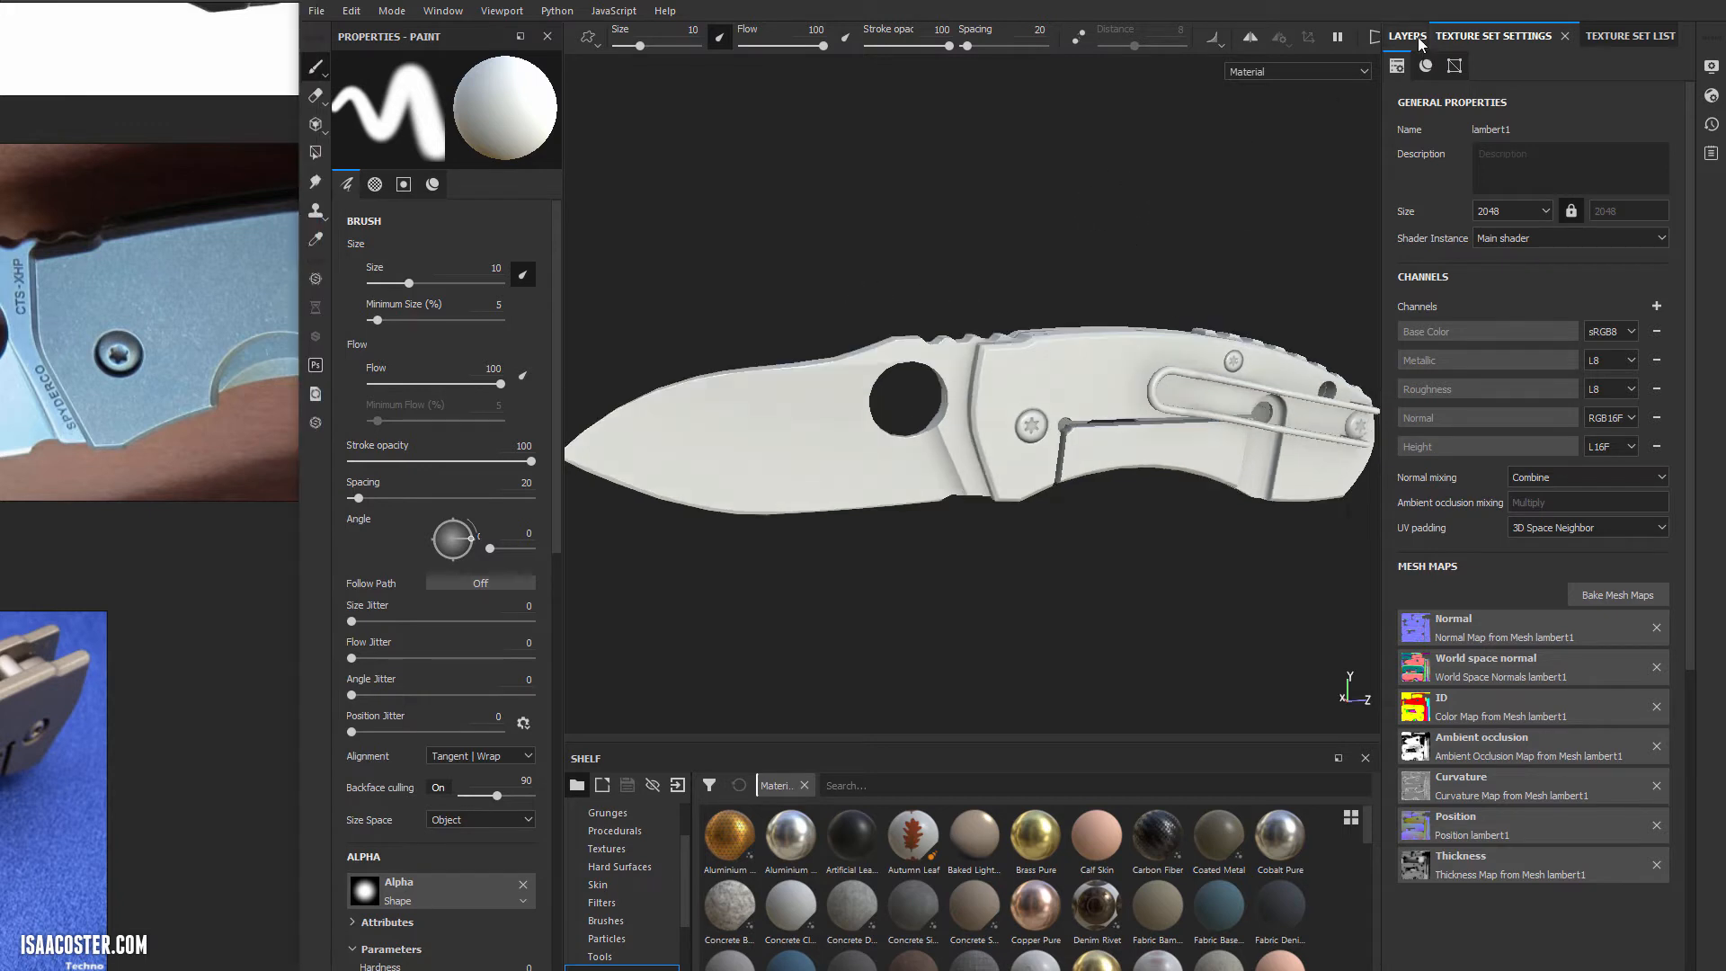
# Add a fill layer in the layer stack with roughness 0.3 and rename it handle.
pyautogui.click(1407, 36)
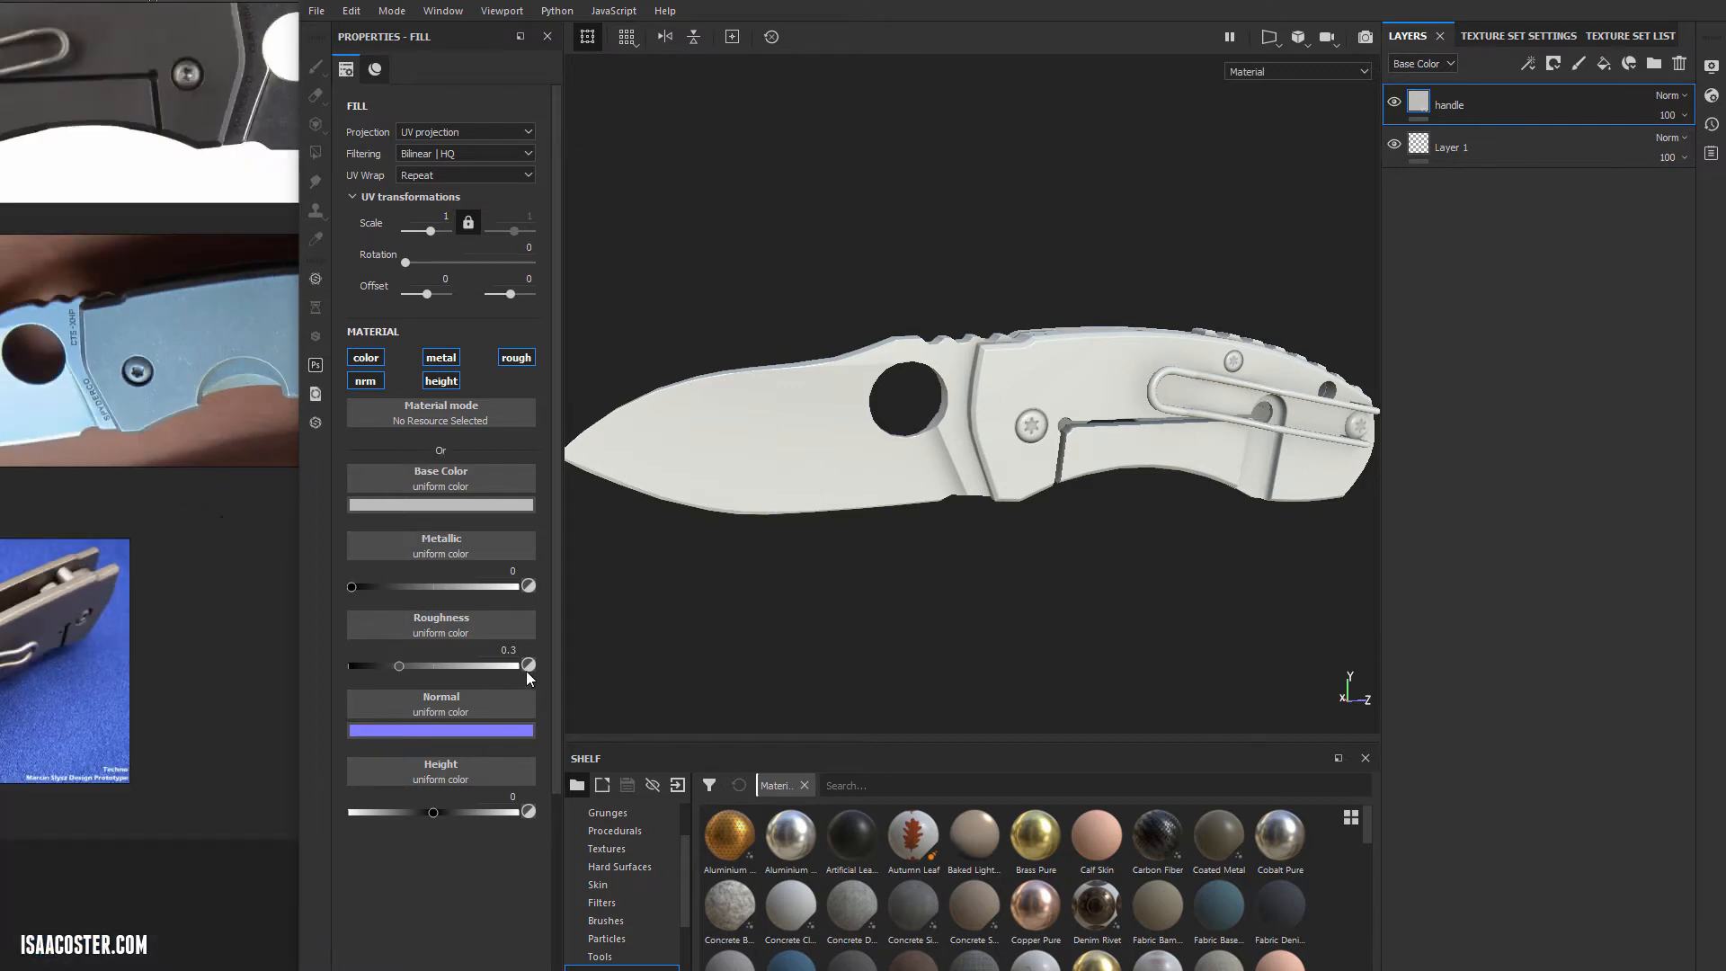
pyautogui.moveTo(192, 464)
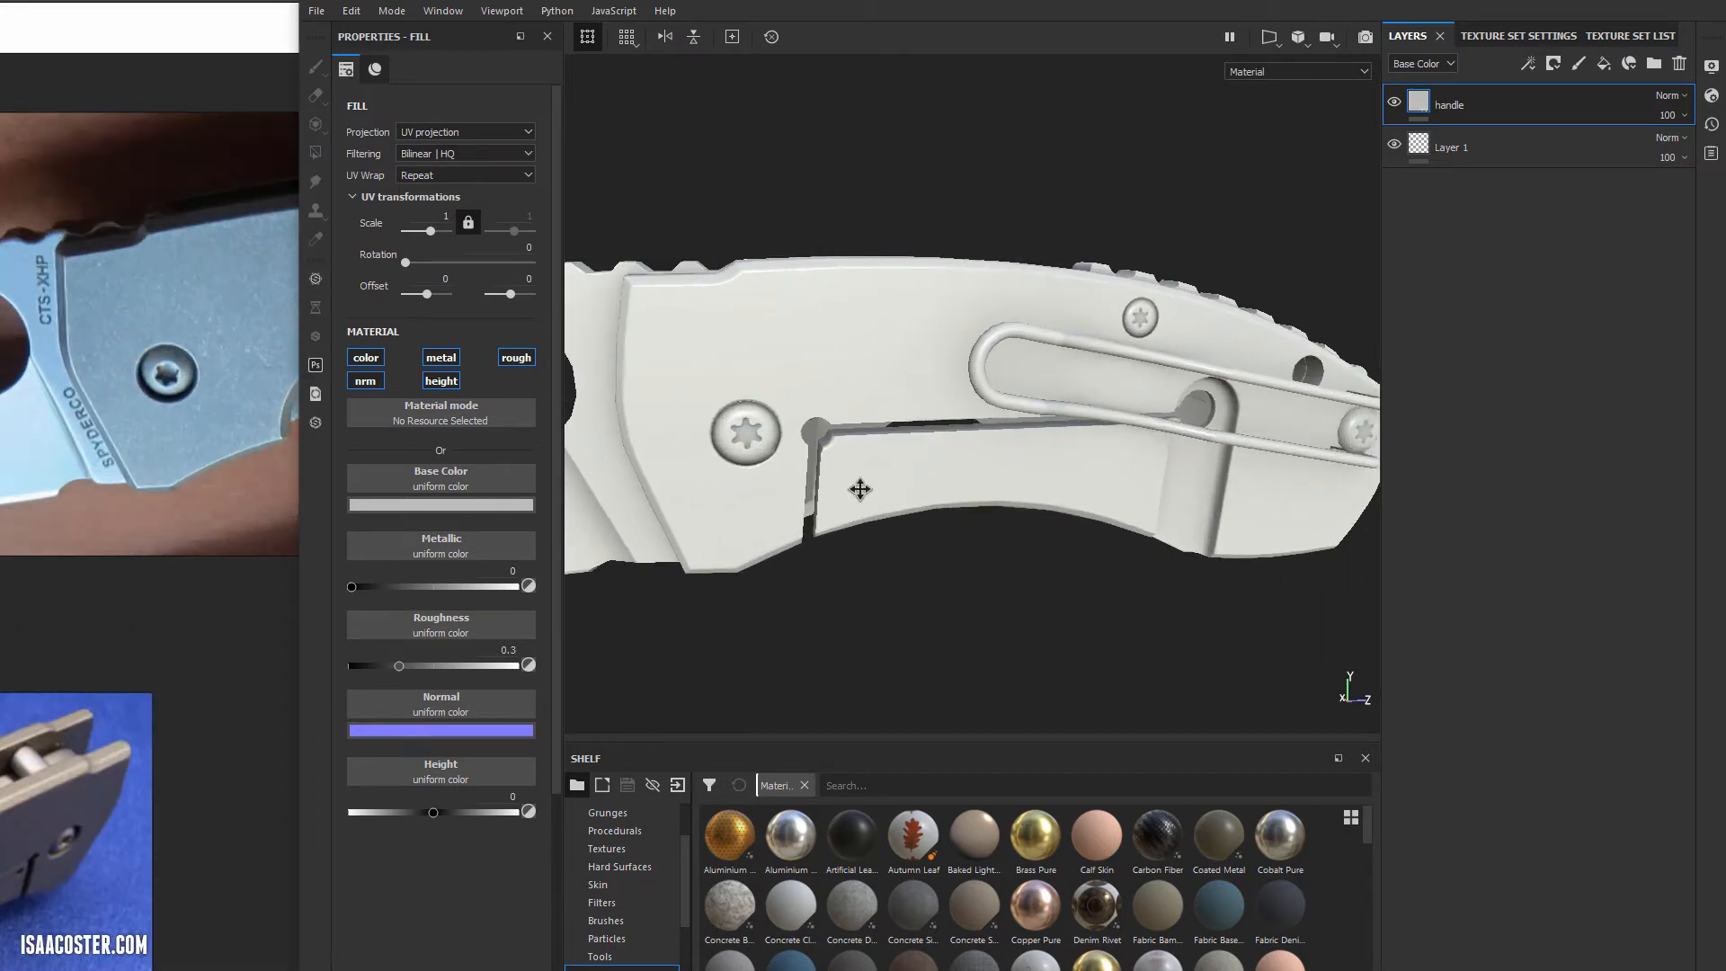
pyautogui.doubleClick(1449, 104)
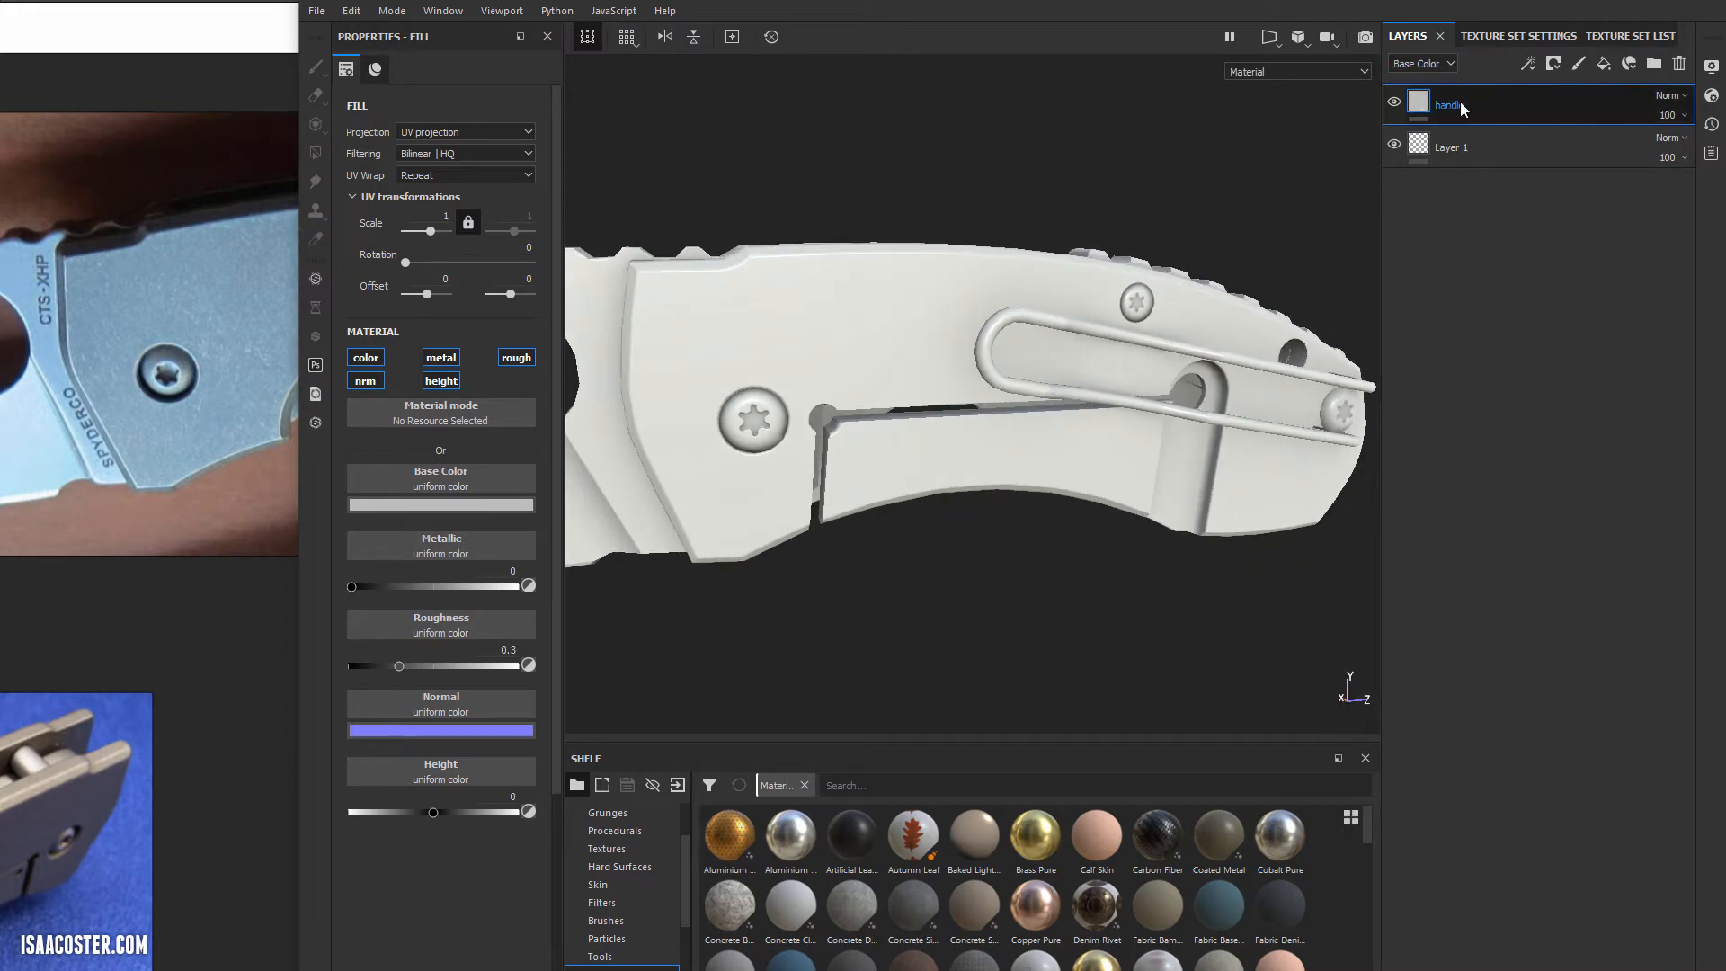
# Mask the handle layer by the handle plates' ID colour and set its base colour to dark grey.
pyautogui.rightClick(1450, 104)
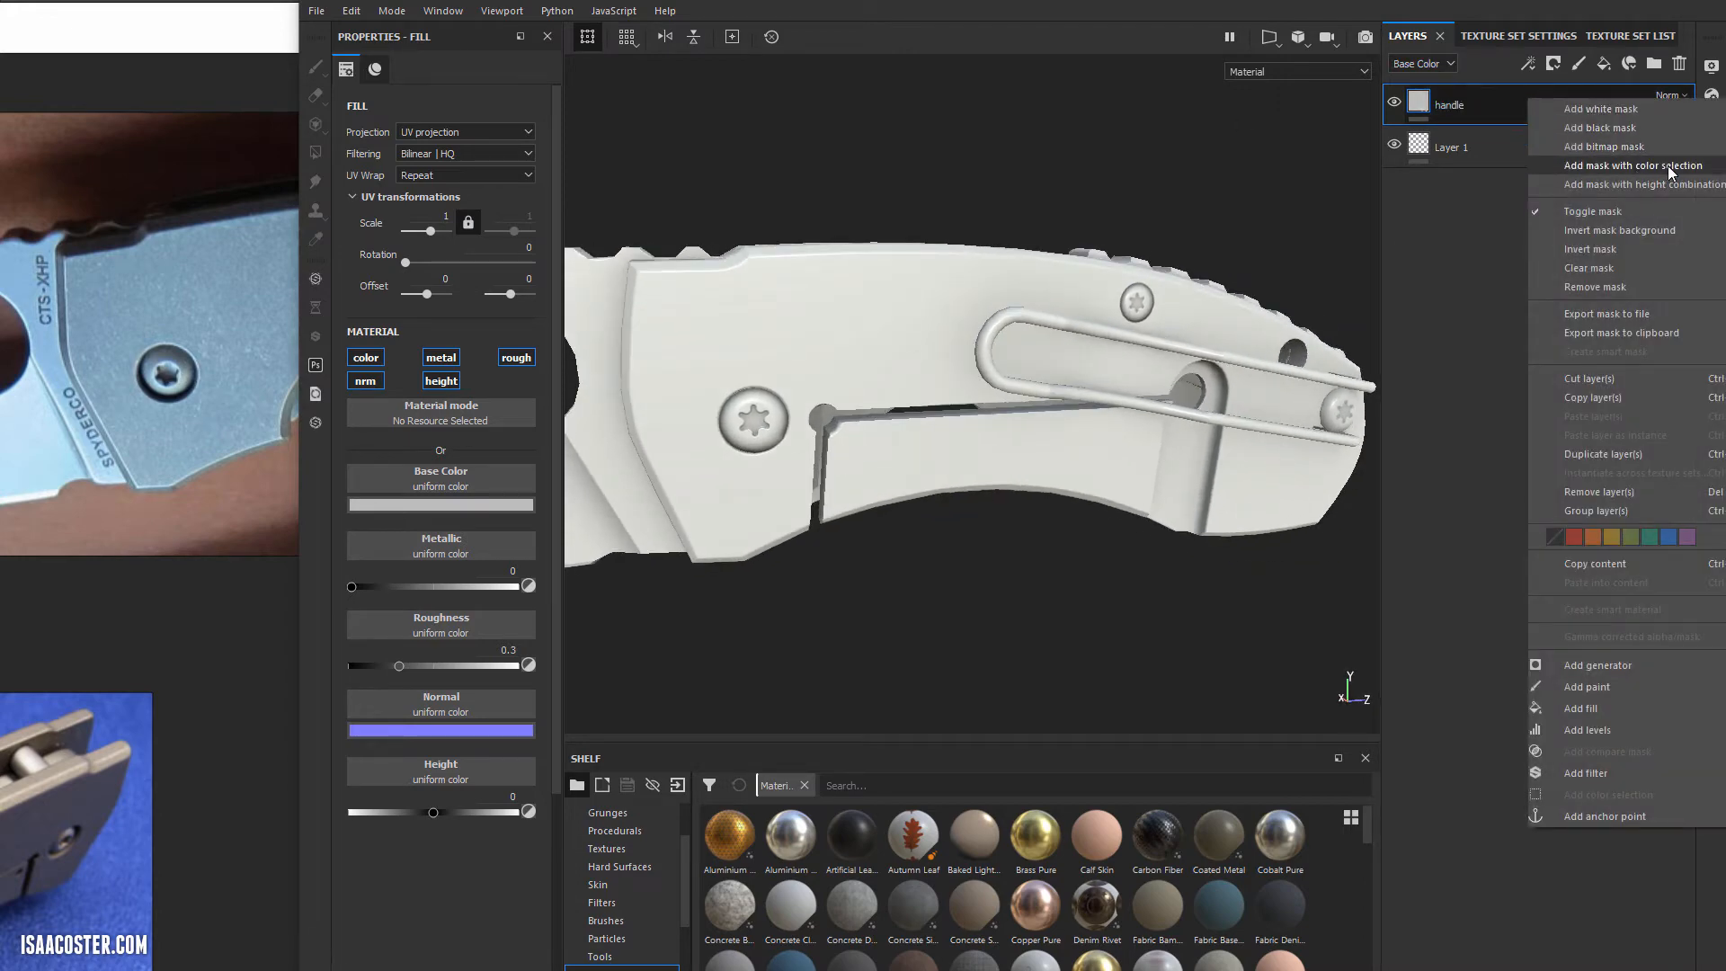
pyautogui.click(1635, 165)
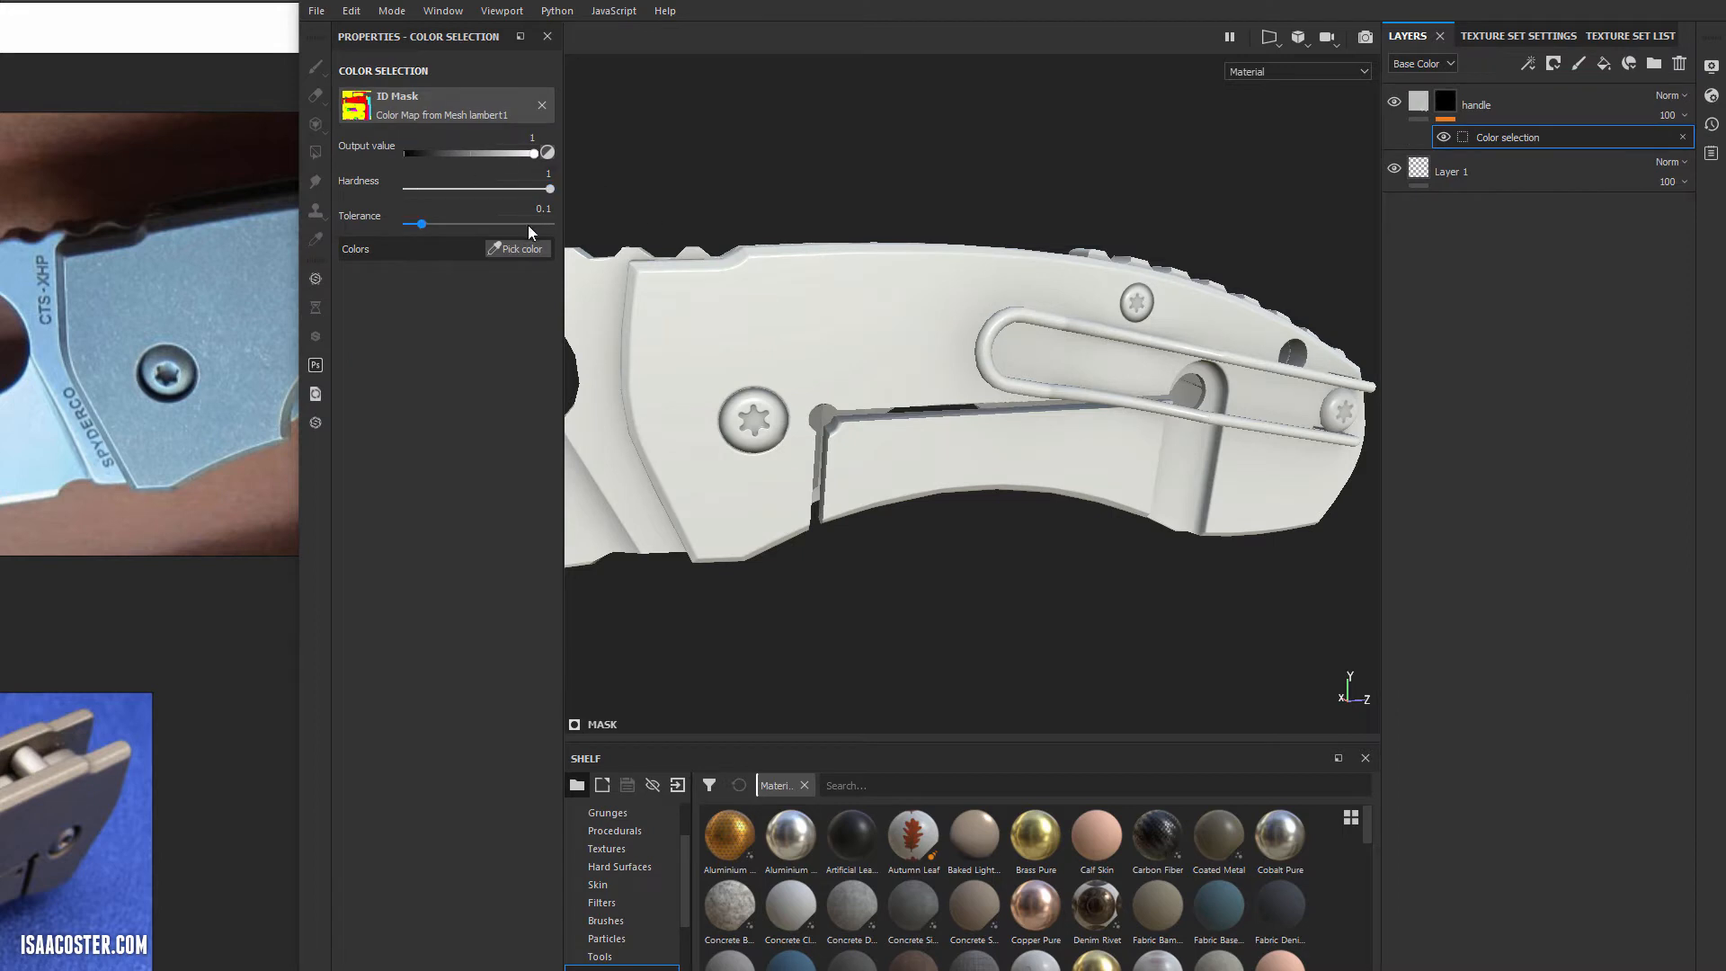
pyautogui.click(516, 248)
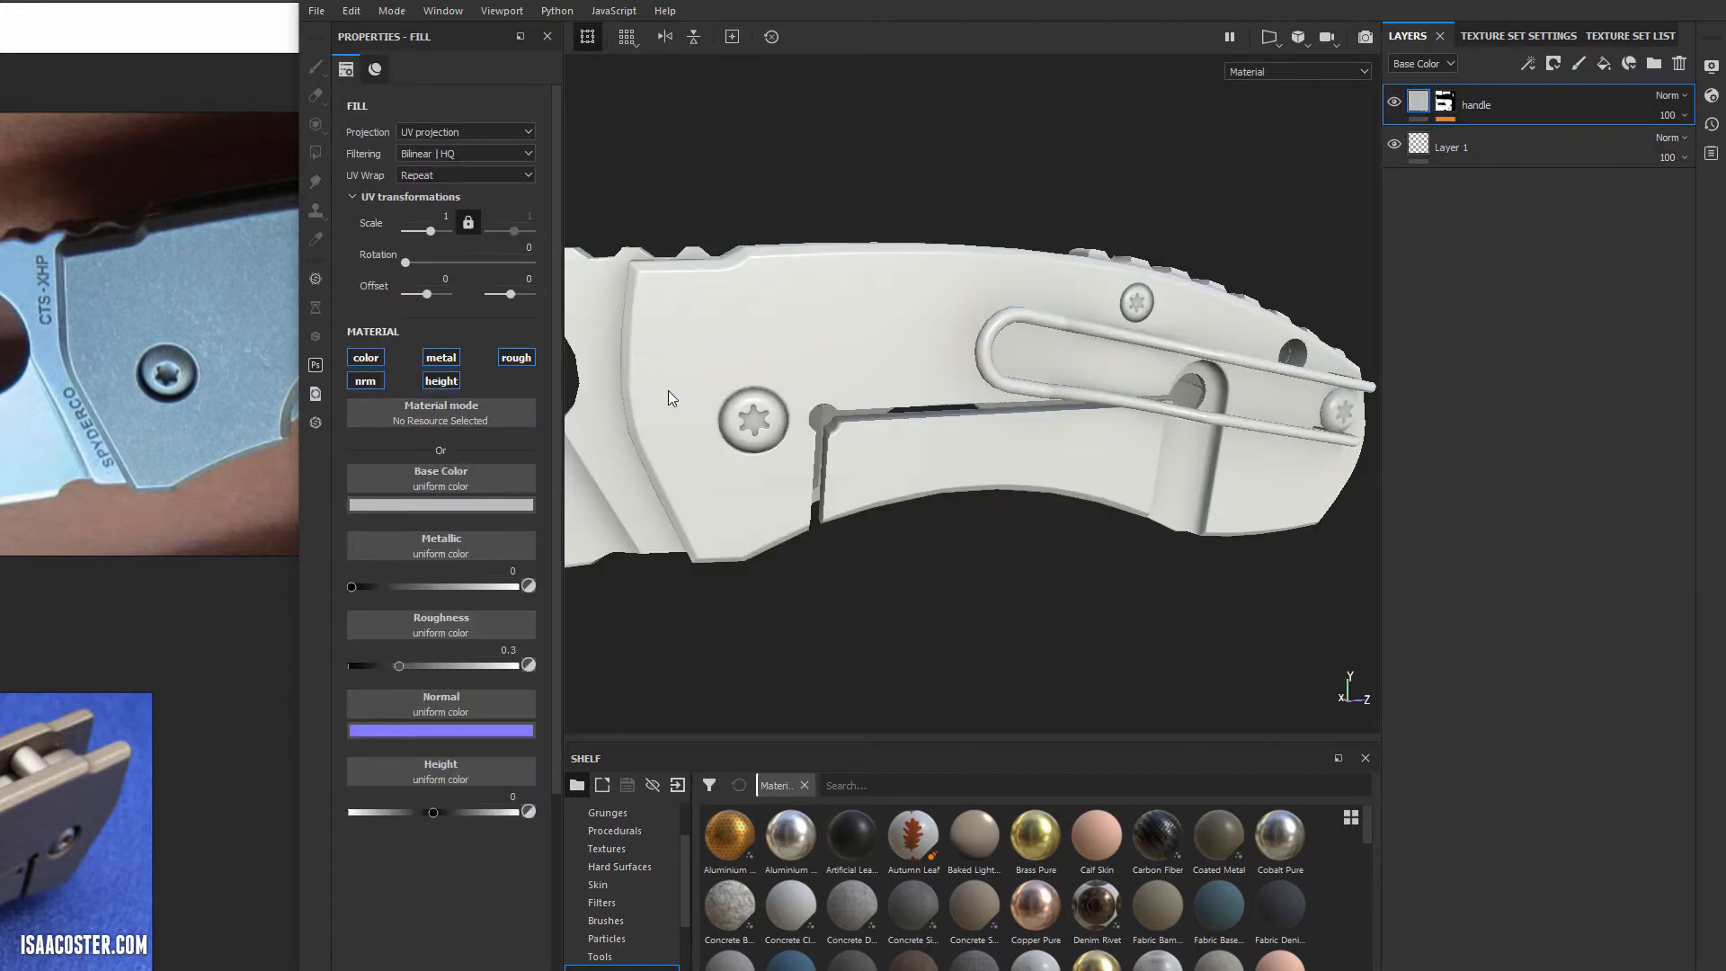
pyautogui.click(439, 503)
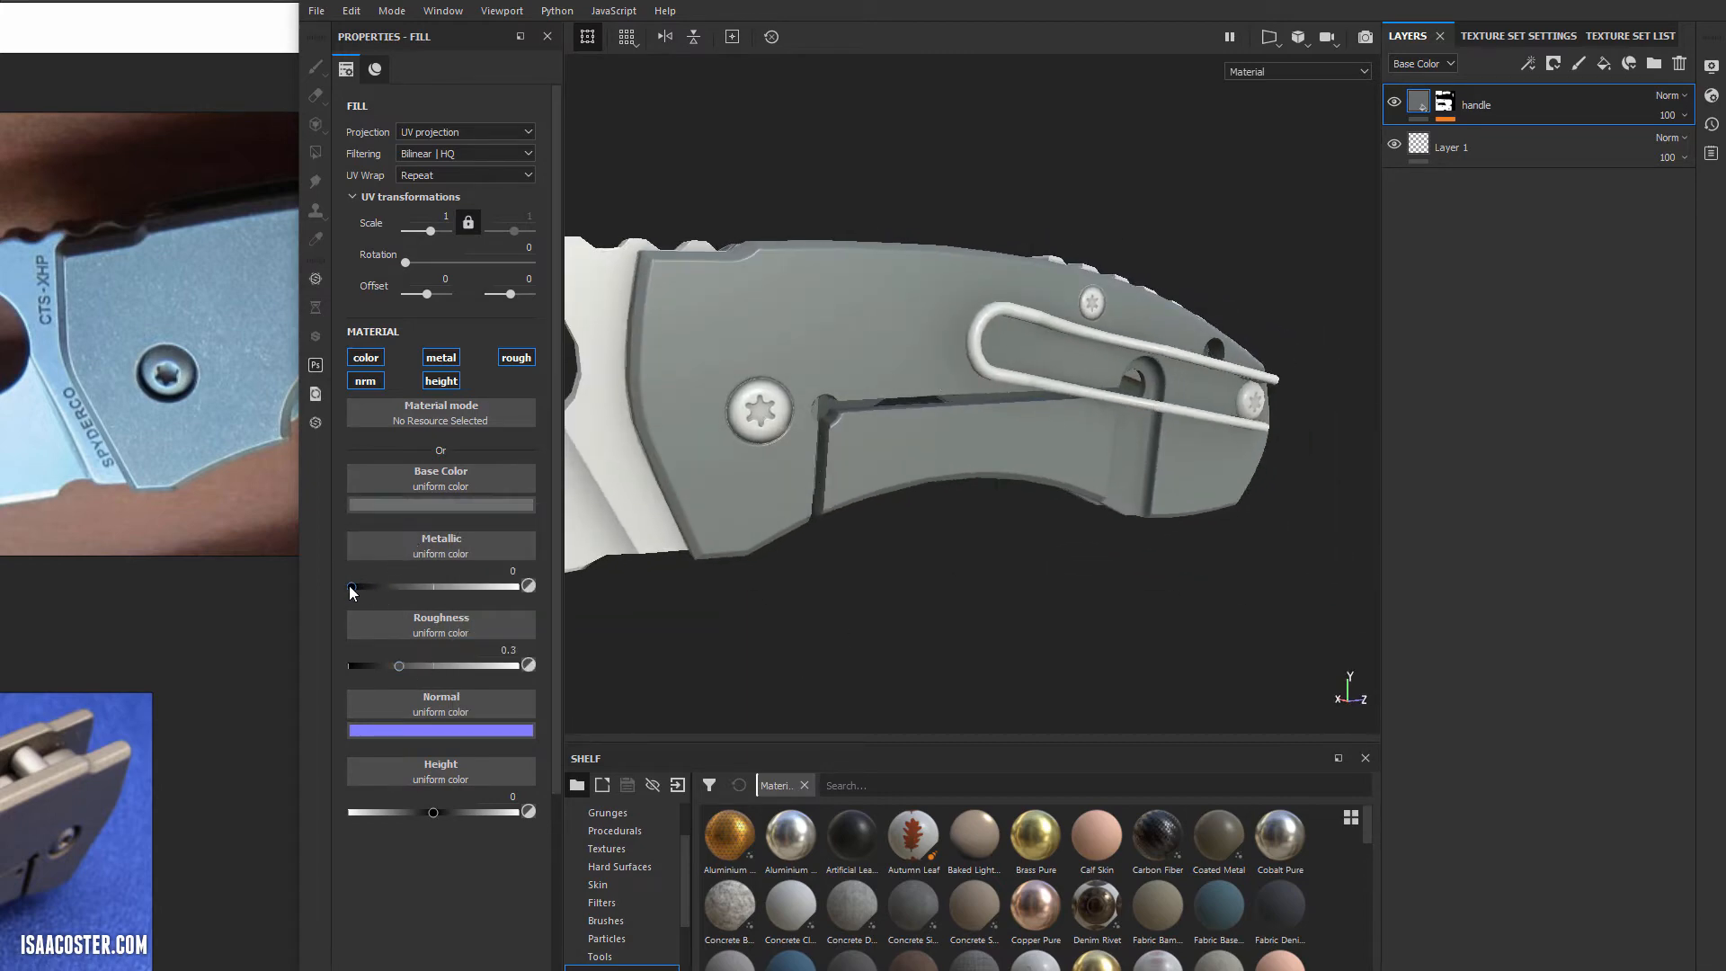
# Set the handle fill to metallic 1 and roughness about 0.455, then duplicate the layer.
pyautogui.moveTo(353, 586); pyautogui.dragTo(529, 586)
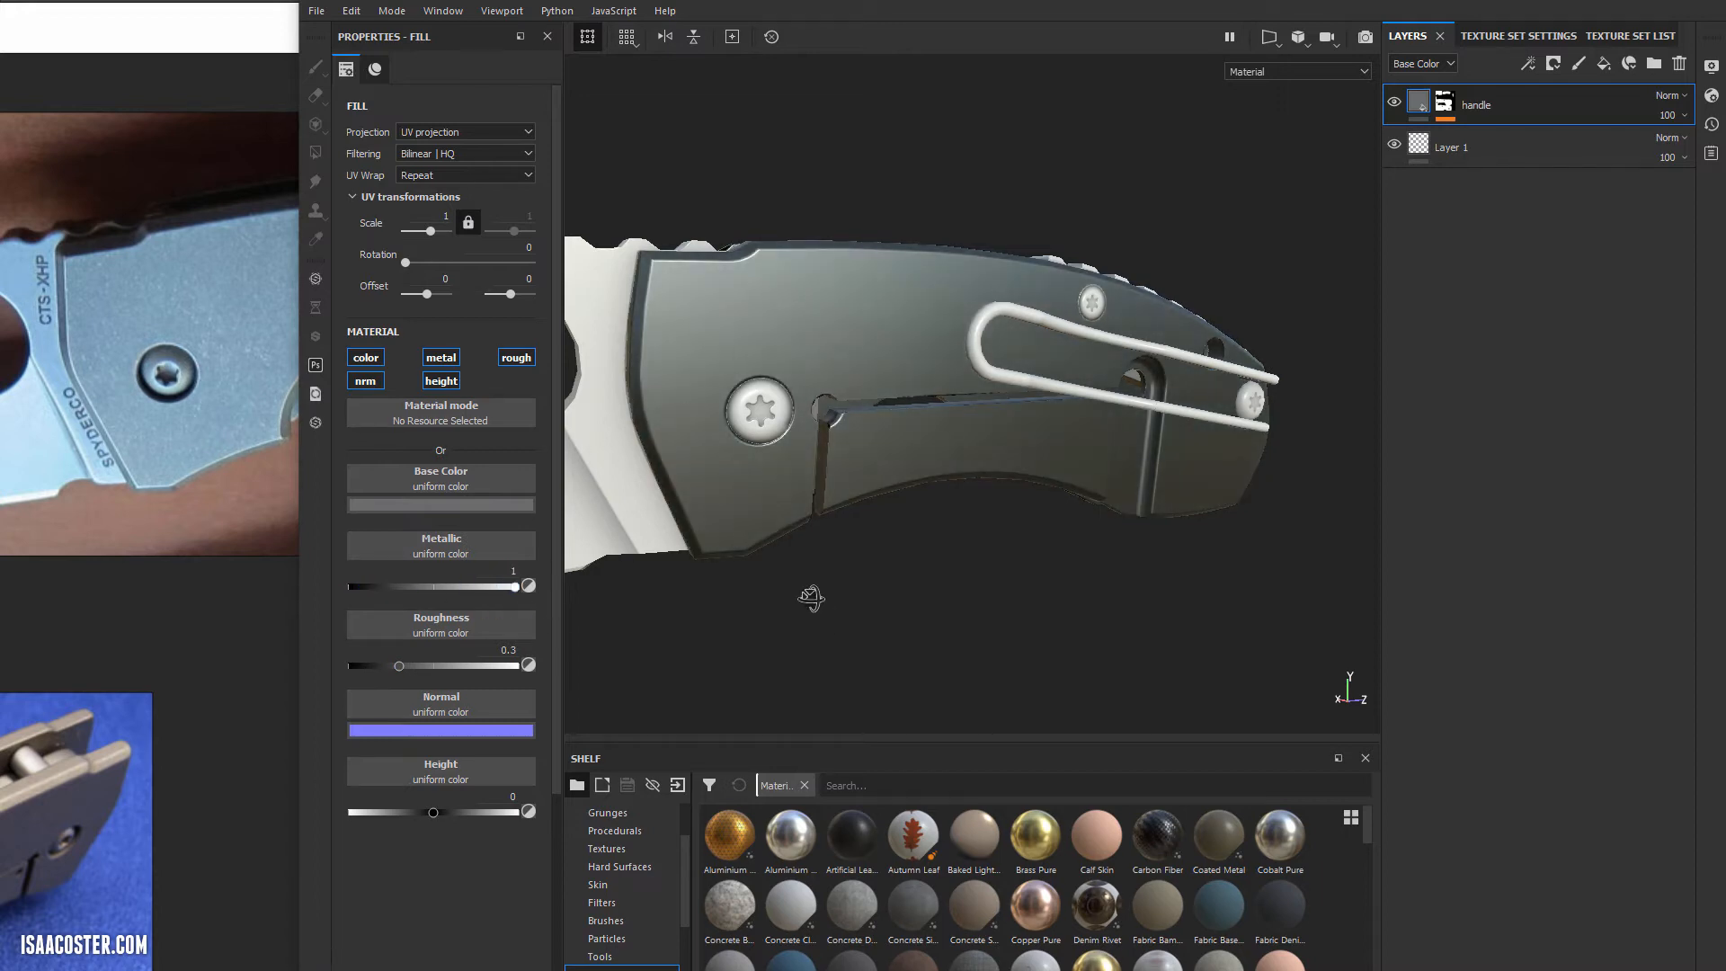
pyautogui.click(439, 504)
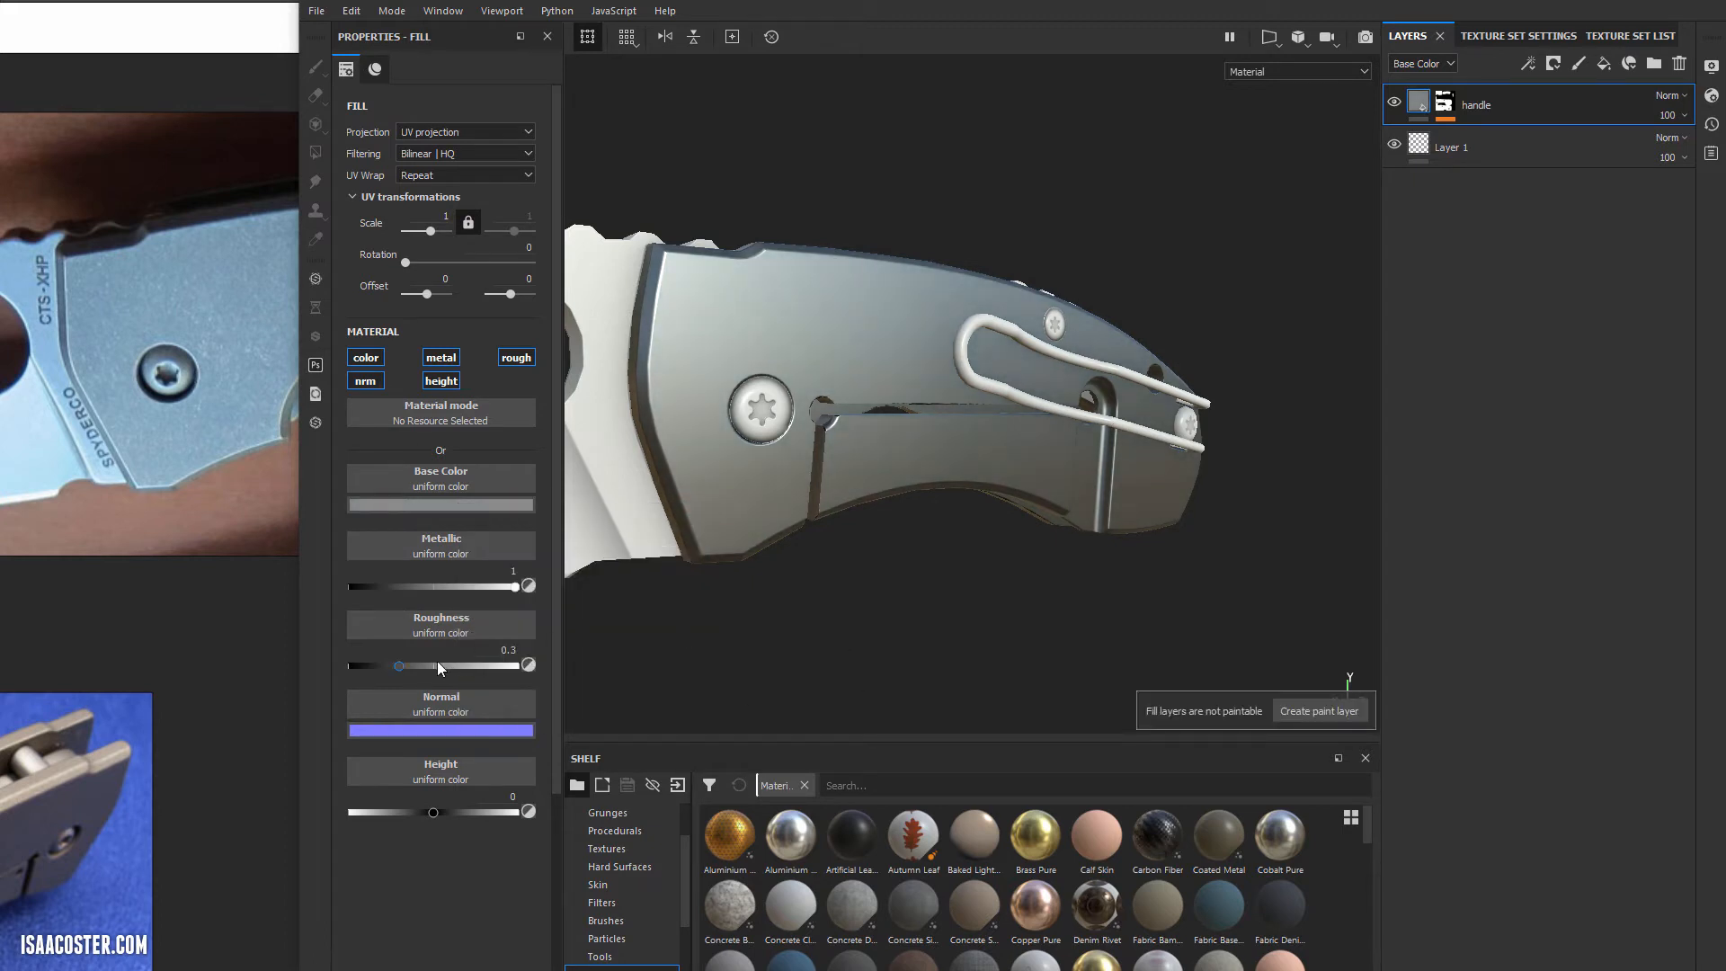
pyautogui.moveTo(400, 665); pyautogui.dragTo(419, 665)
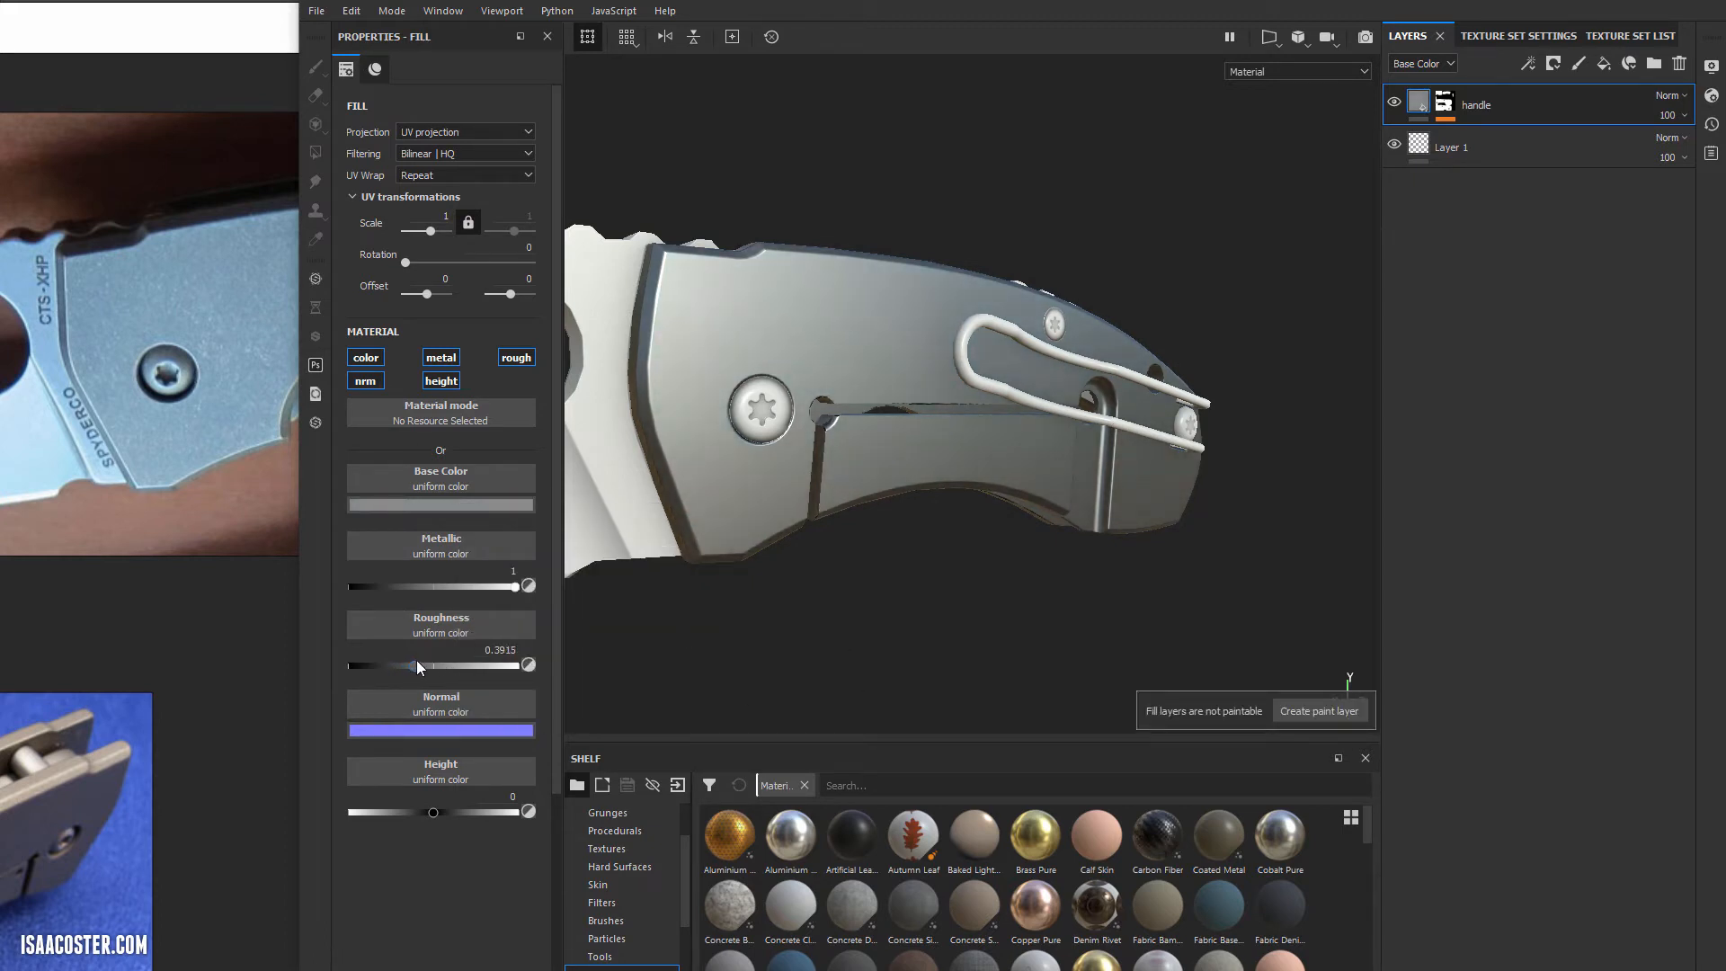
pyautogui.moveTo(415, 665); pyautogui.dragTo(433, 665)
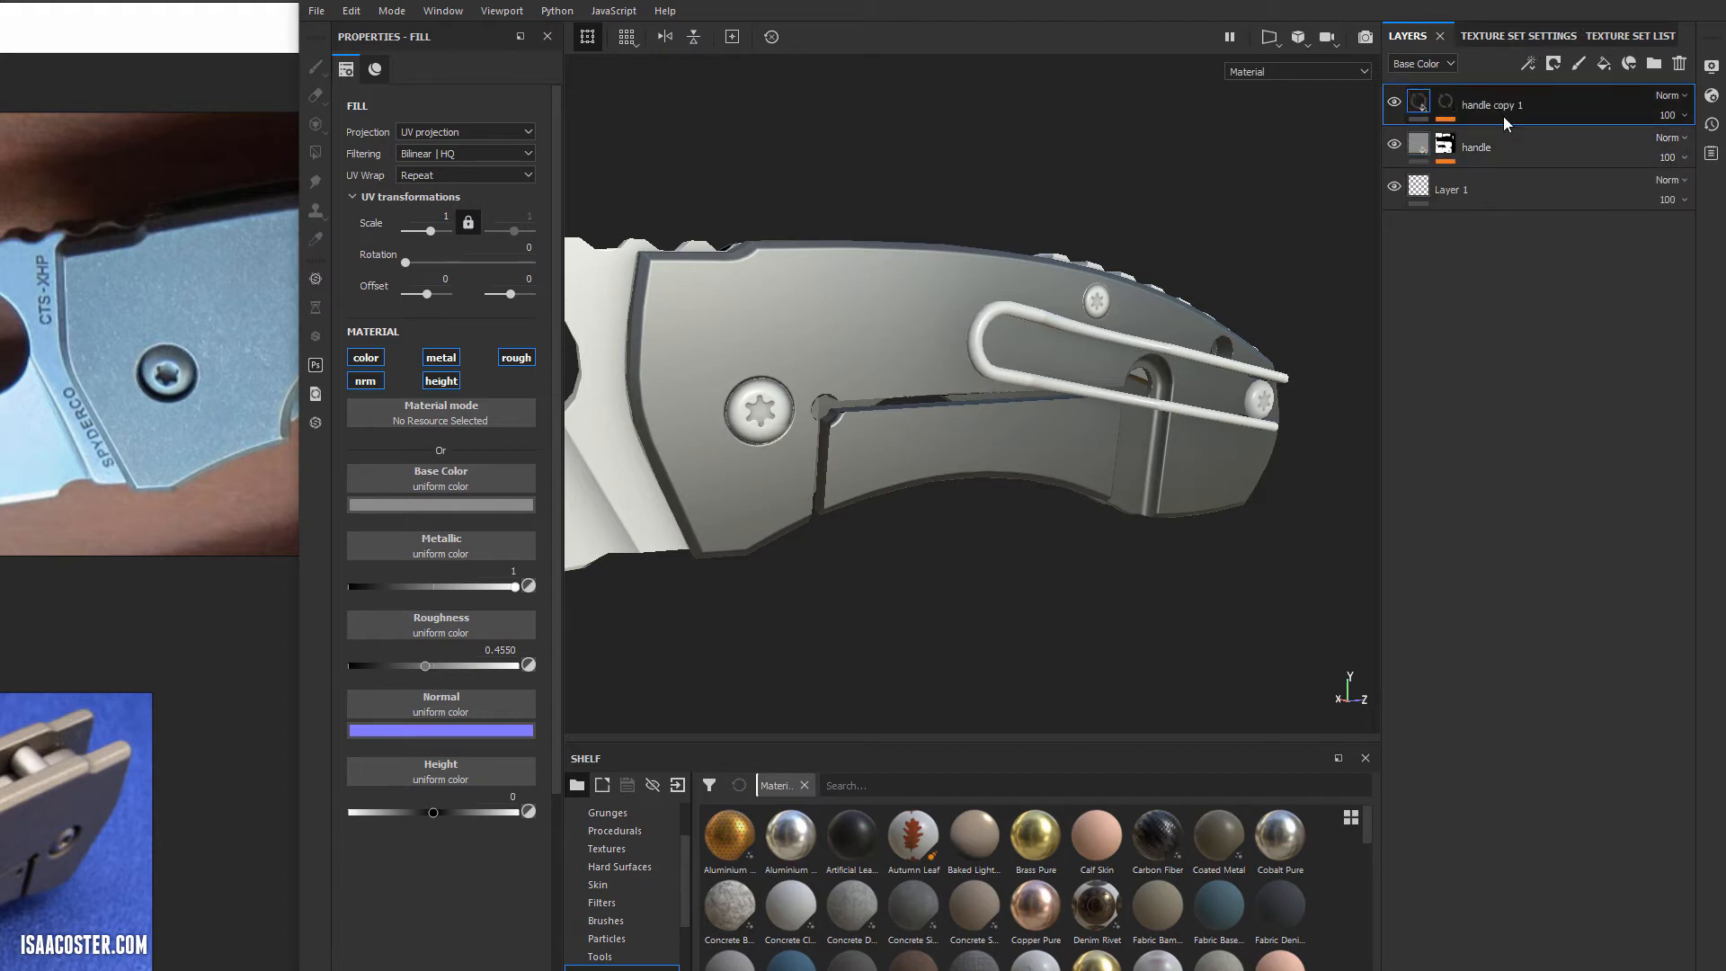
# Add a Grunge Roughcast fill to handle copy 1's mask set to Multiply.
pyautogui.click(1474, 146)
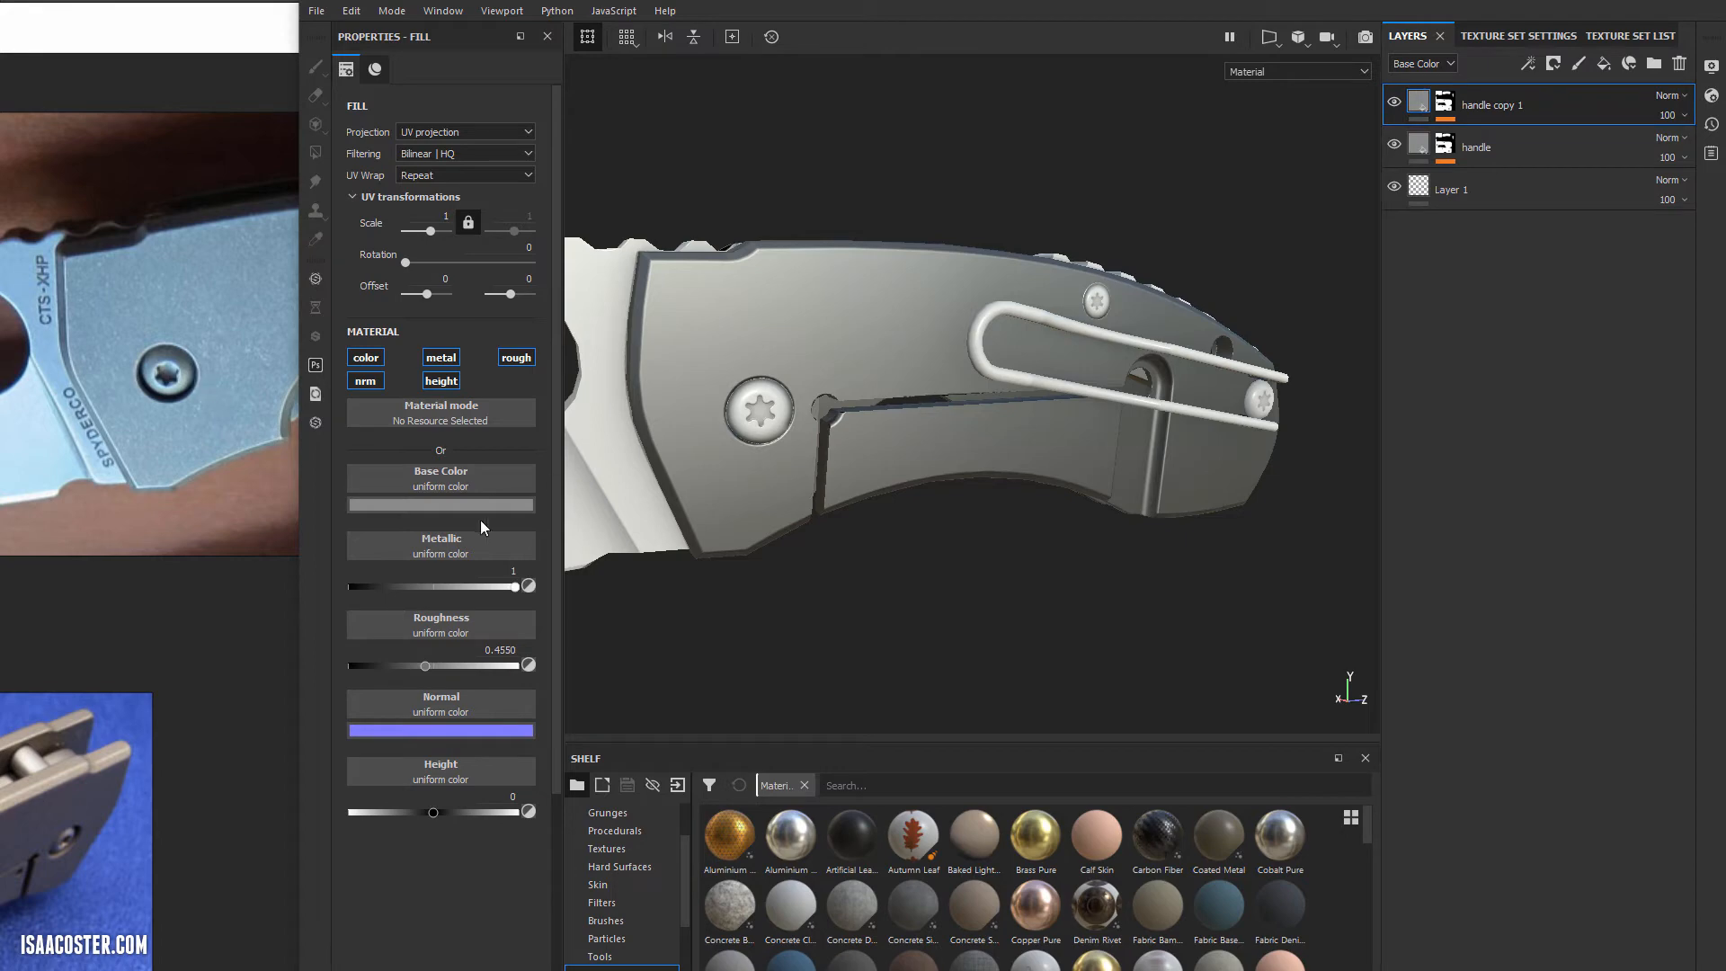
pyautogui.click(439, 504)
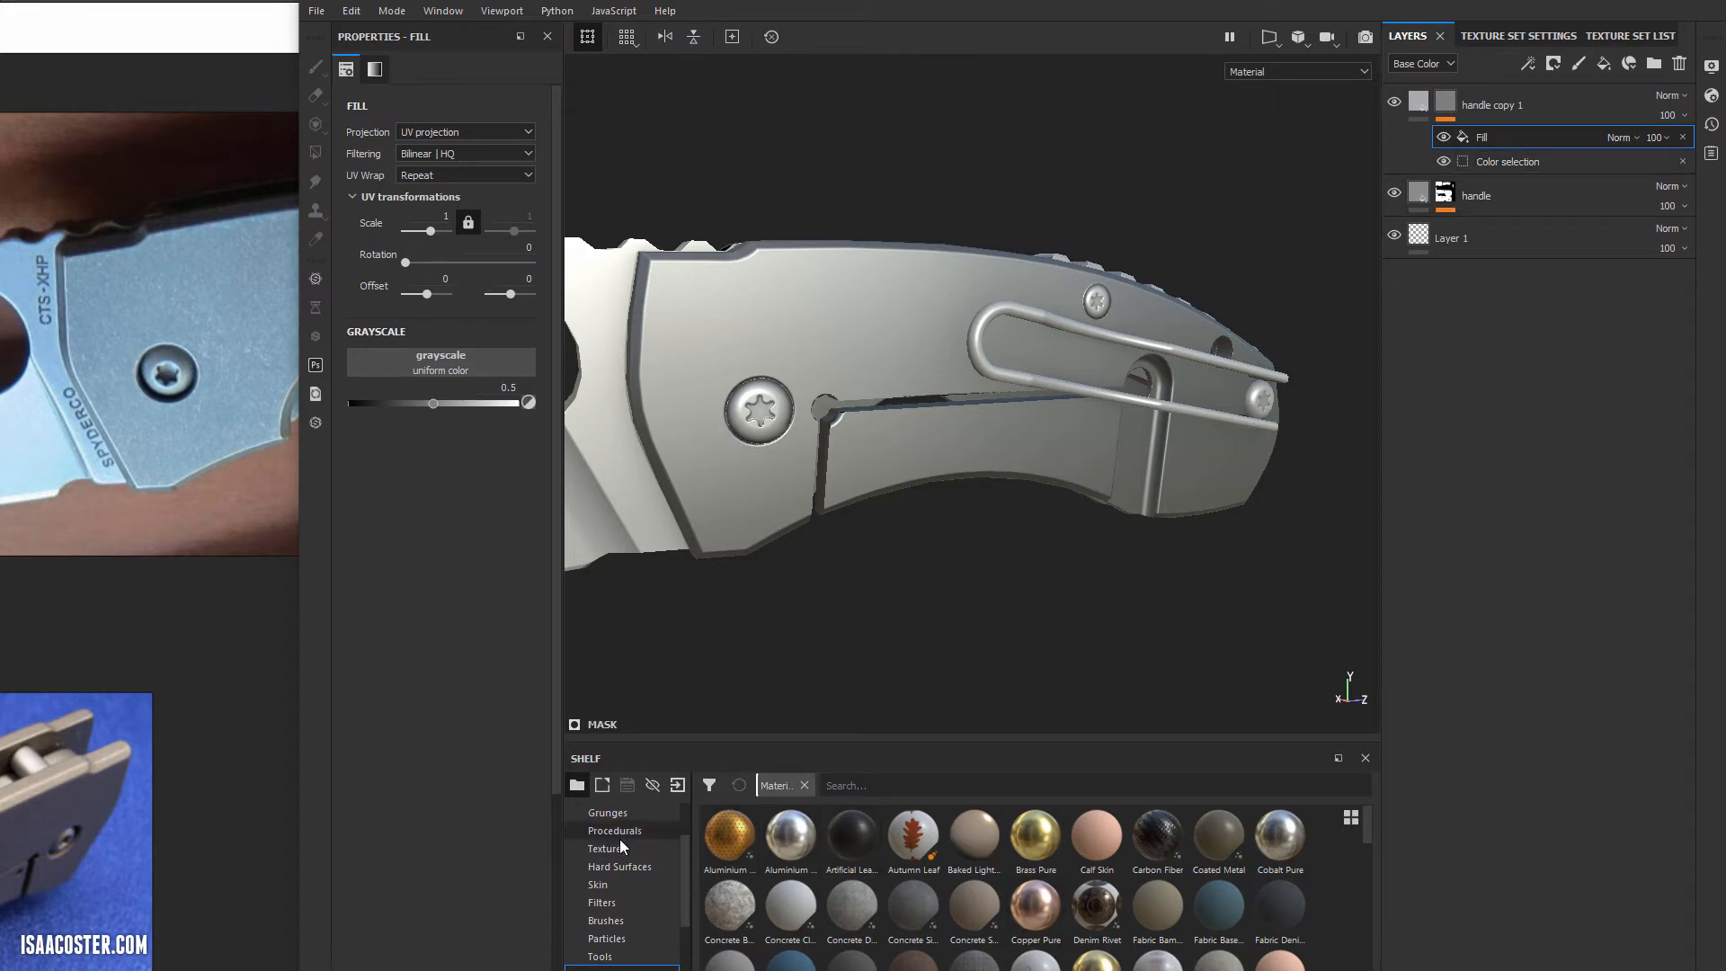
pyautogui.click(606, 813)
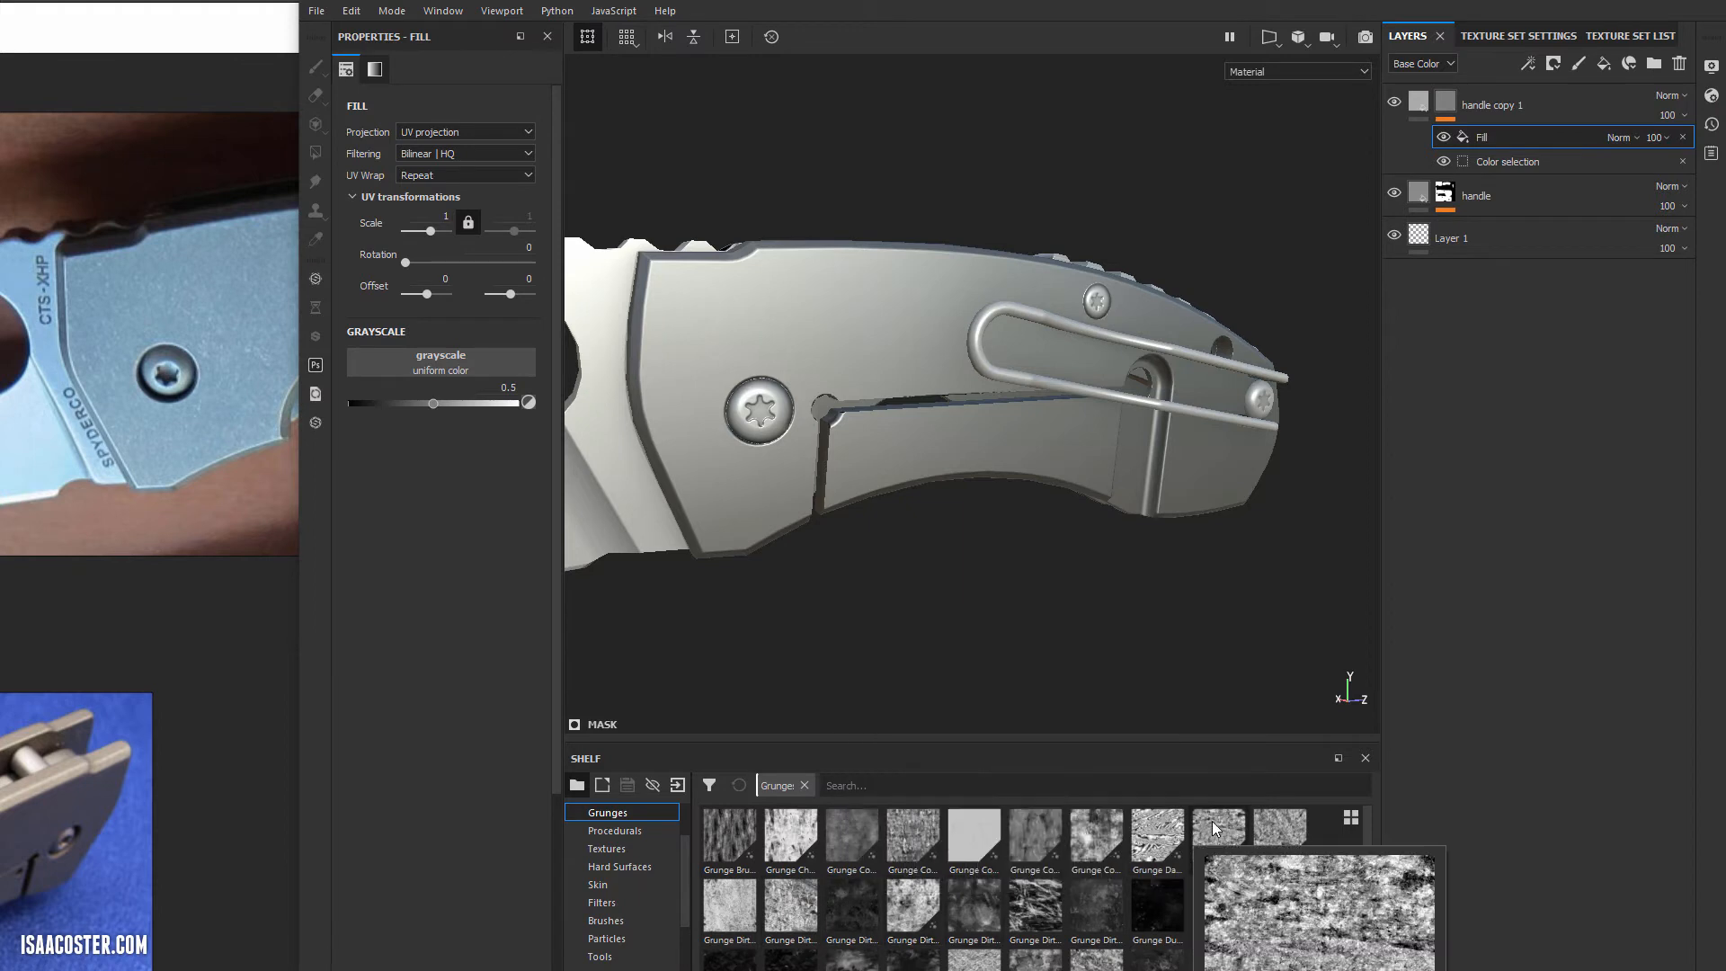
pyautogui.moveTo(1227, 836)
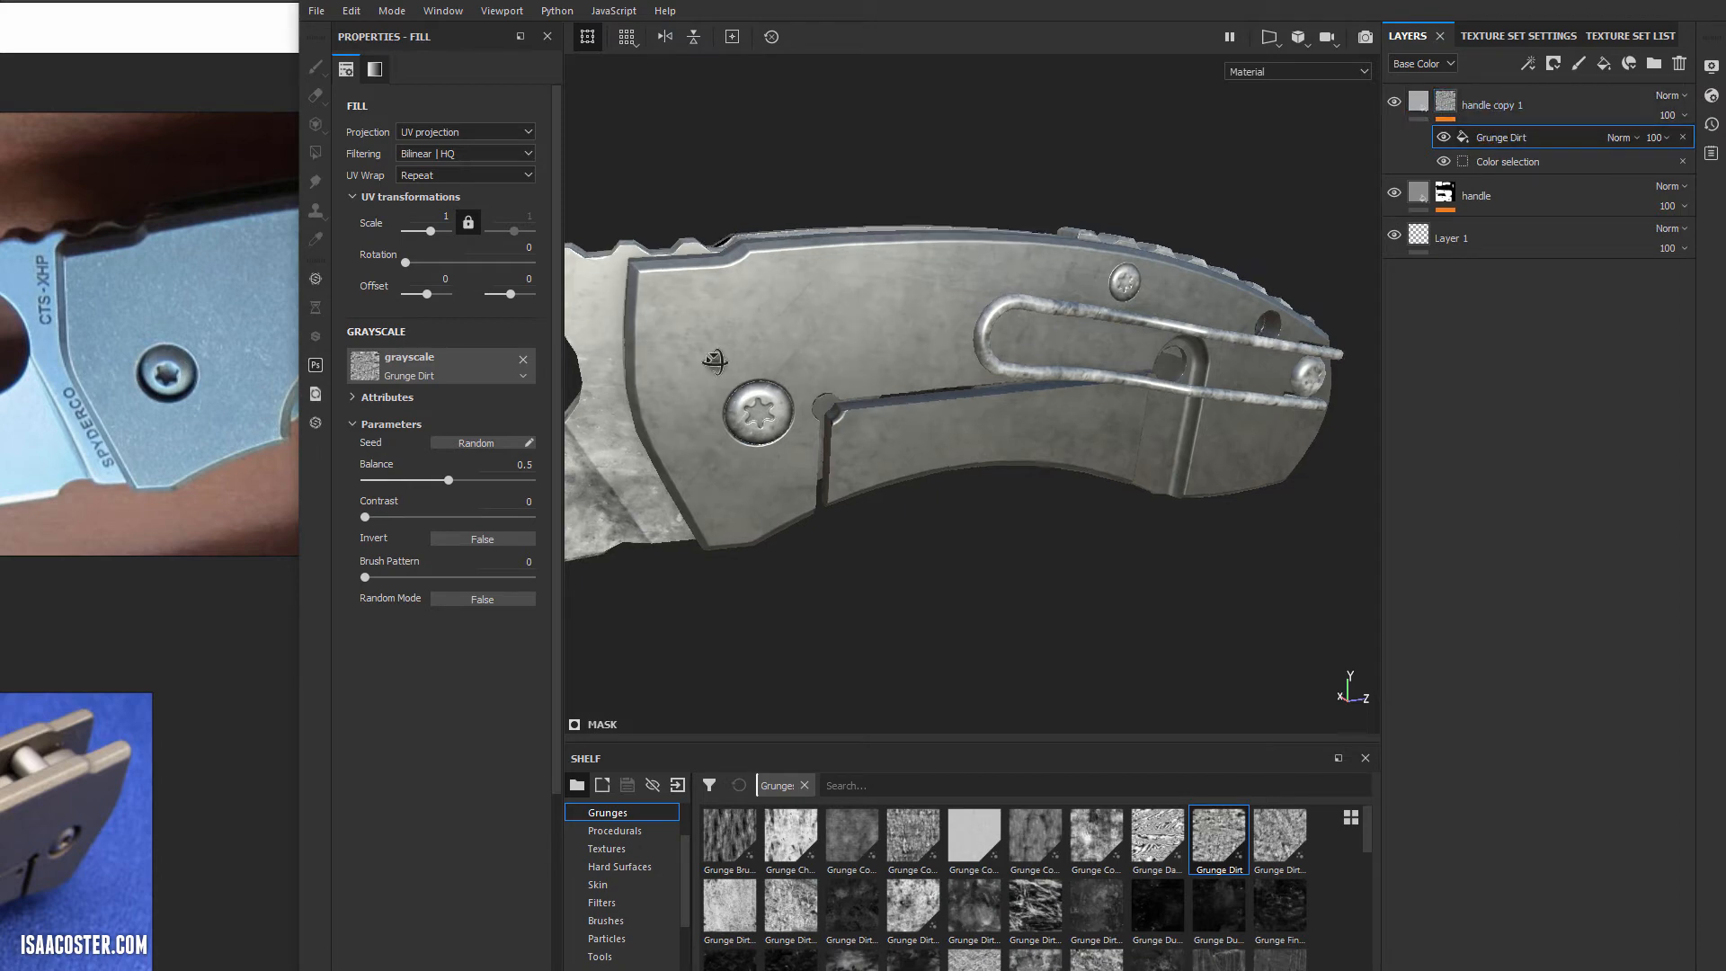
pyautogui.click(1620, 137)
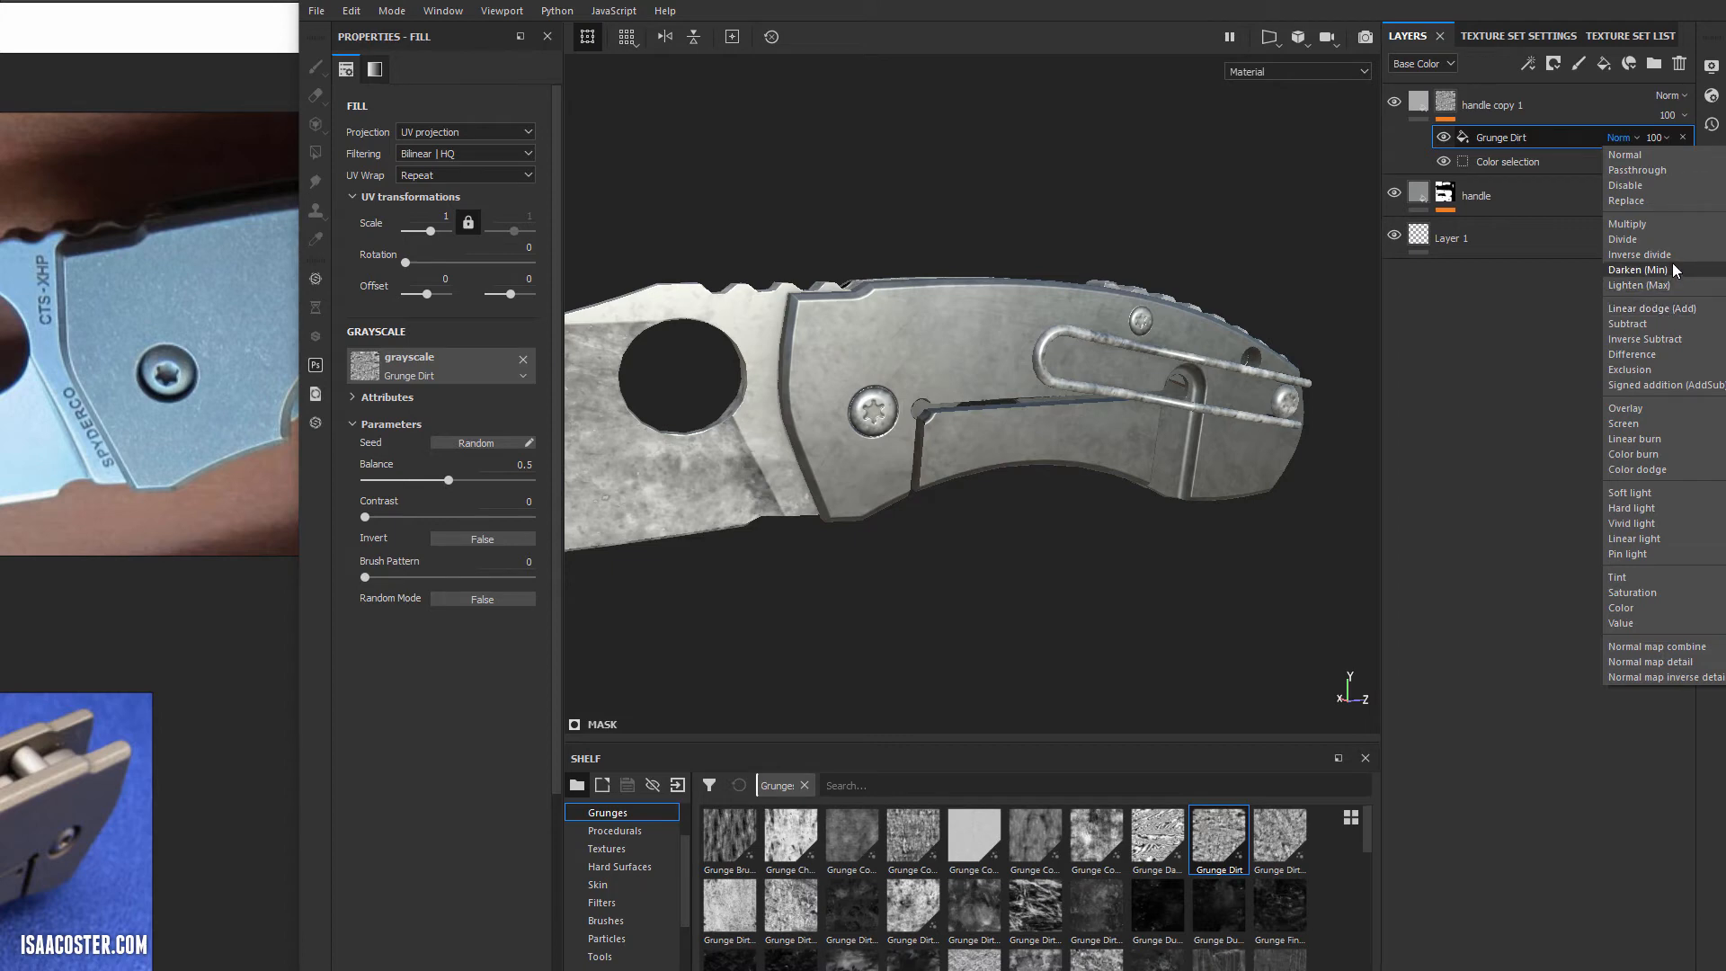
pyautogui.click(1633, 223)
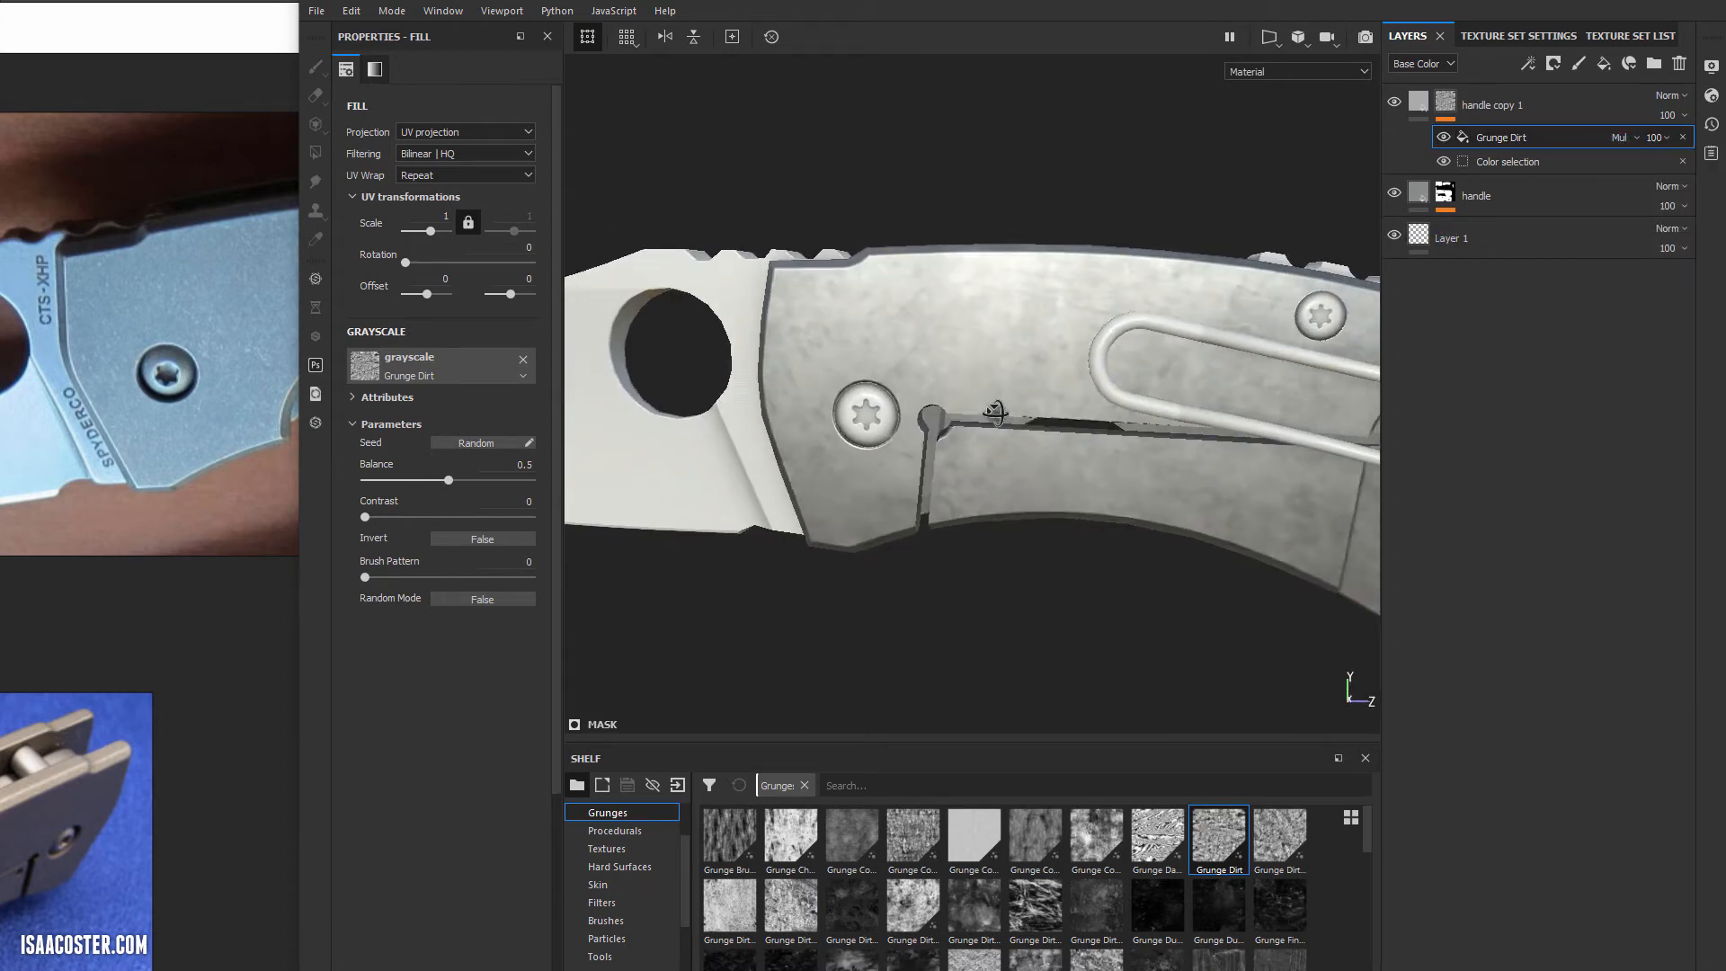
# Adjust the grunge pattern's tiling scale down to 0.48.
pyautogui.moveTo(991, 414); pyautogui.dragTo(1029, 380)
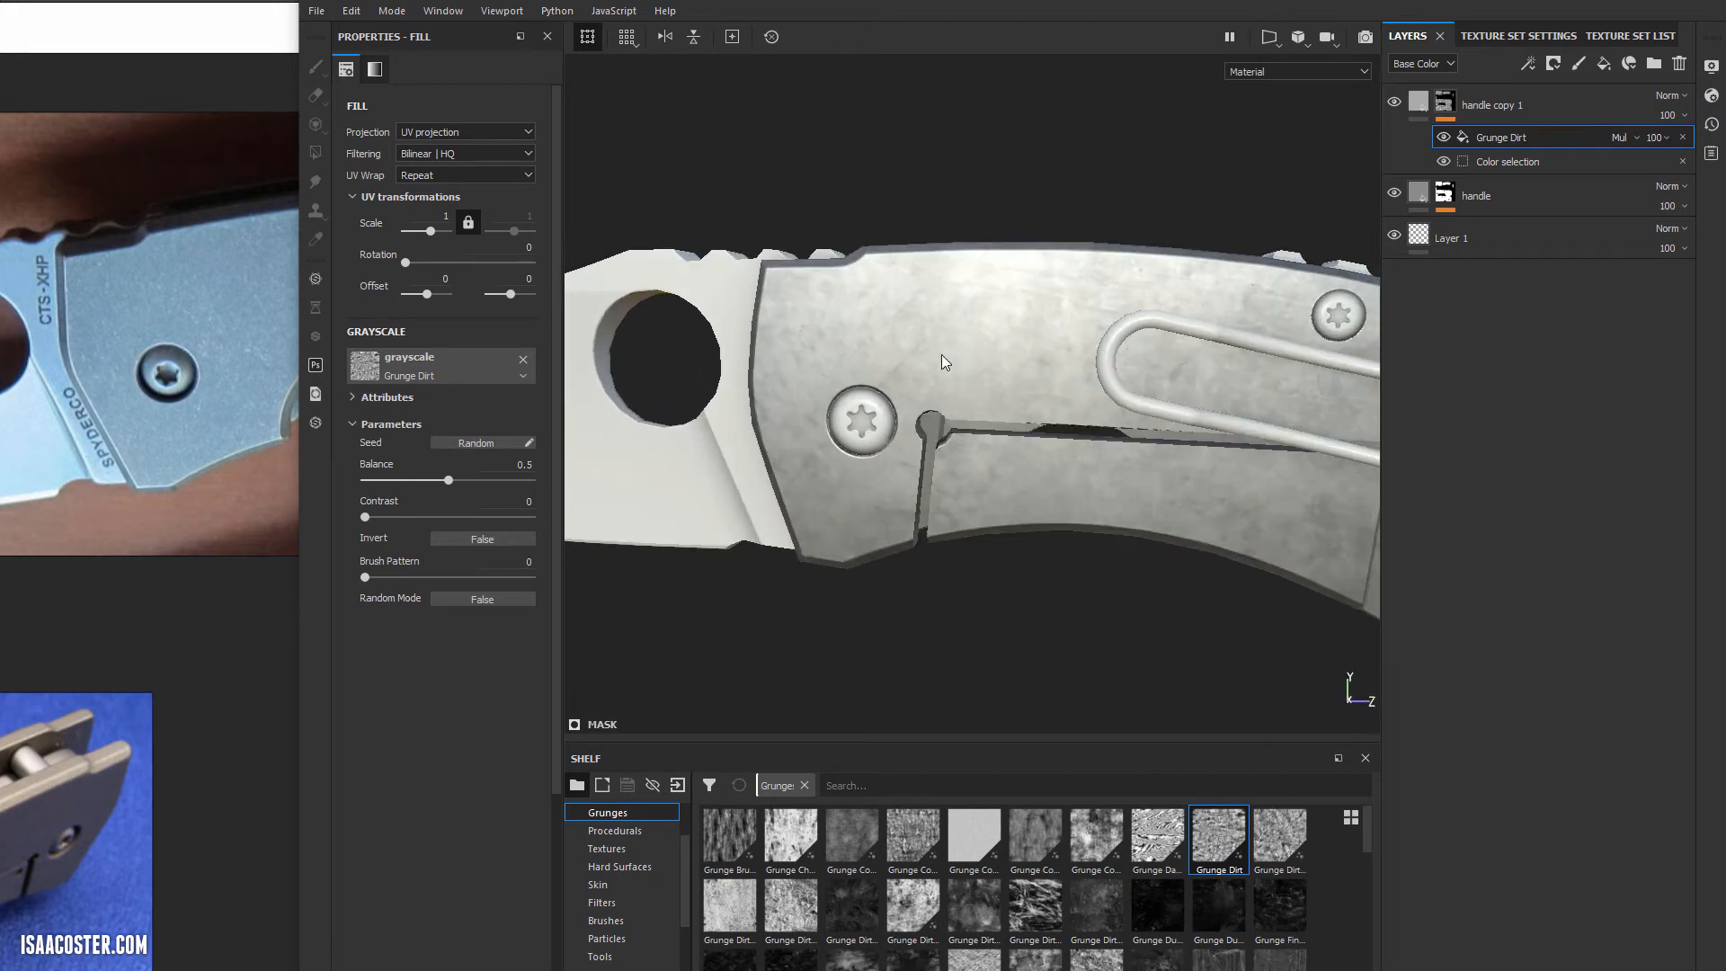
pyautogui.moveTo(919, 352)
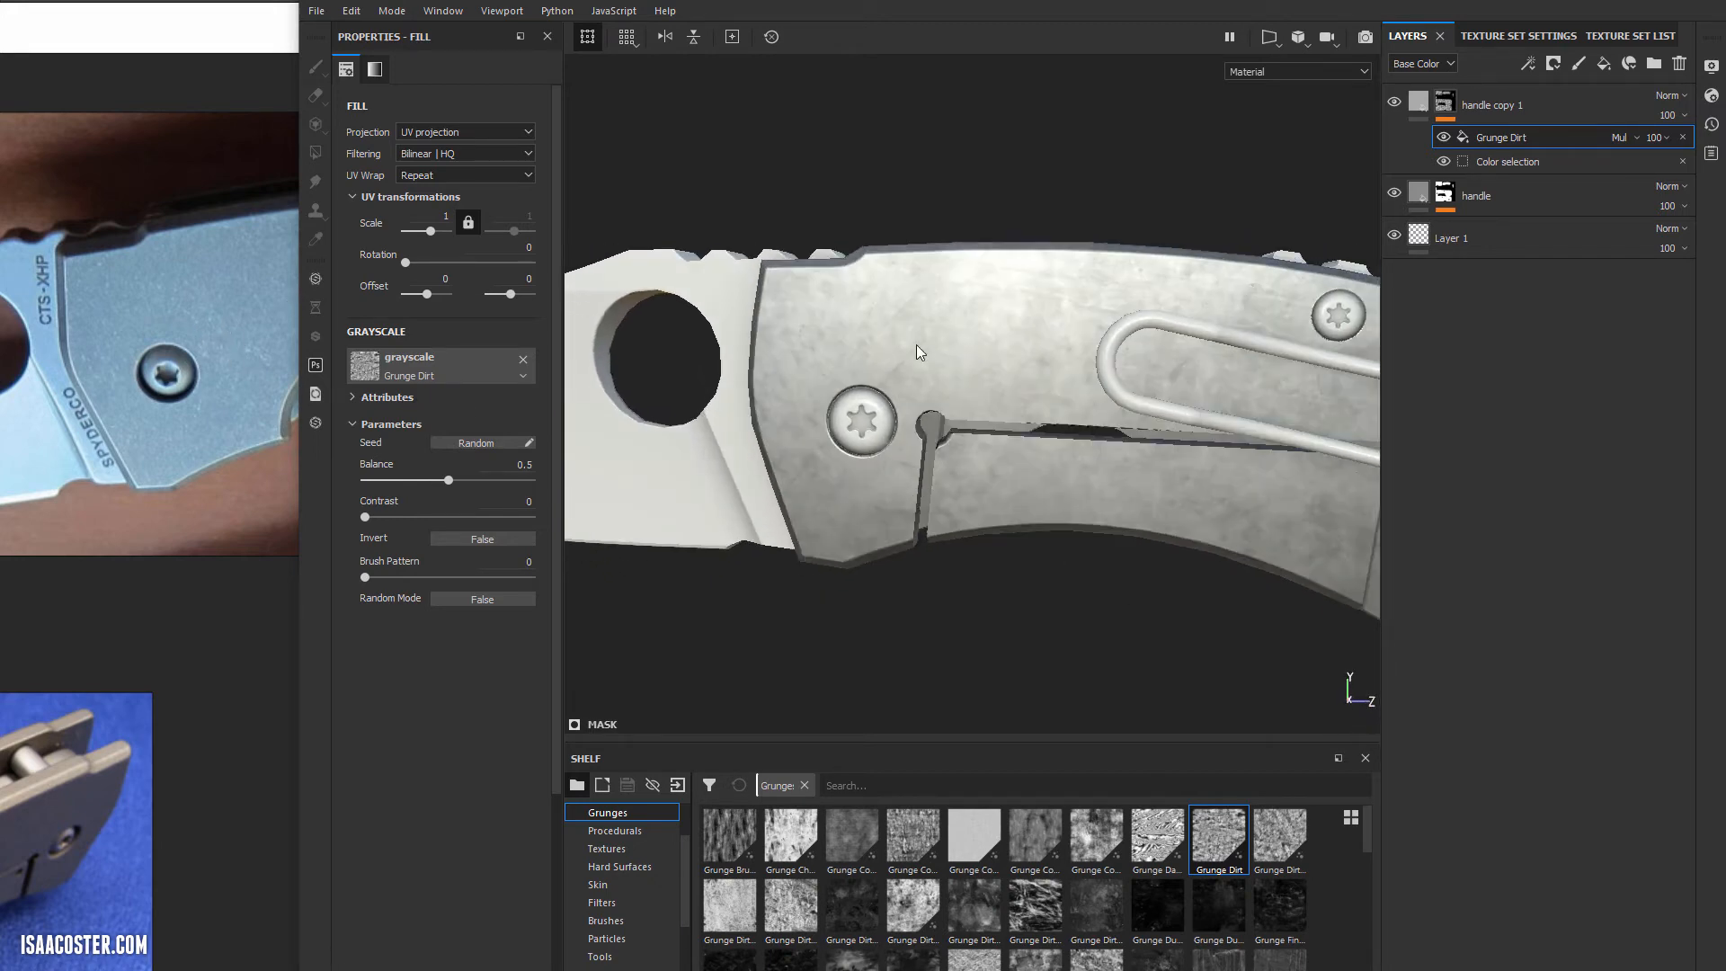
pyautogui.scroll(-3)
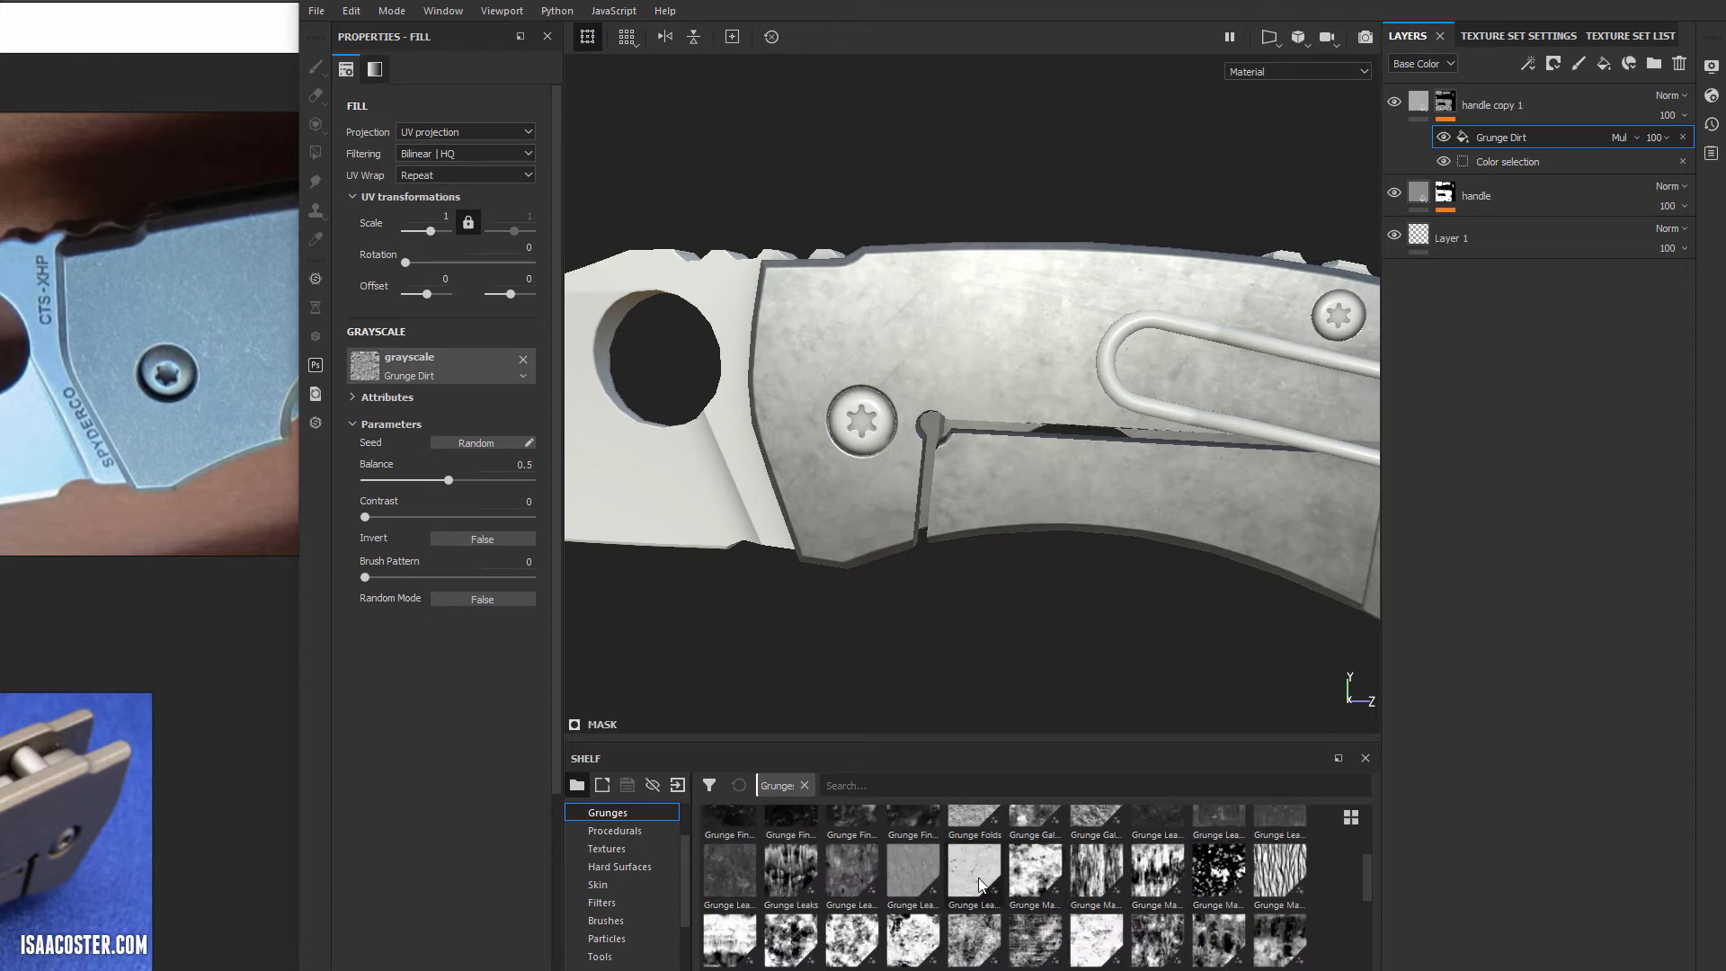
pyautogui.moveTo(975, 833)
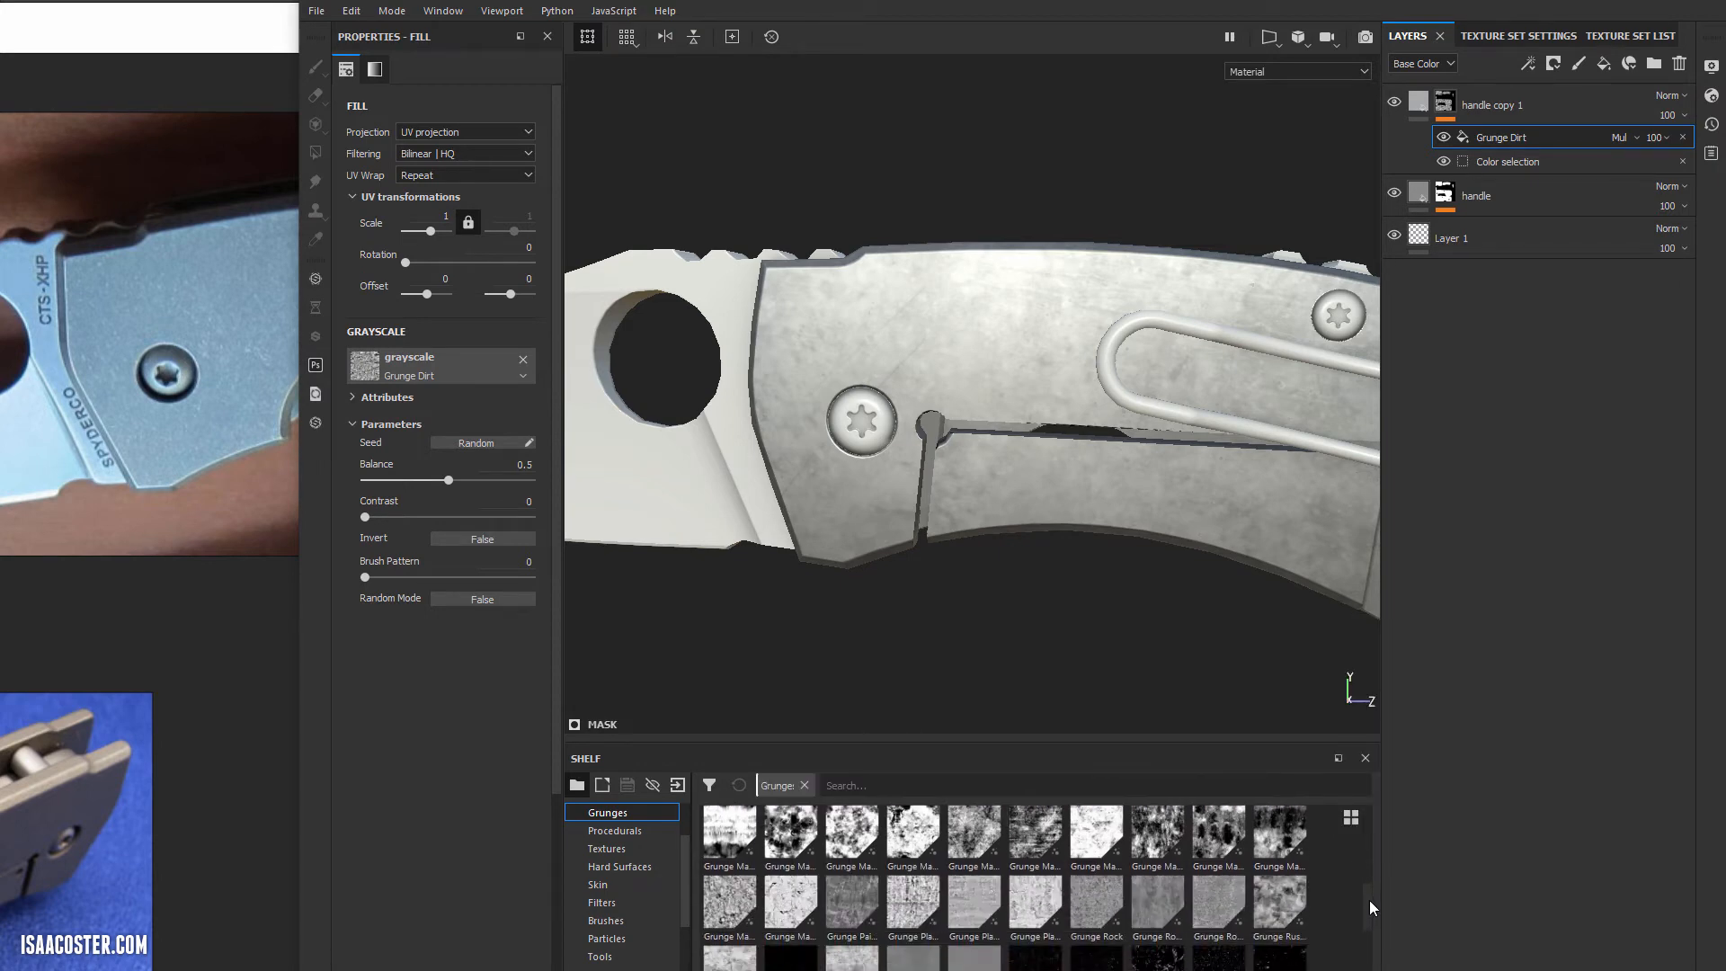
pyautogui.scroll(-3)
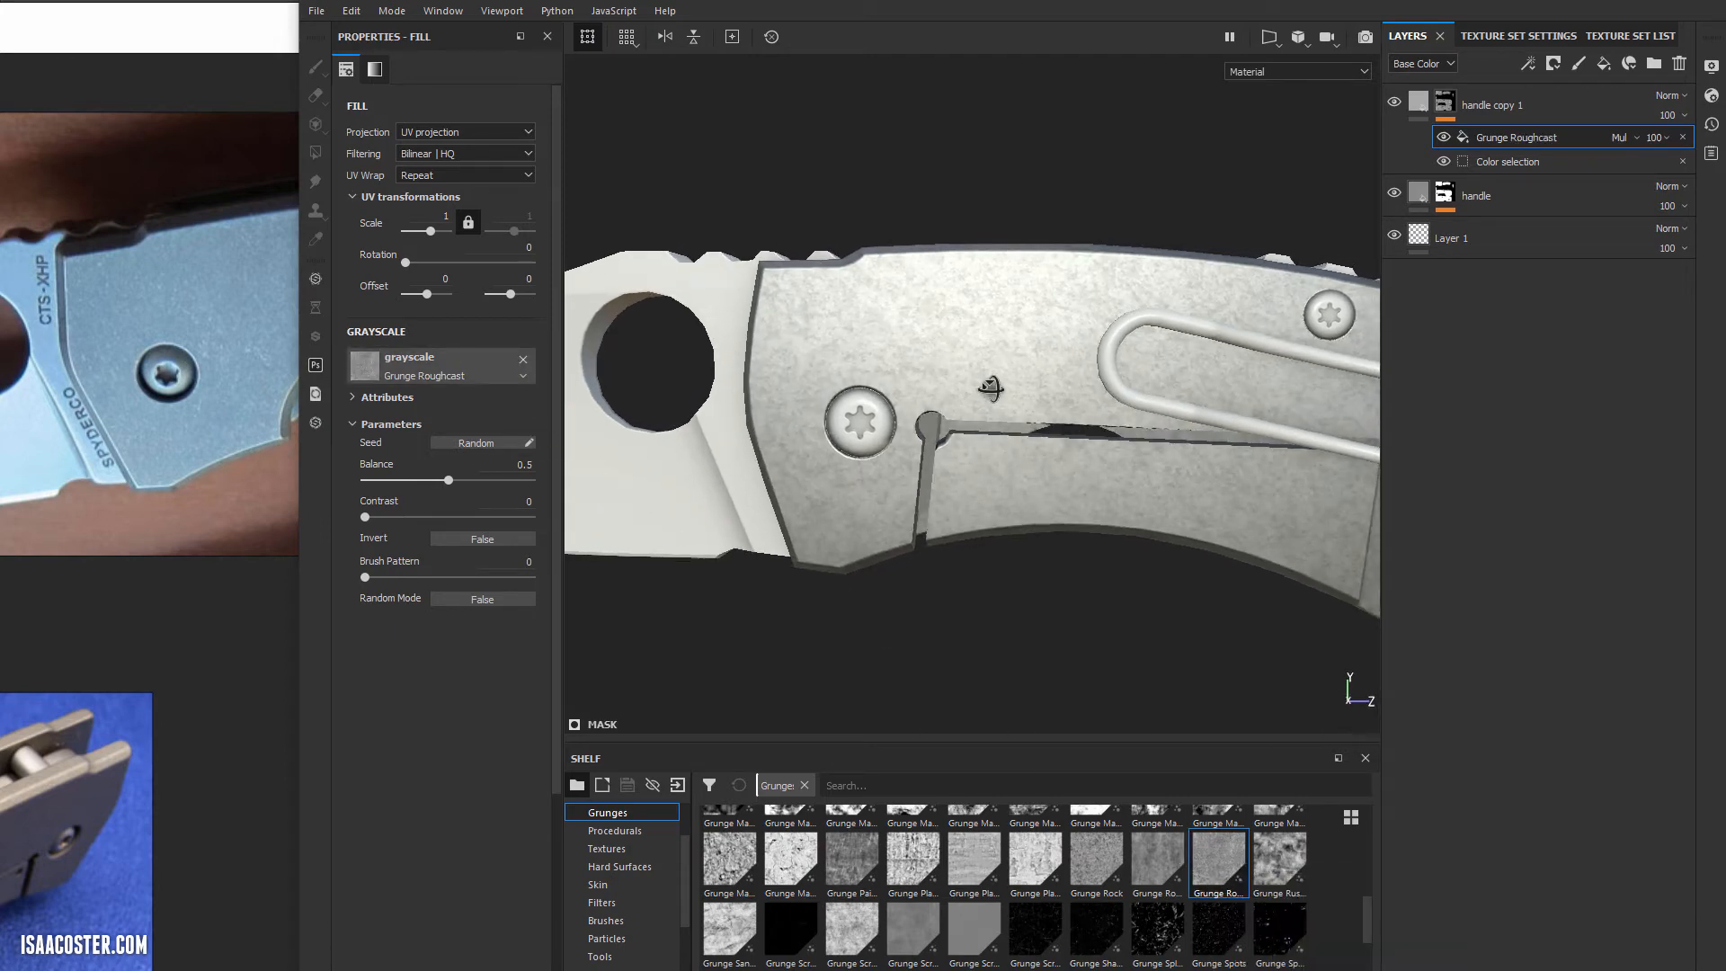
pyautogui.moveTo(449, 232); pyautogui.dragTo(428, 232)
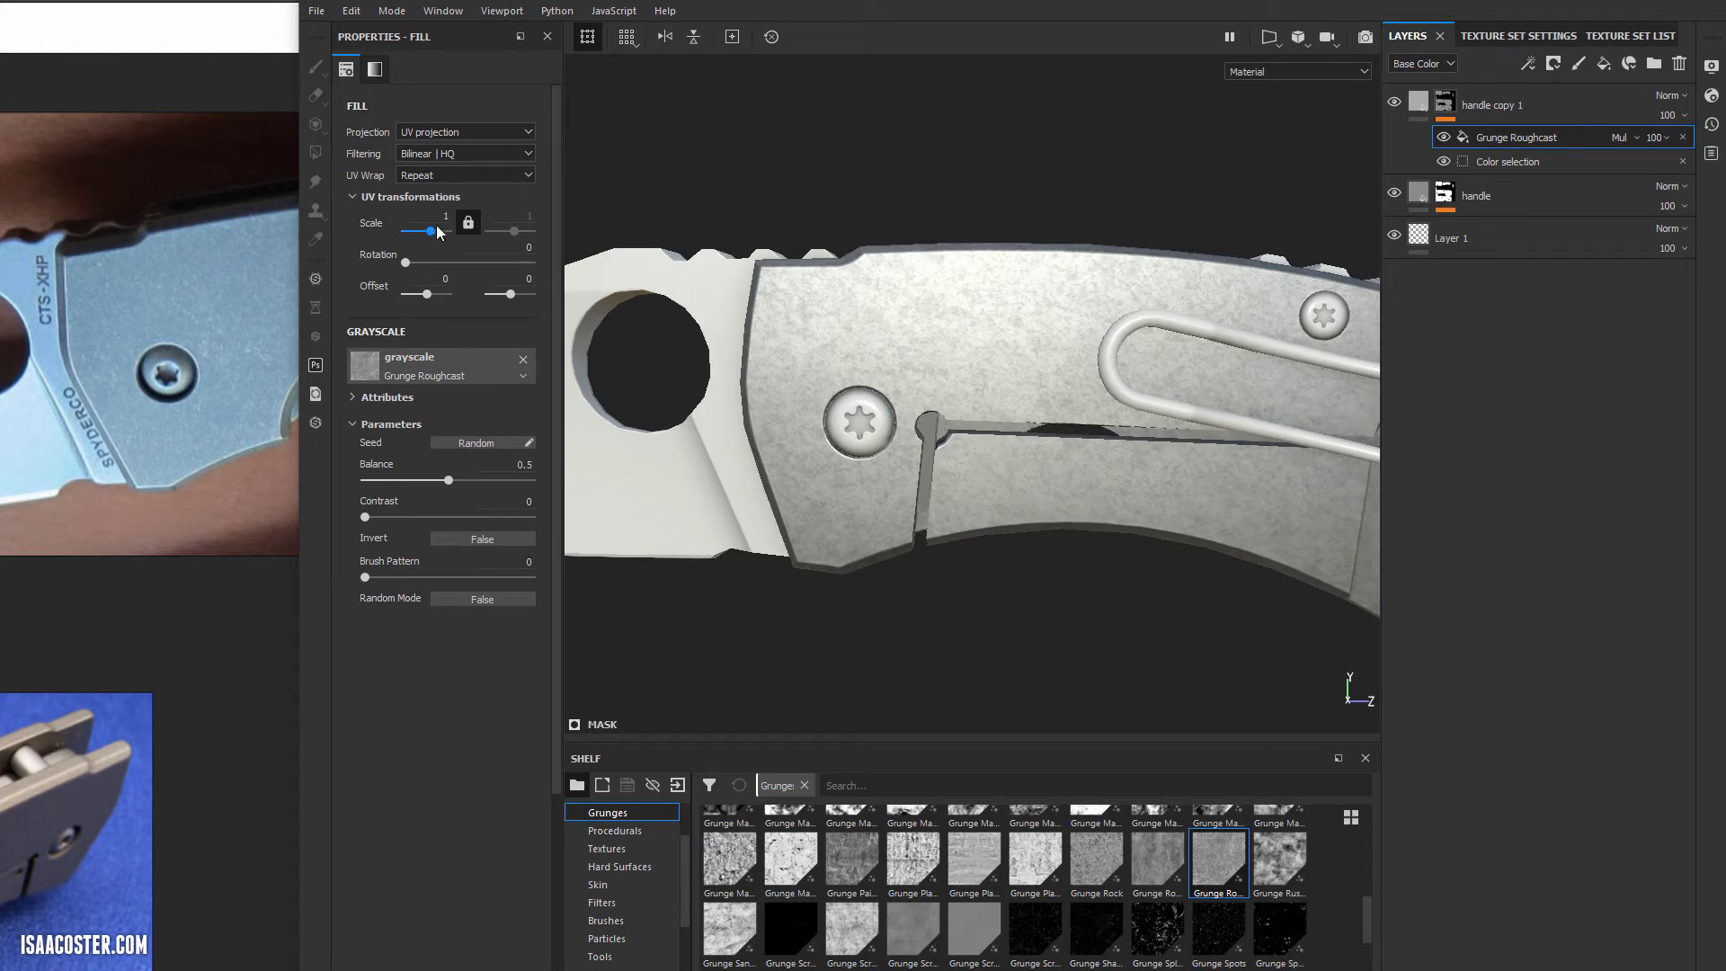
pyautogui.moveTo(430, 232); pyautogui.dragTo(428, 232)
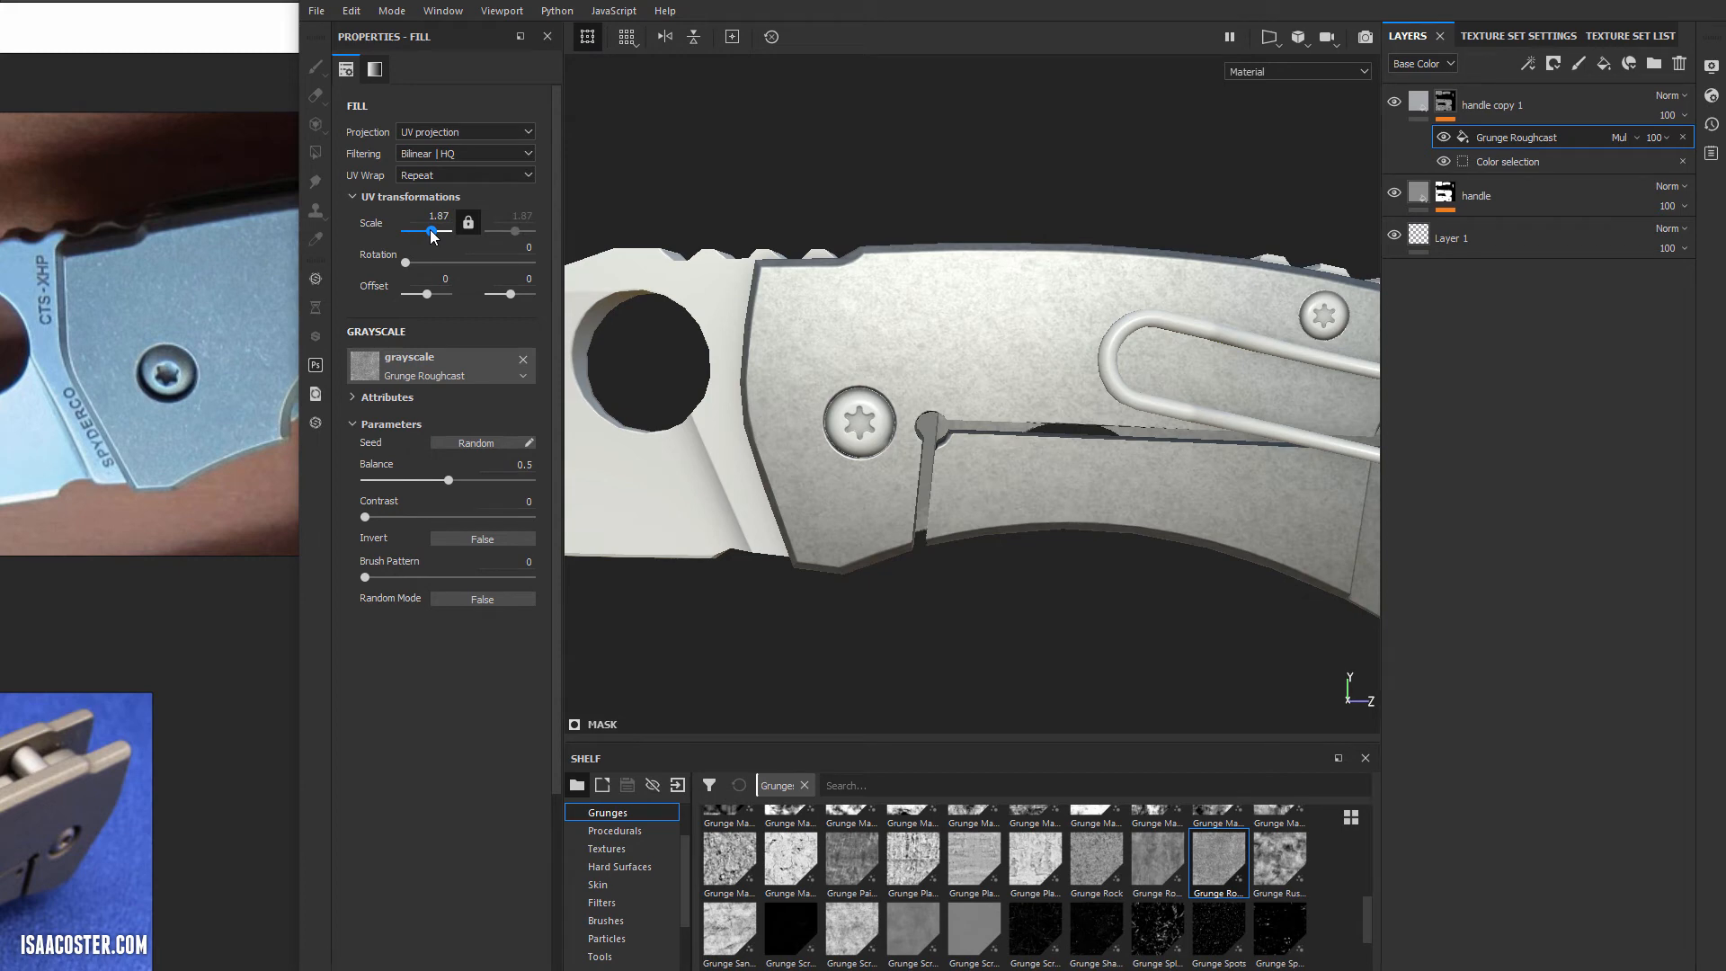
pyautogui.moveTo(432, 232); pyautogui.dragTo(431, 232)
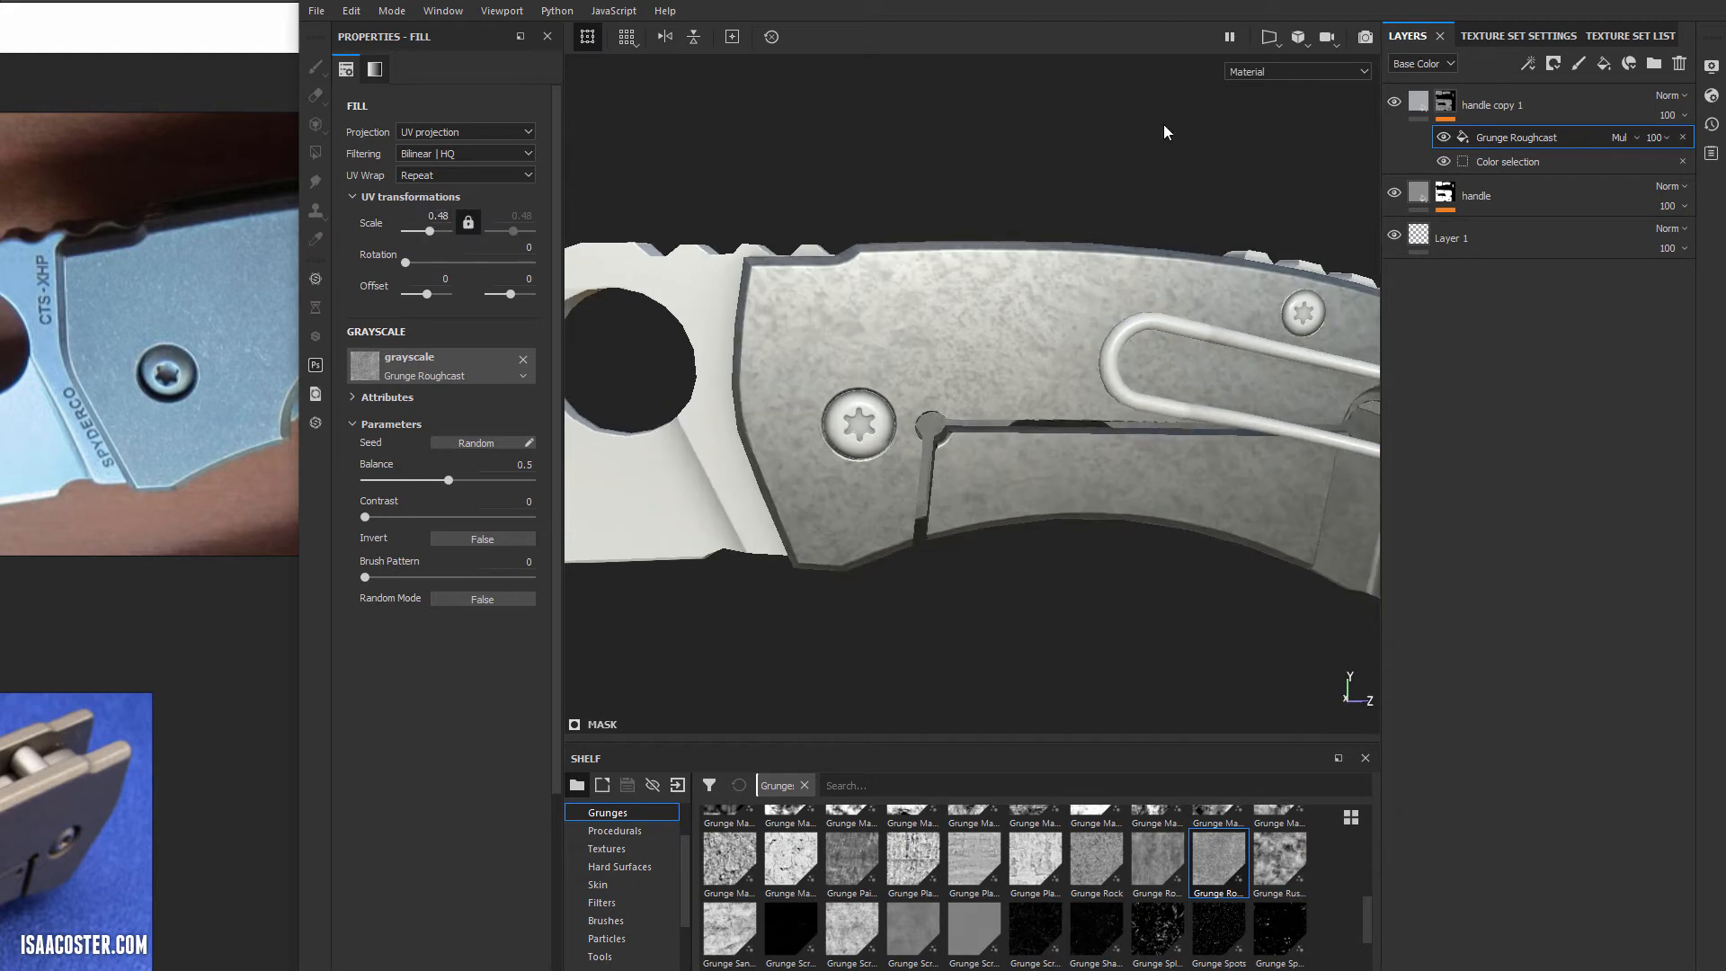
# Raise the Grunge Roughcast balance to 0.69 and contrast to 0.59.
pyautogui.click(1445, 105)
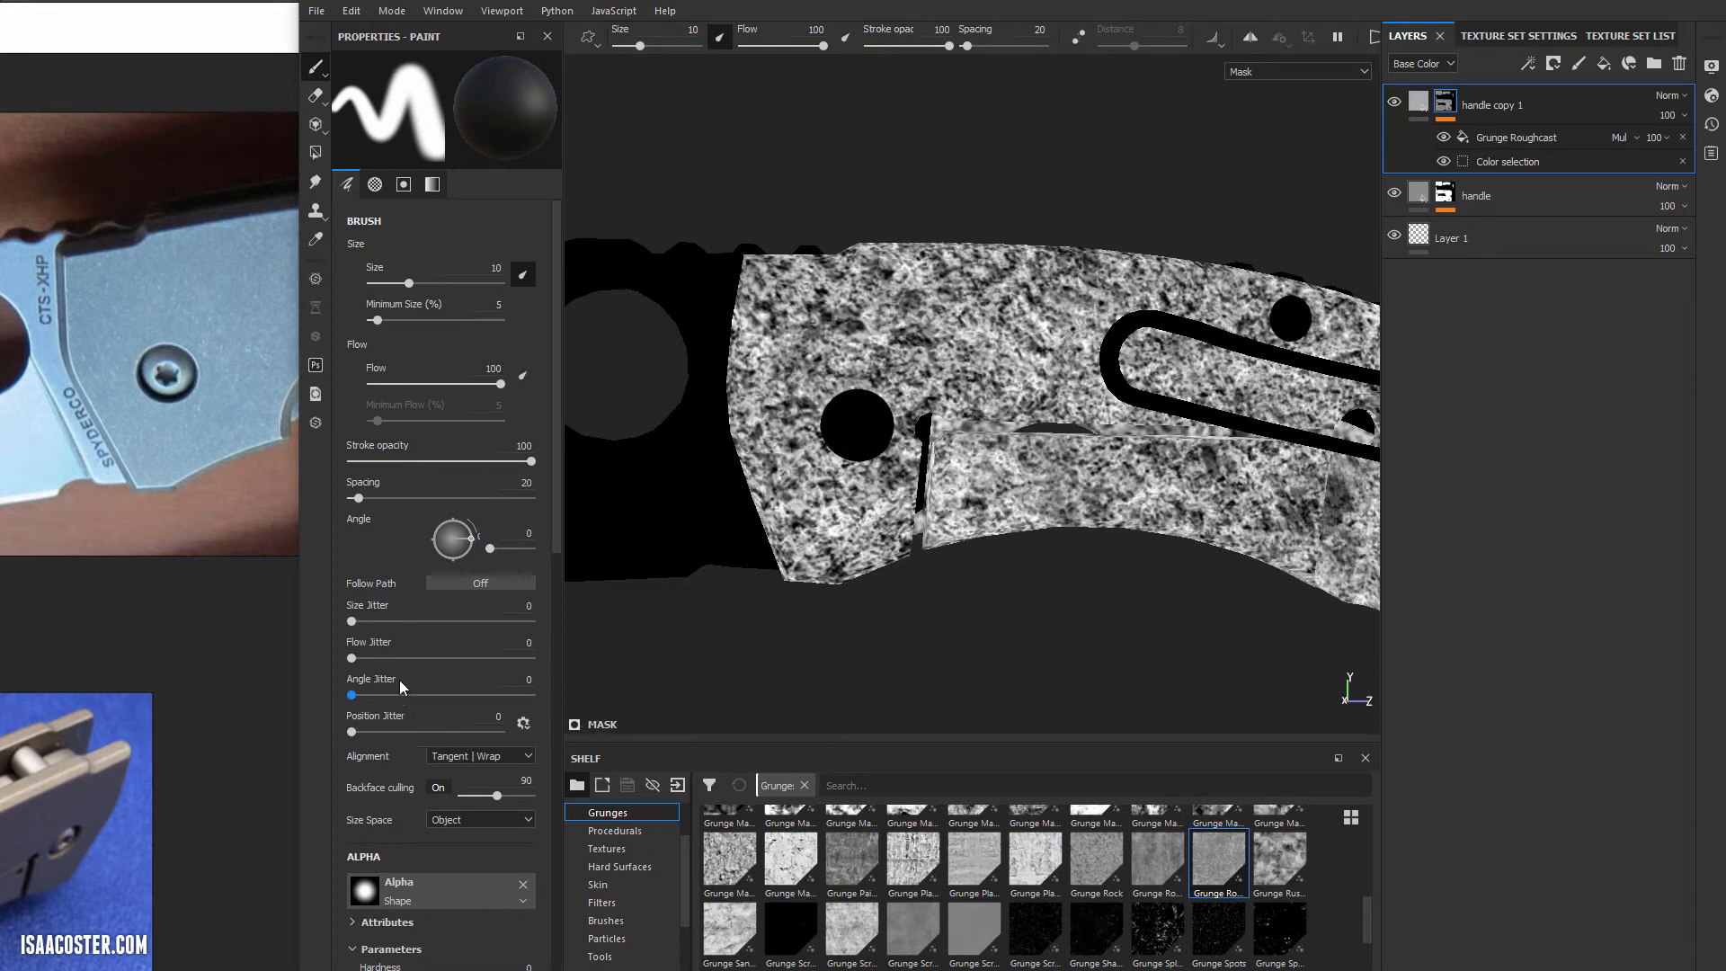
pyautogui.click(1520, 137)
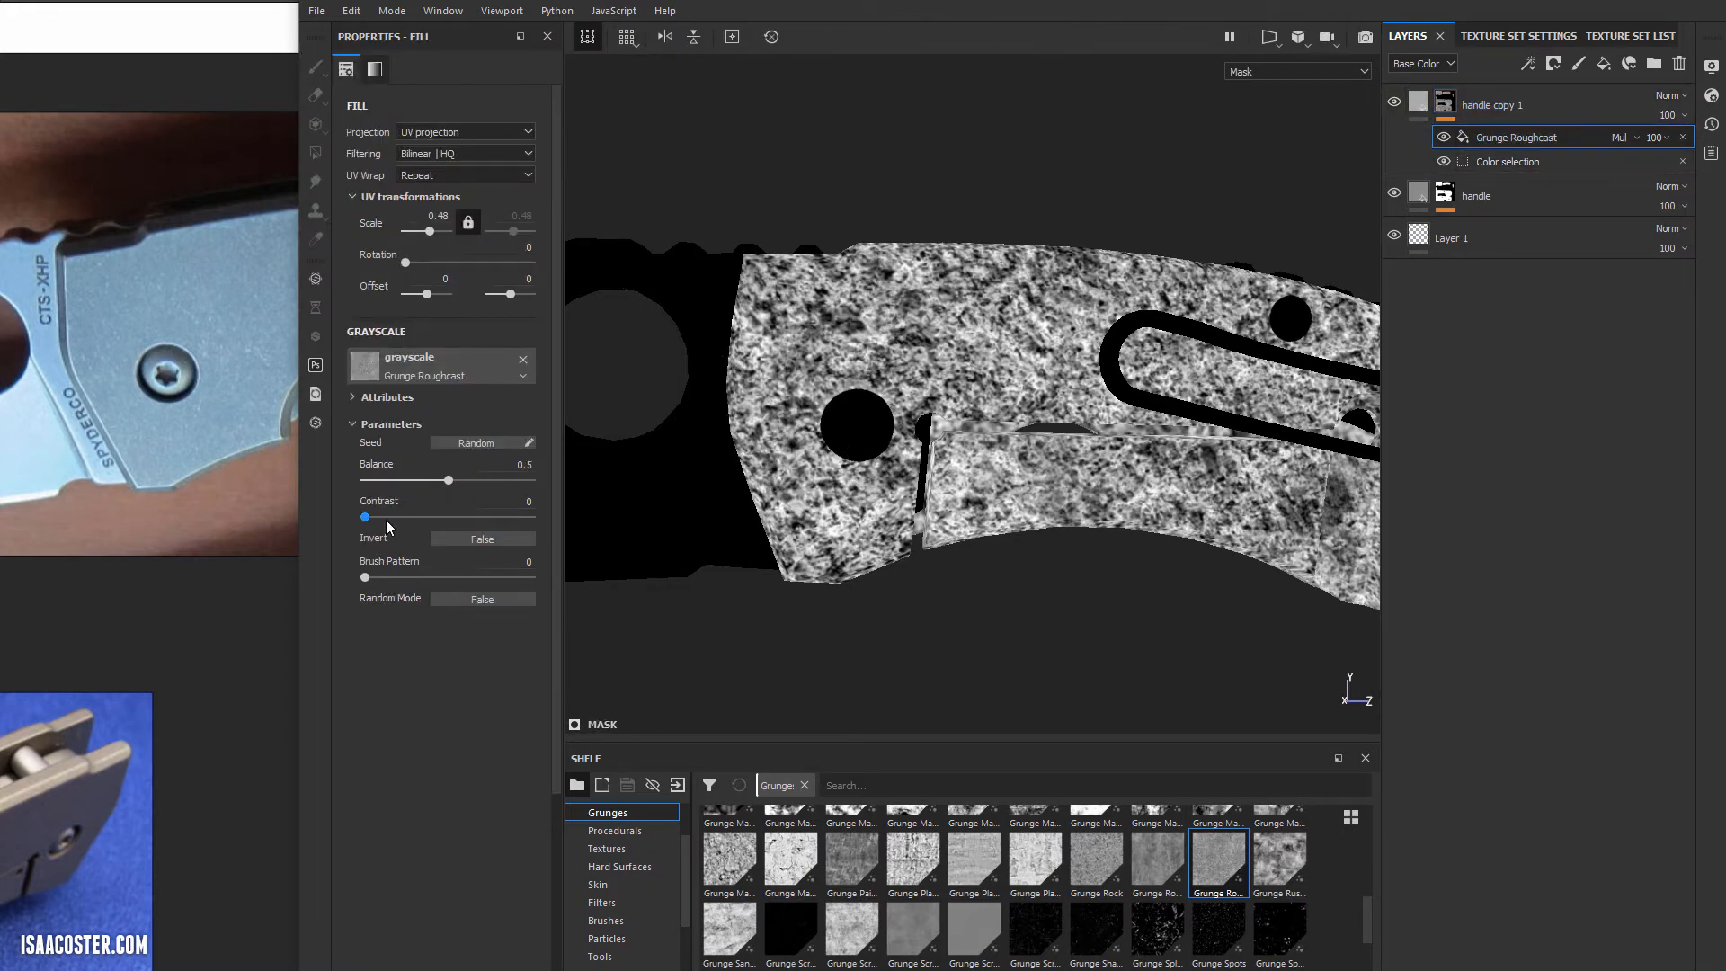
pyautogui.moveTo(450, 480); pyautogui.dragTo(469, 481)
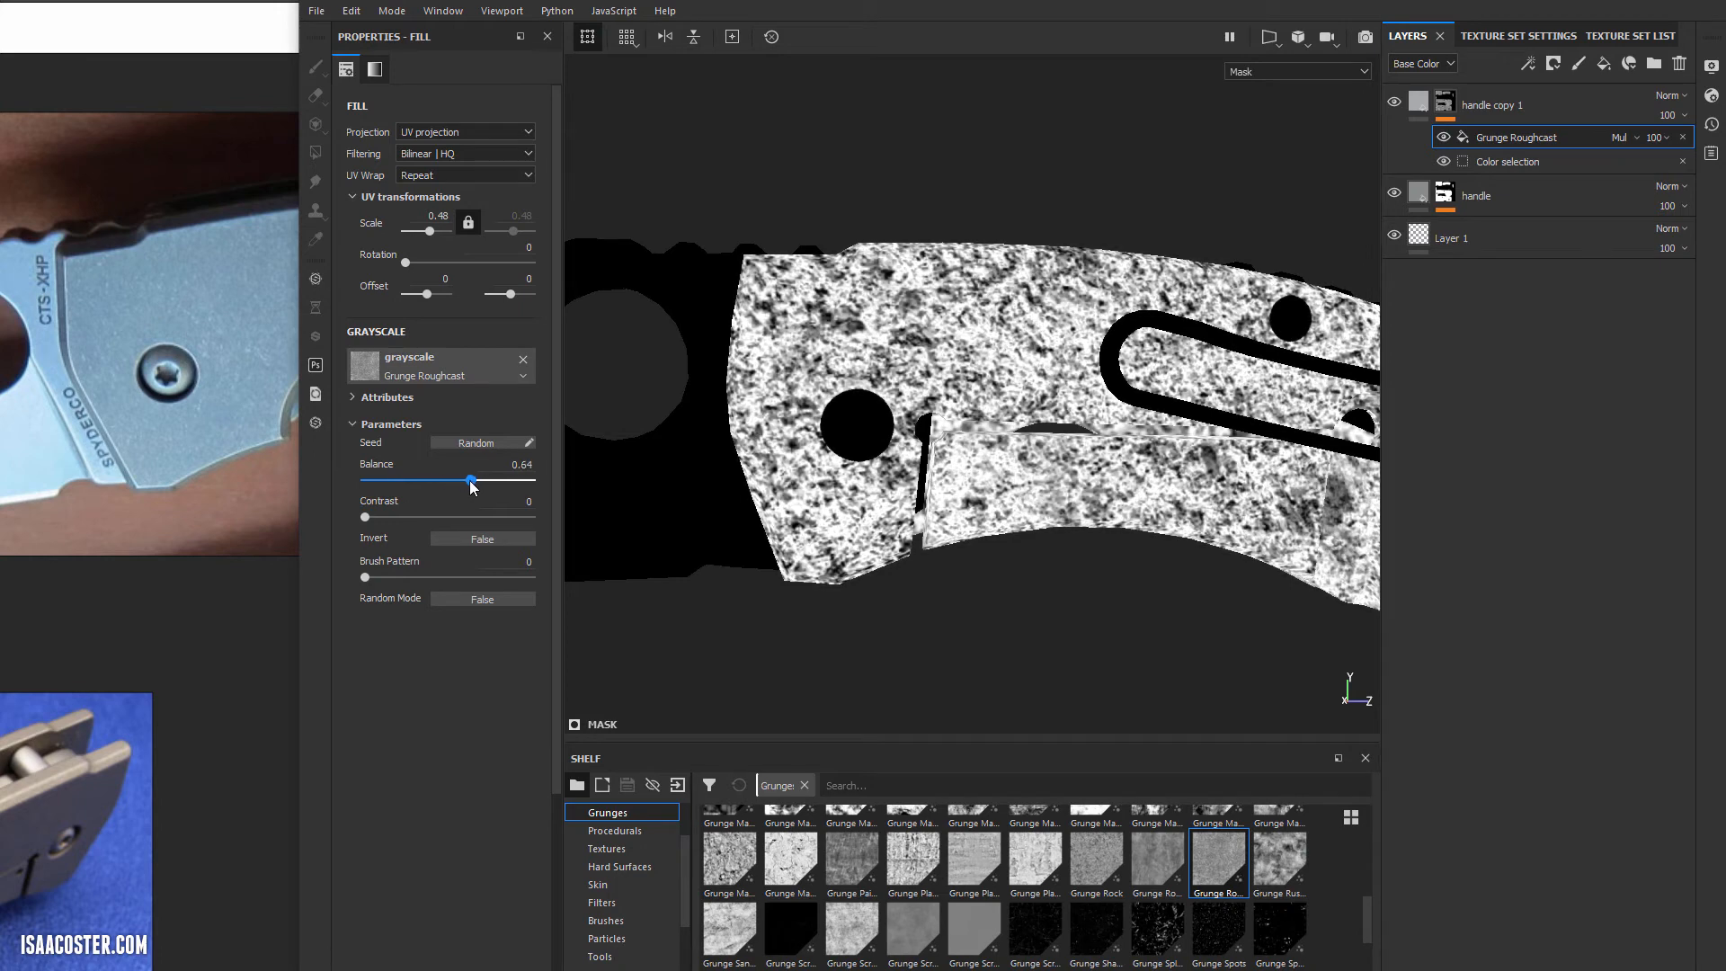
pyautogui.moveTo(470, 479); pyautogui.dragTo(482, 478)
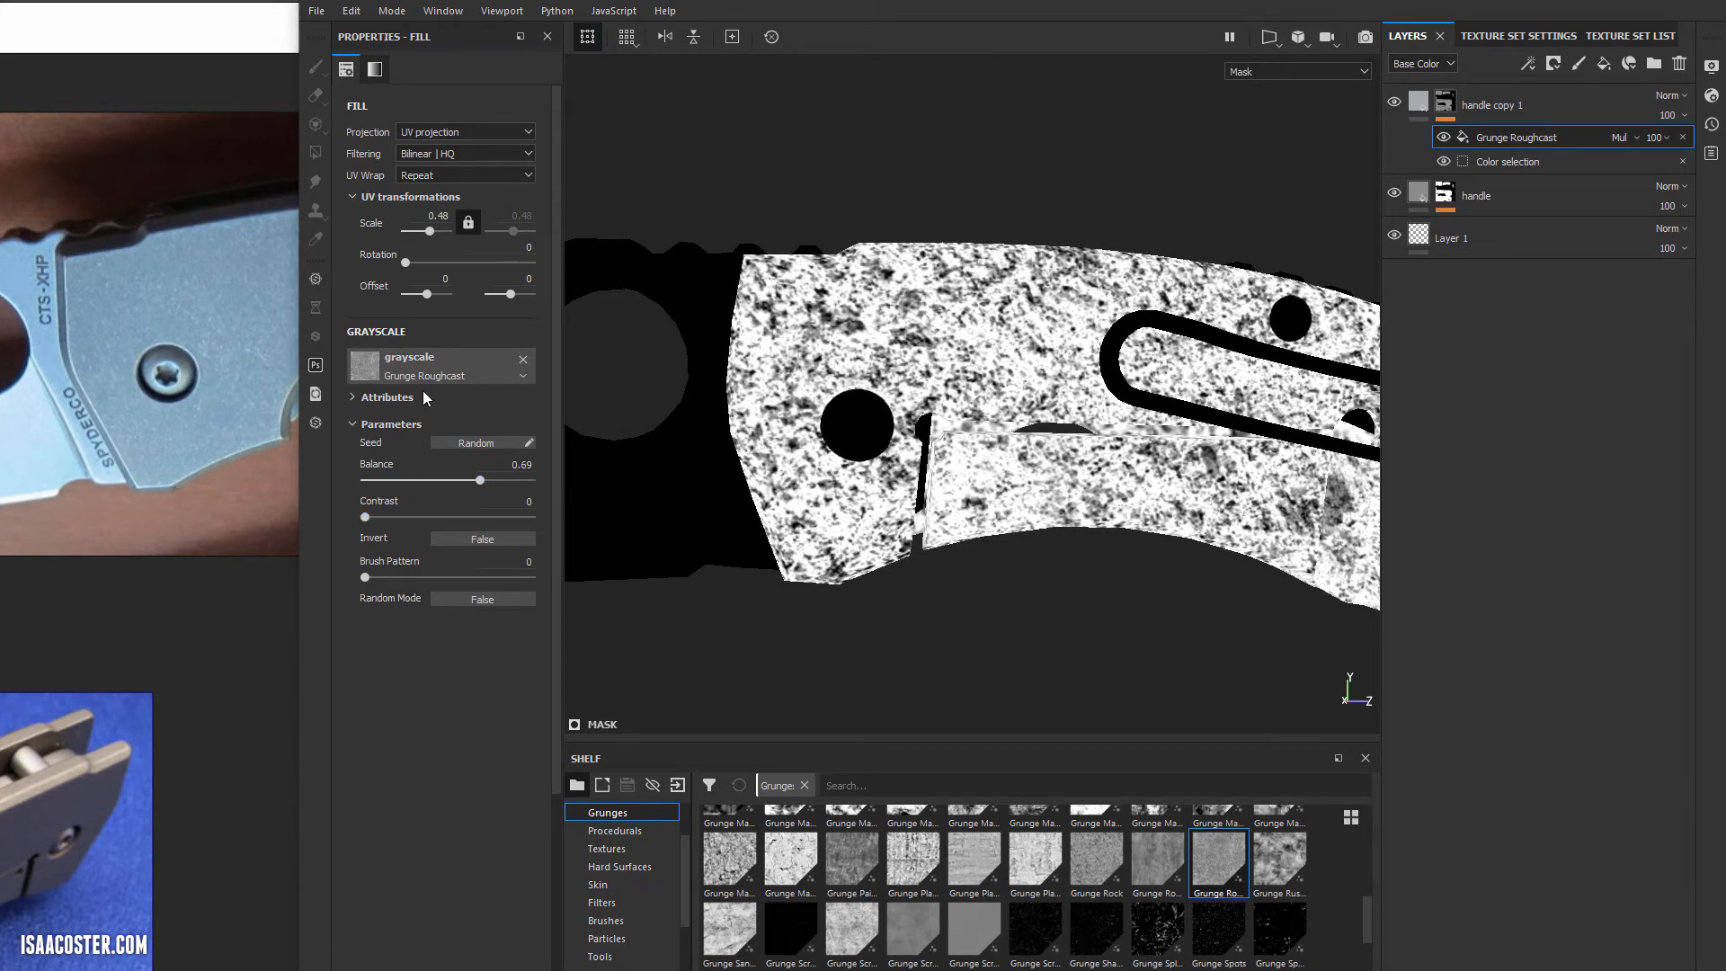
pyautogui.moveTo(394, 518); pyautogui.dragTo(428, 518)
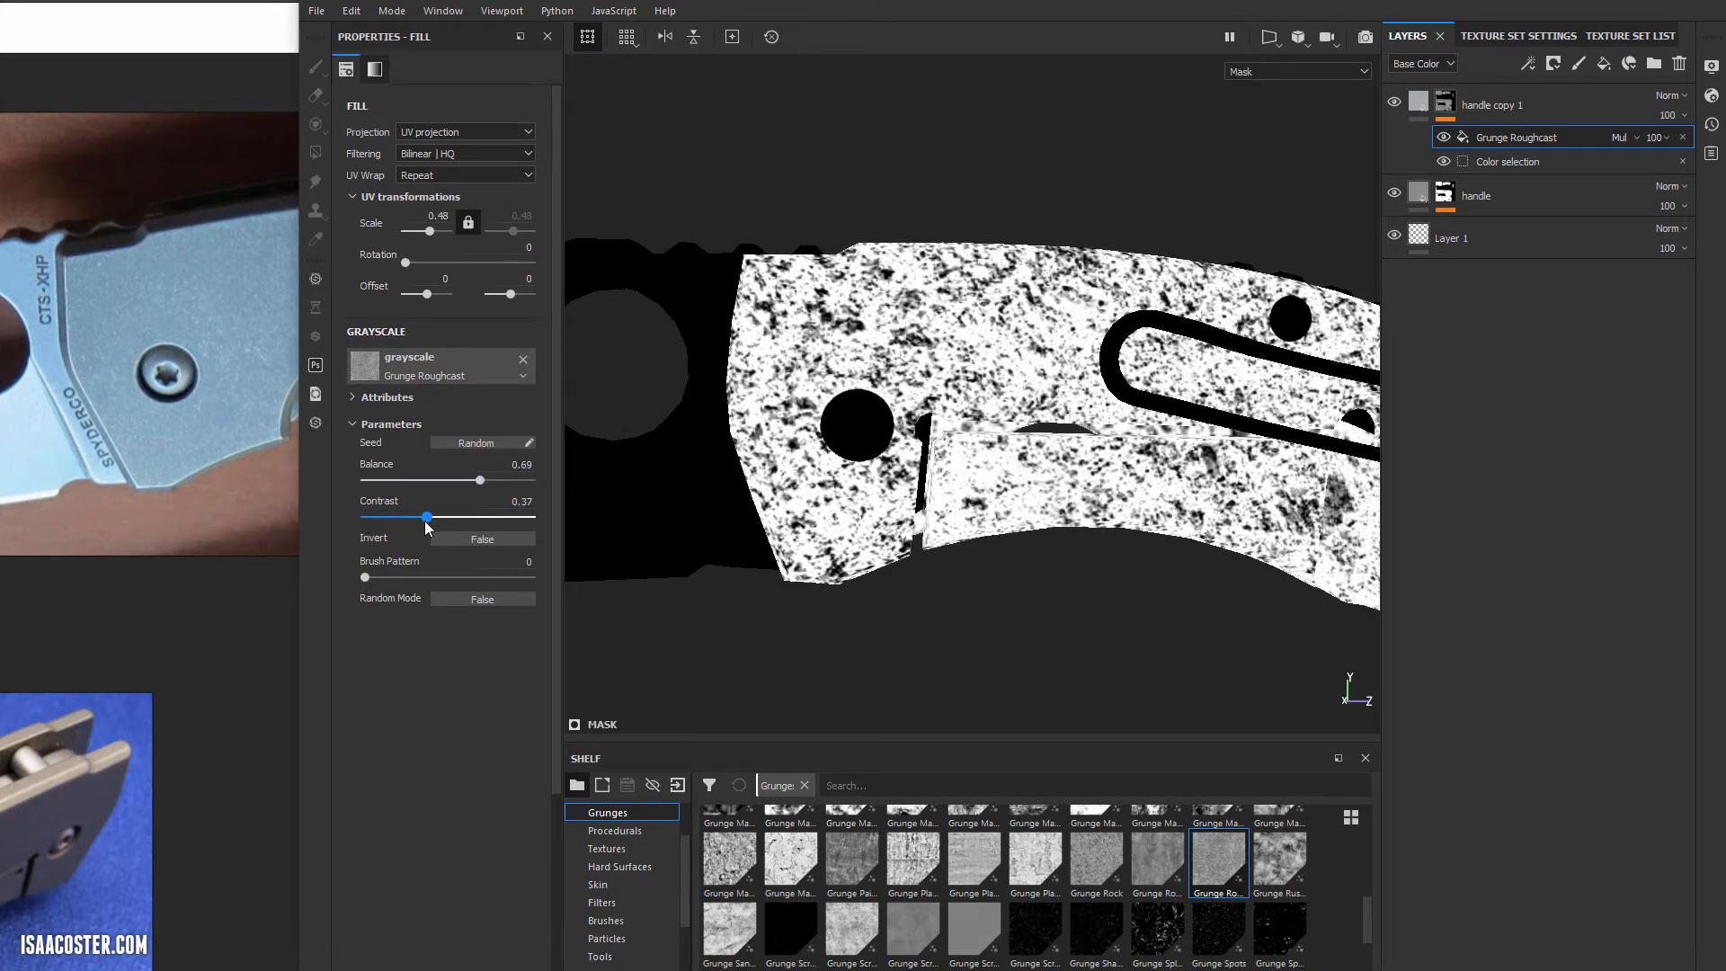
pyautogui.moveTo(428, 517); pyautogui.dragTo(471, 517)
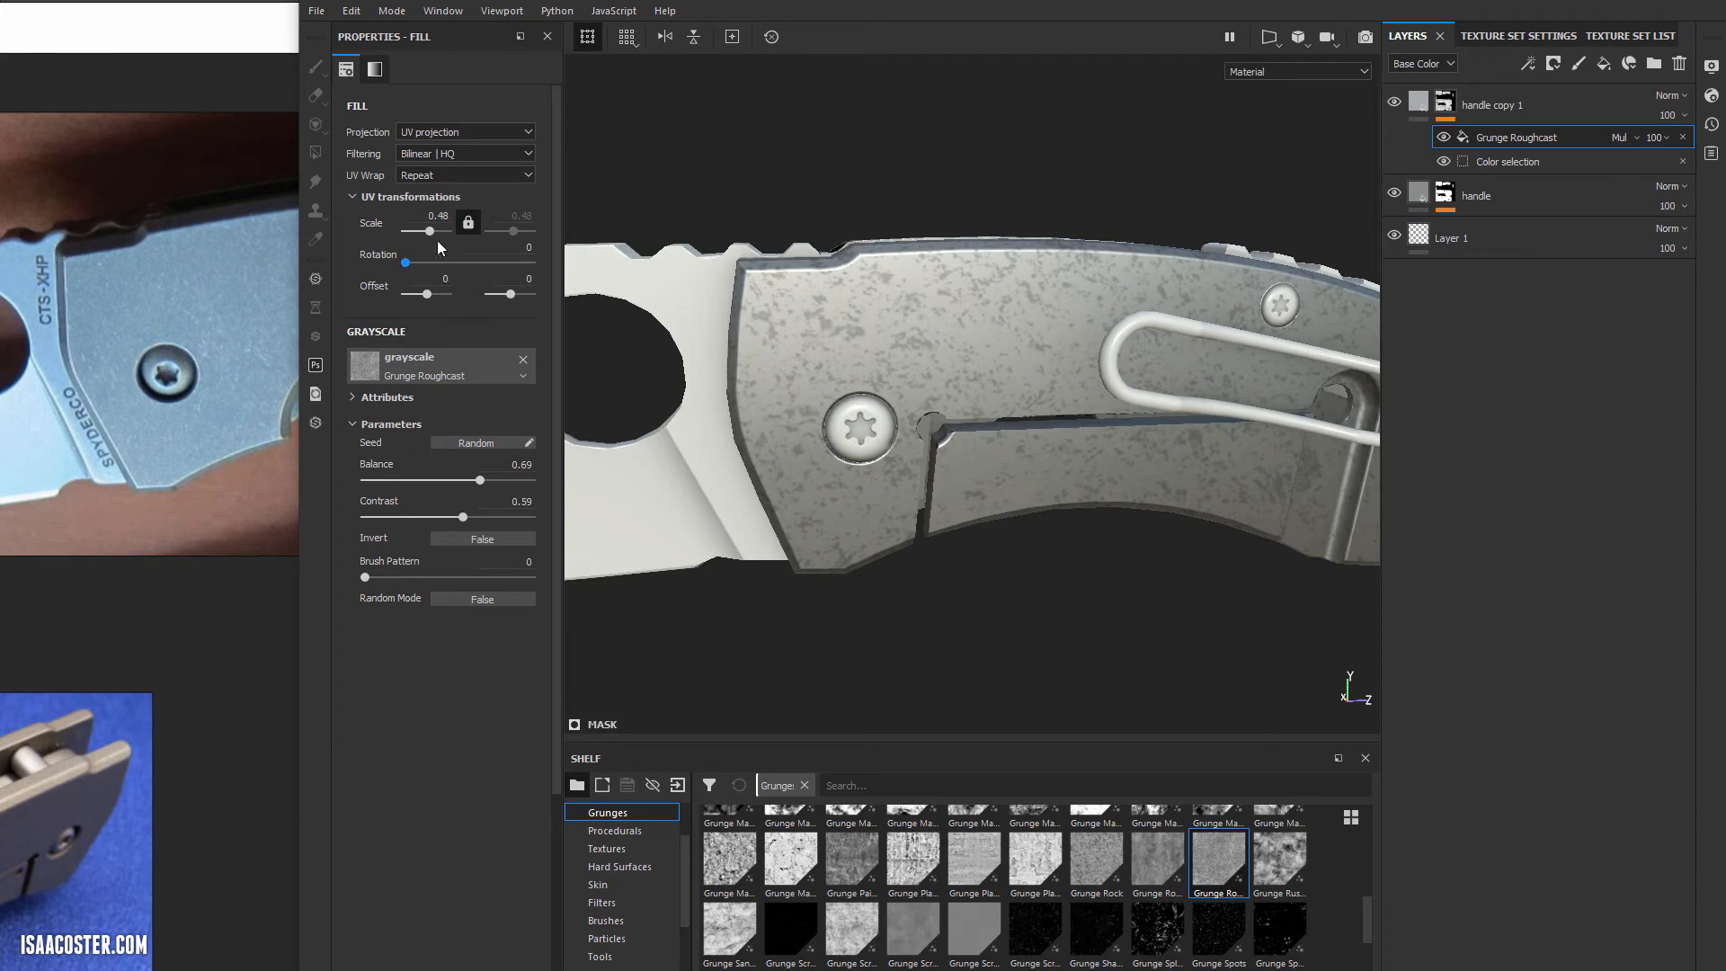
# Fine-tune the grunge tiling scale to about 0.6 for crisp speckles.
pyautogui.moveTo(430, 232); pyautogui.dragTo(433, 232)
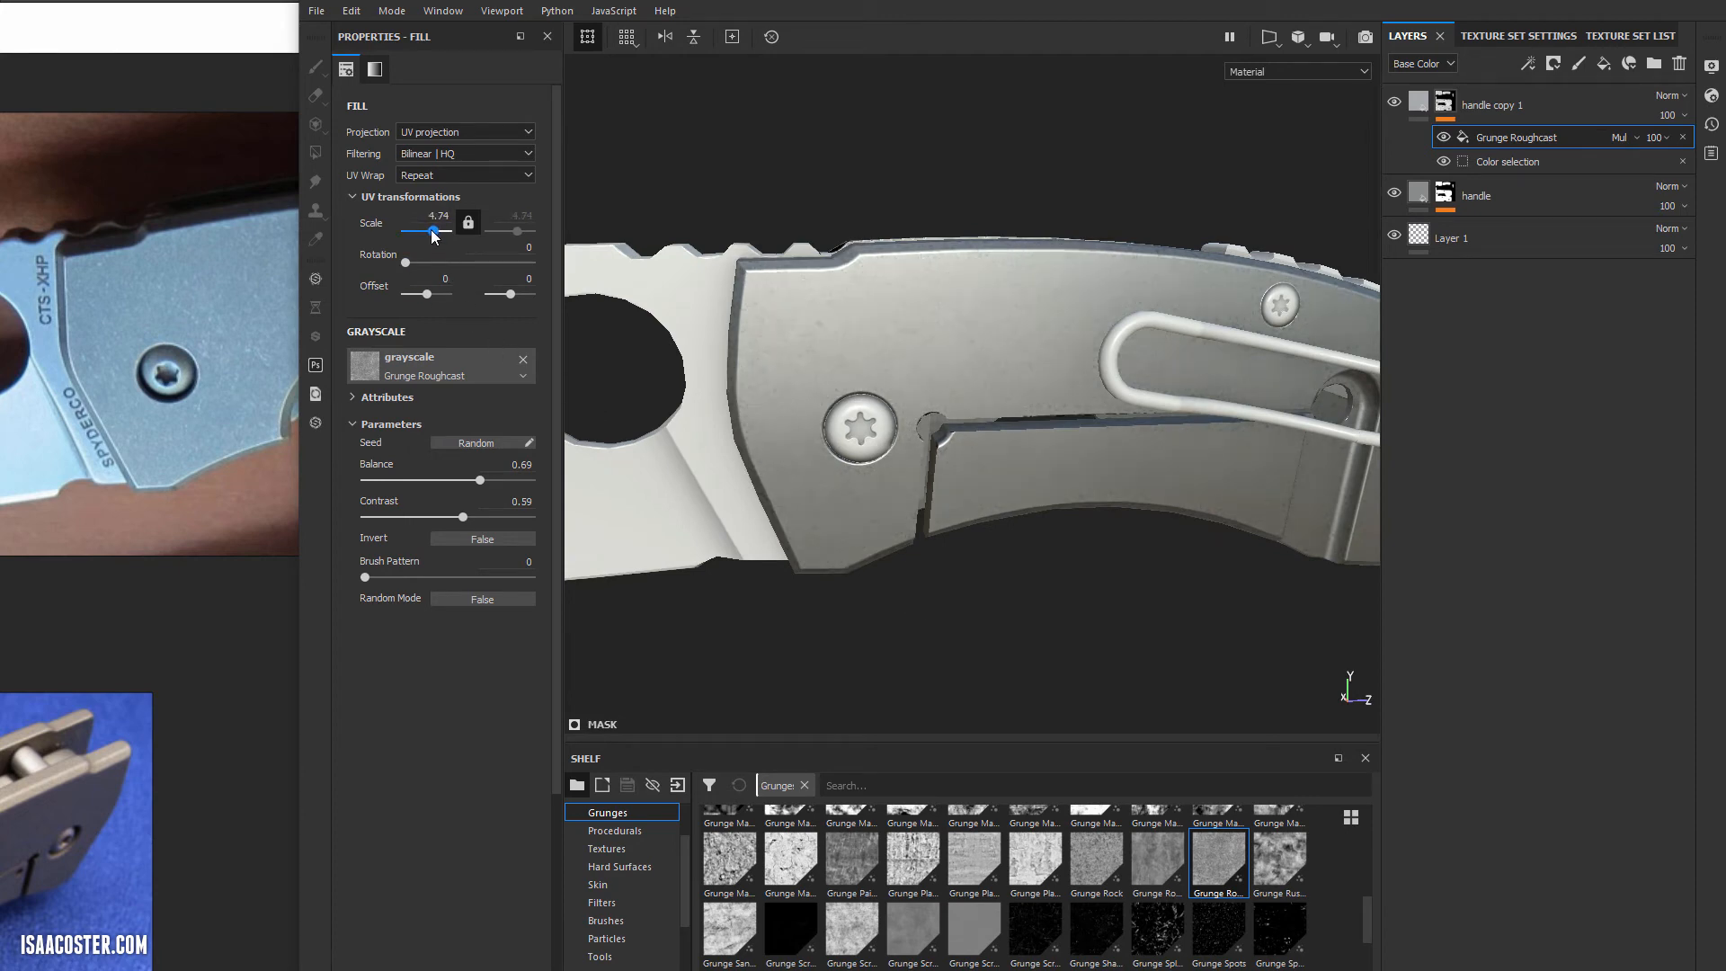
pyautogui.moveTo(446, 232); pyautogui.dragTo(428, 232)
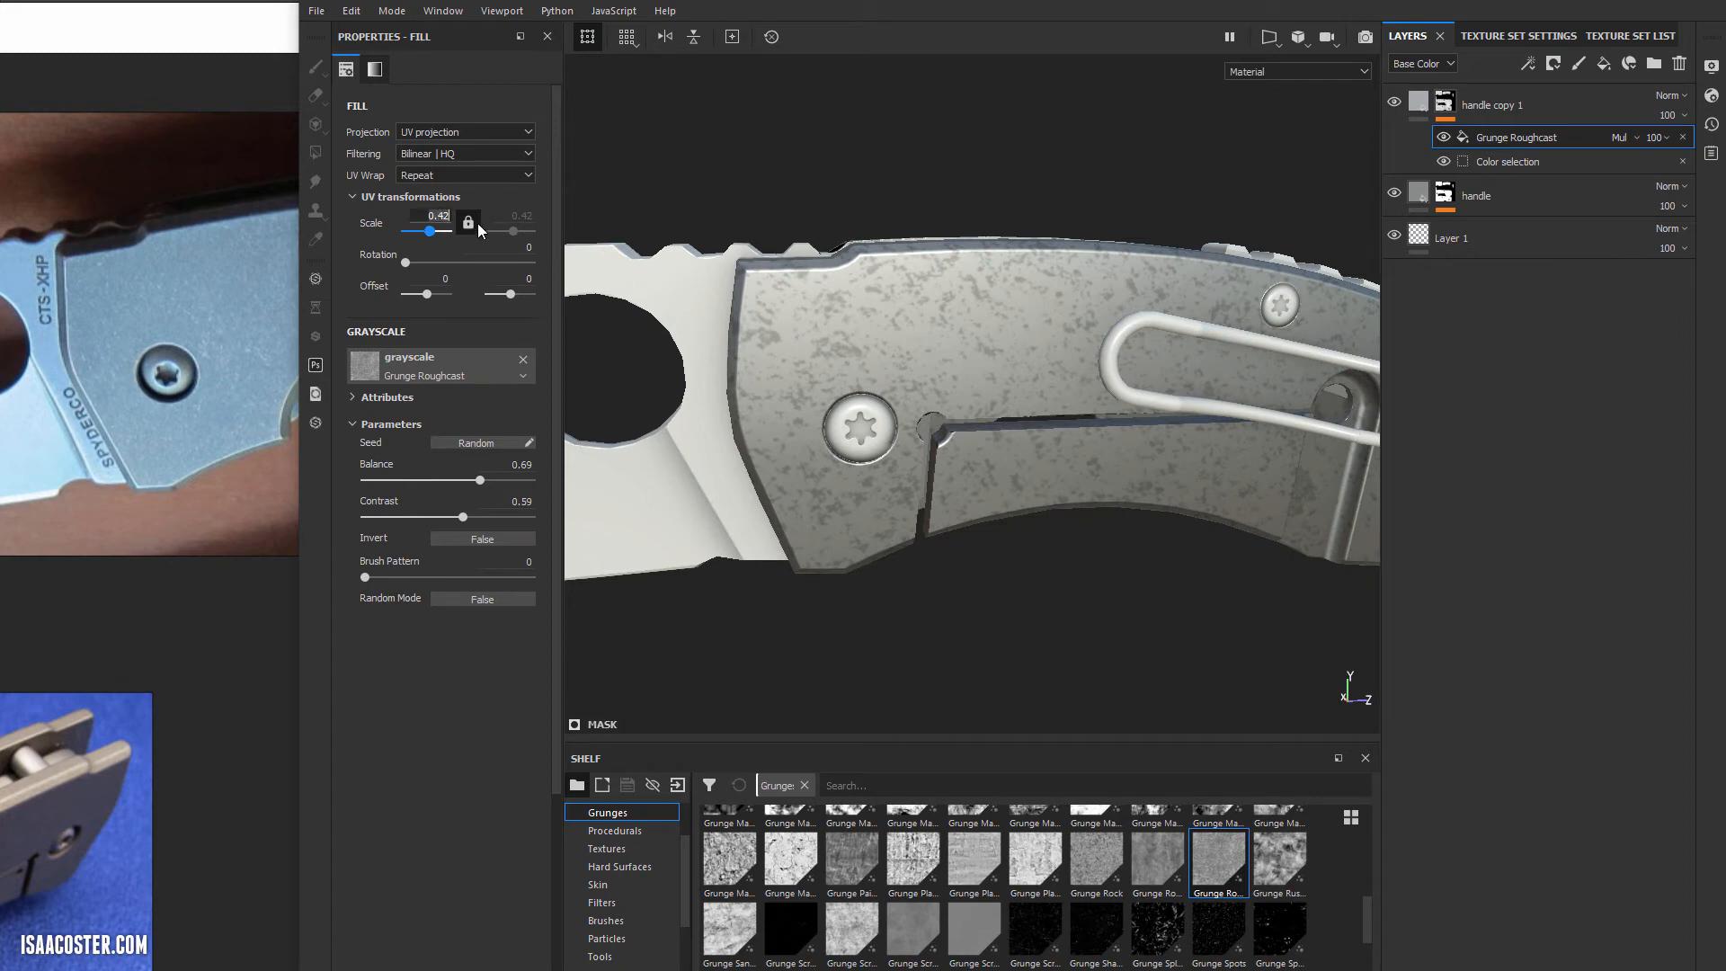
pyautogui.moveTo(415, 232); pyautogui.dragTo(470, 232)
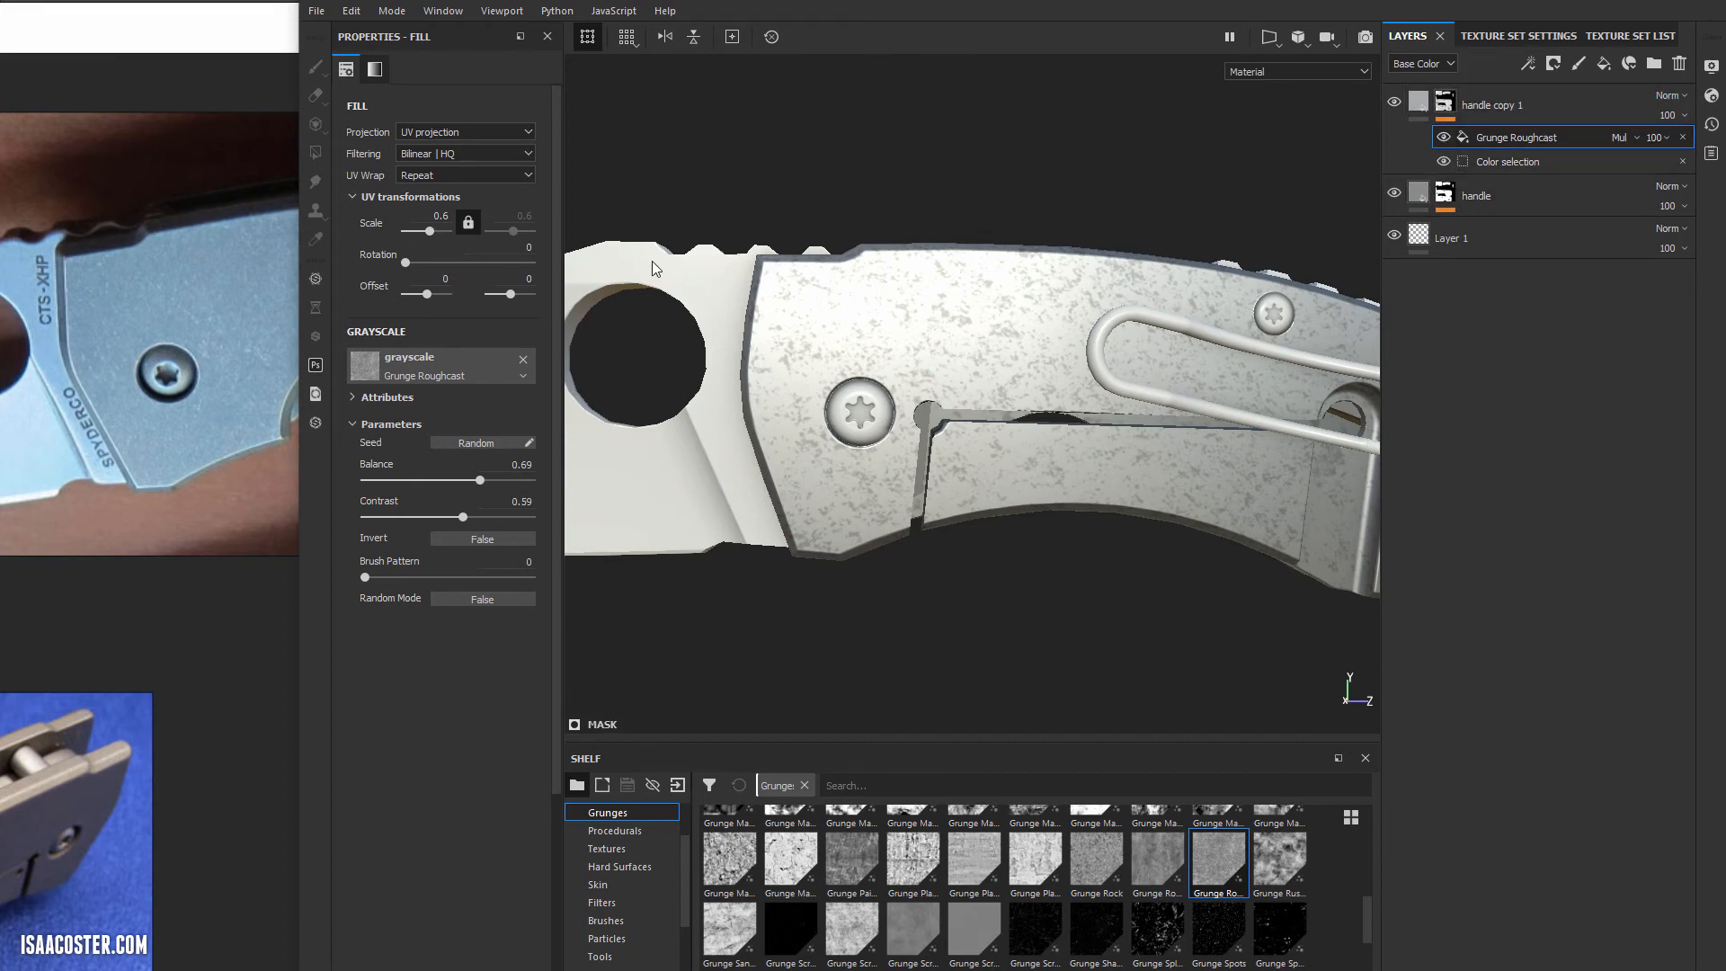
# Tint the handle copy layer's base colour to a dark bluish grey.
pyautogui.click(1394, 105)
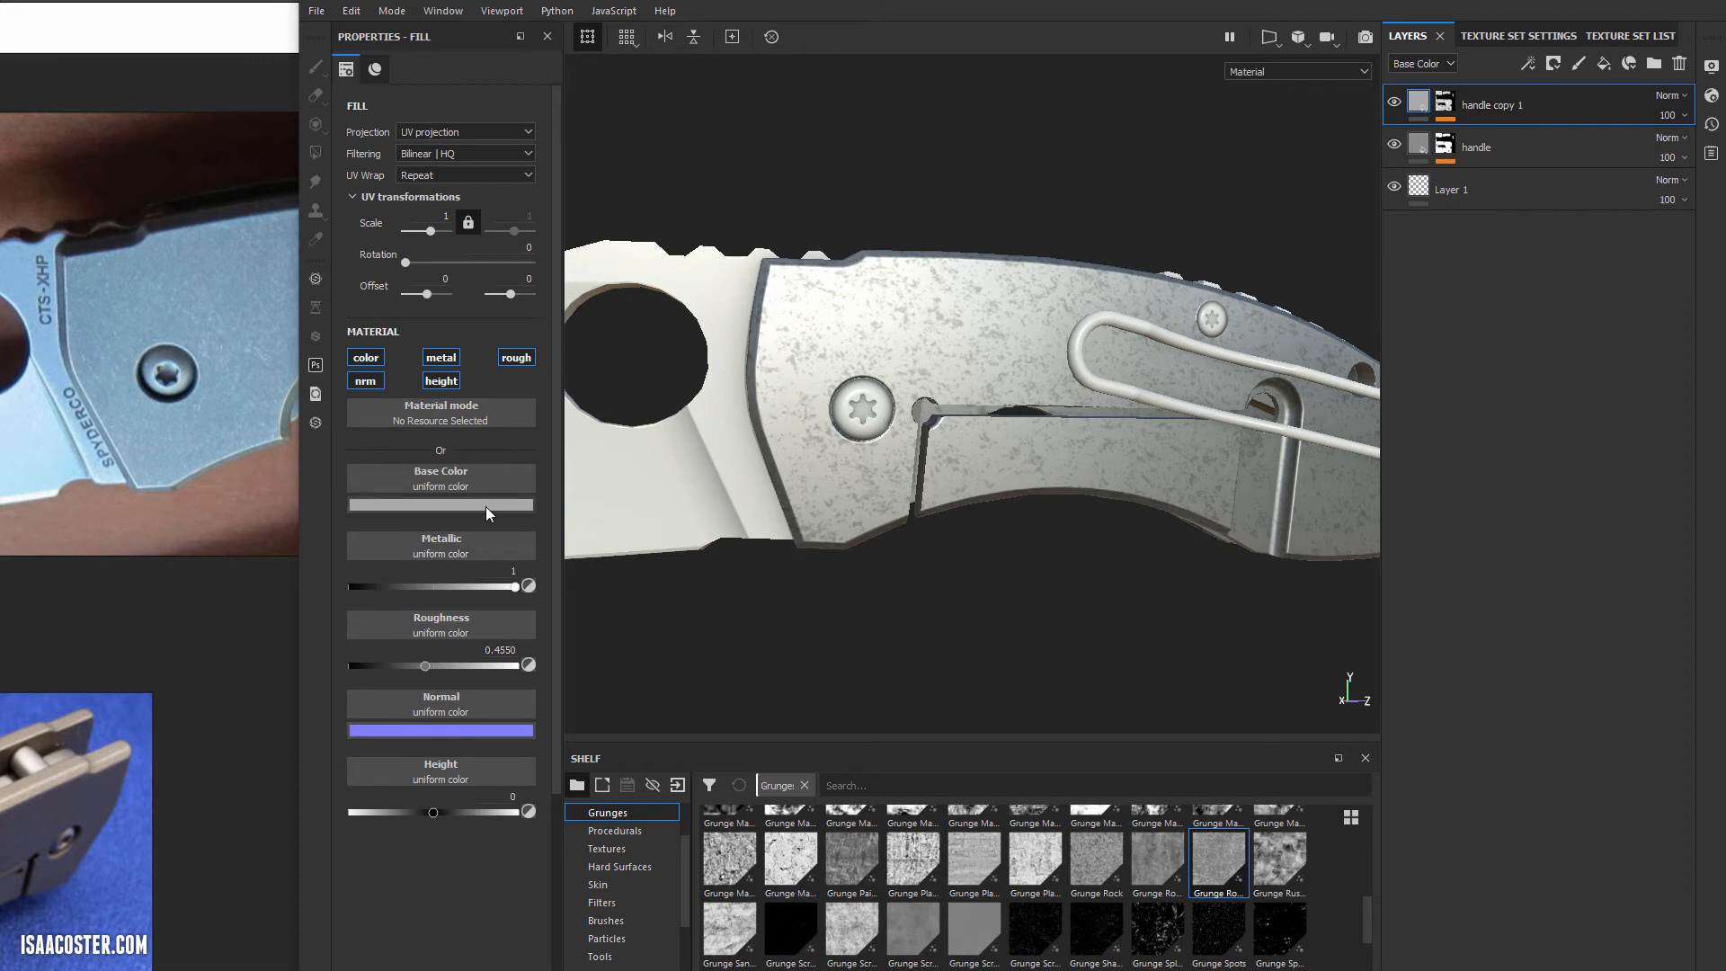
pyautogui.click(439, 504)
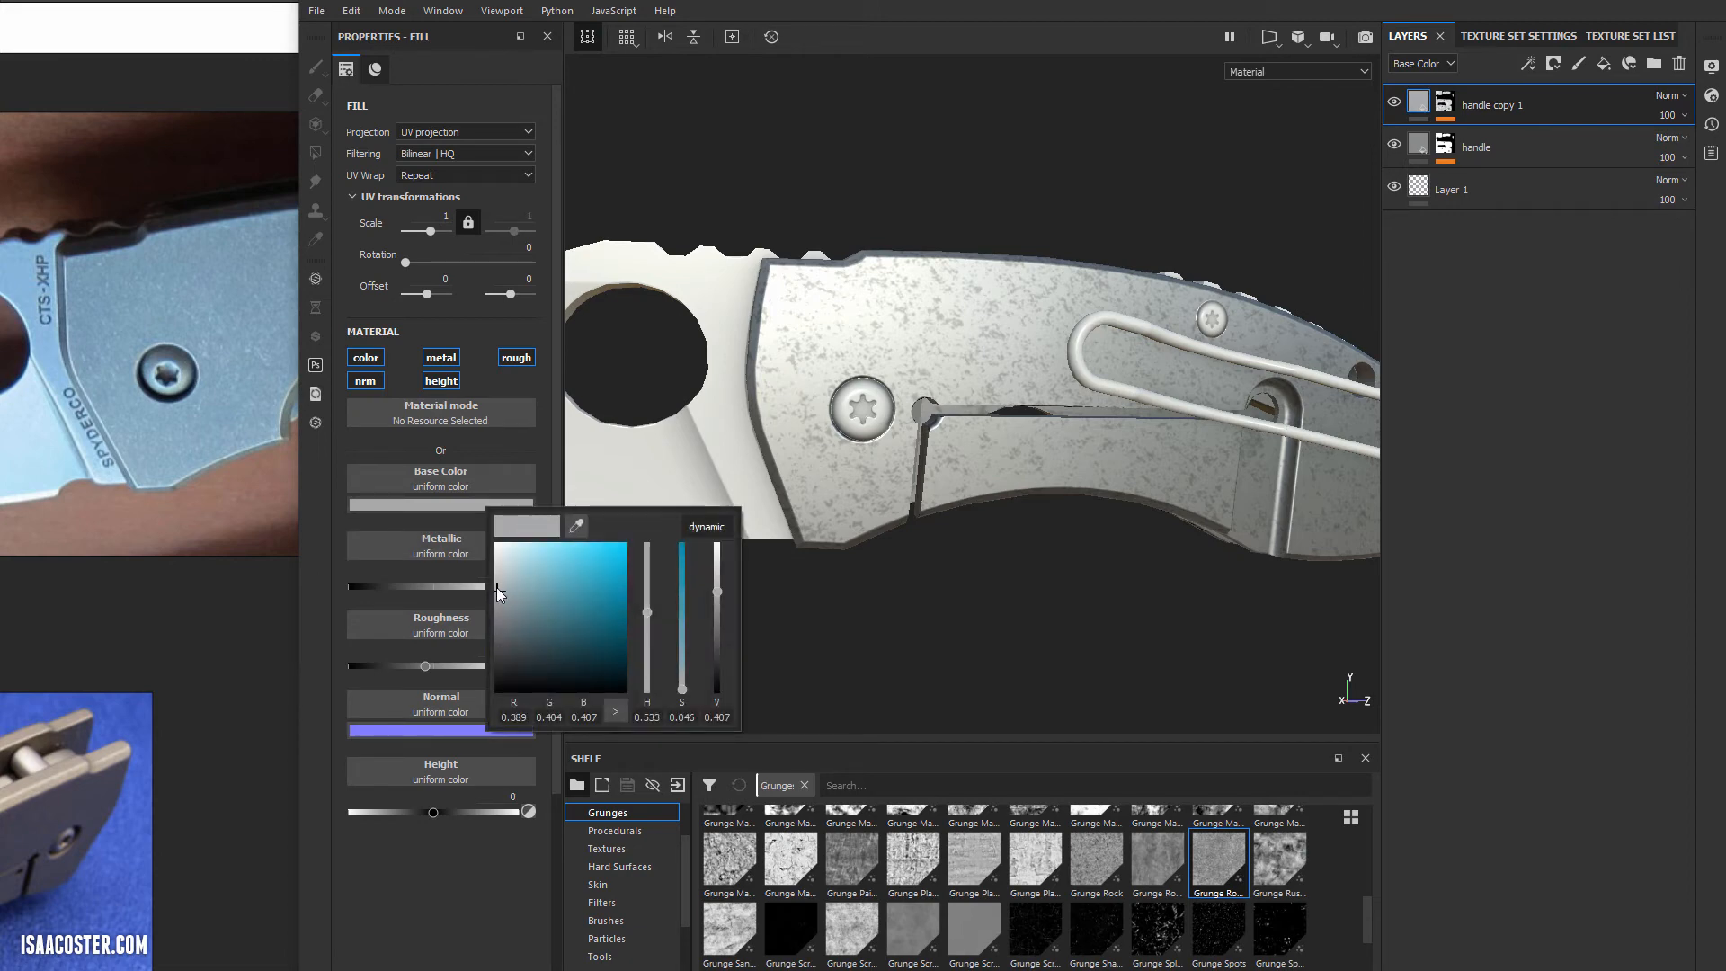
pyautogui.click(500, 606)
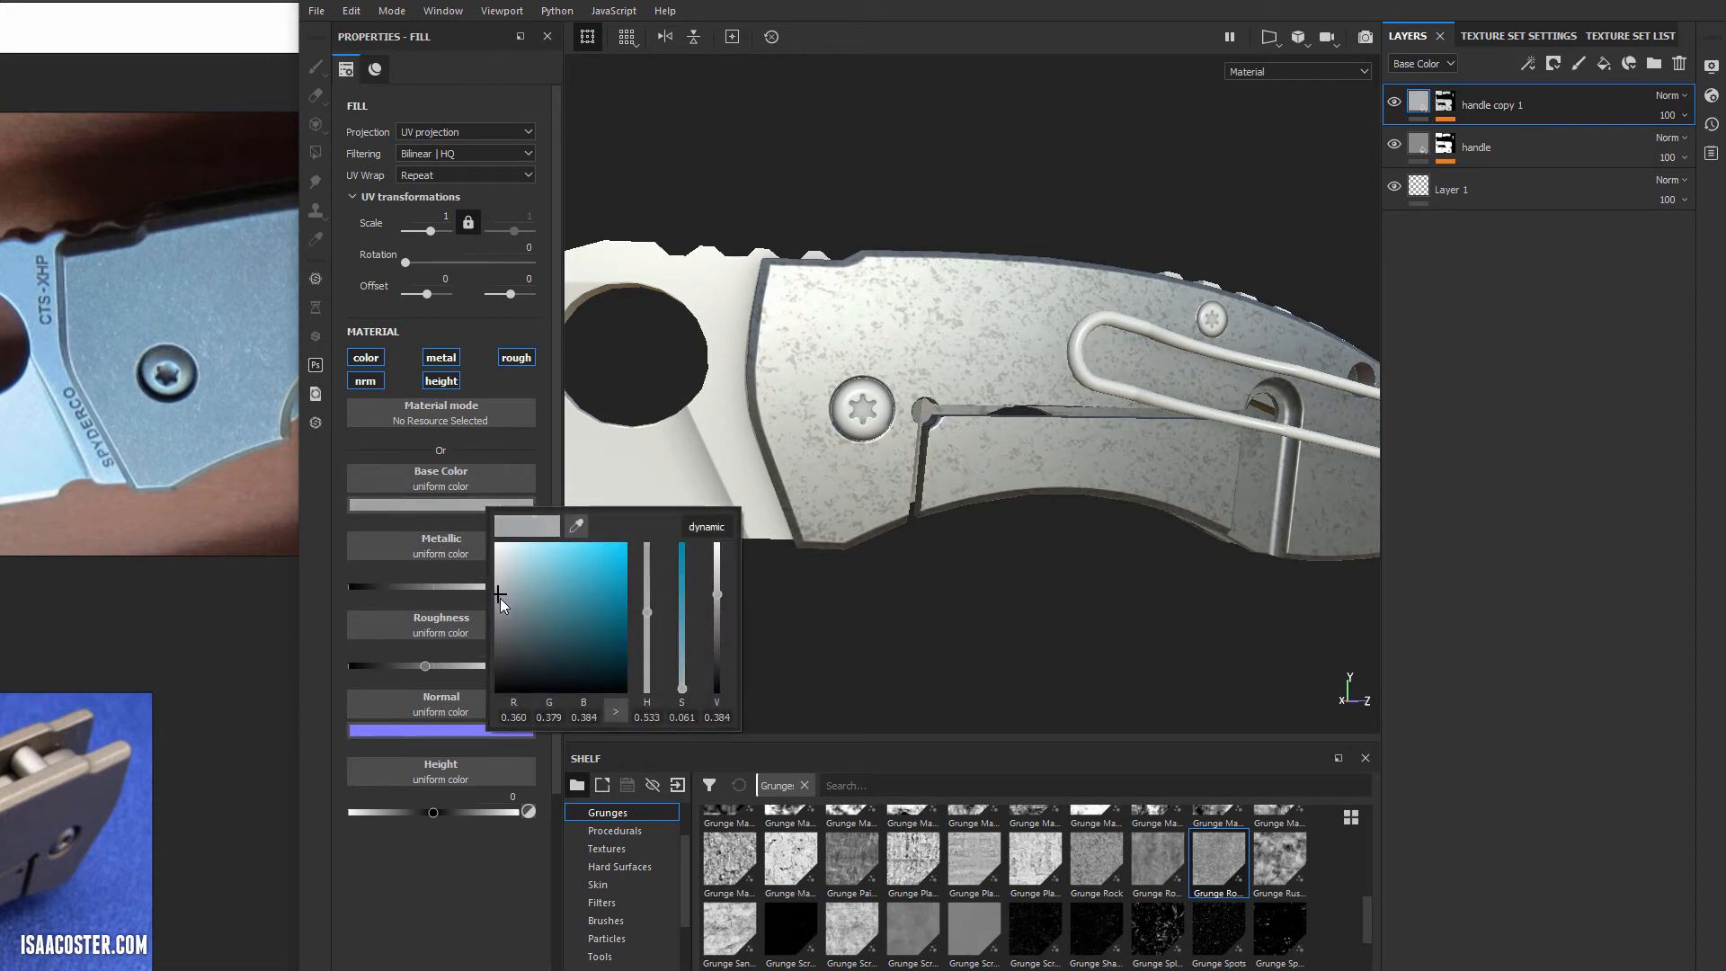
pyautogui.moveTo(498, 604); pyautogui.dragTo(507, 605)
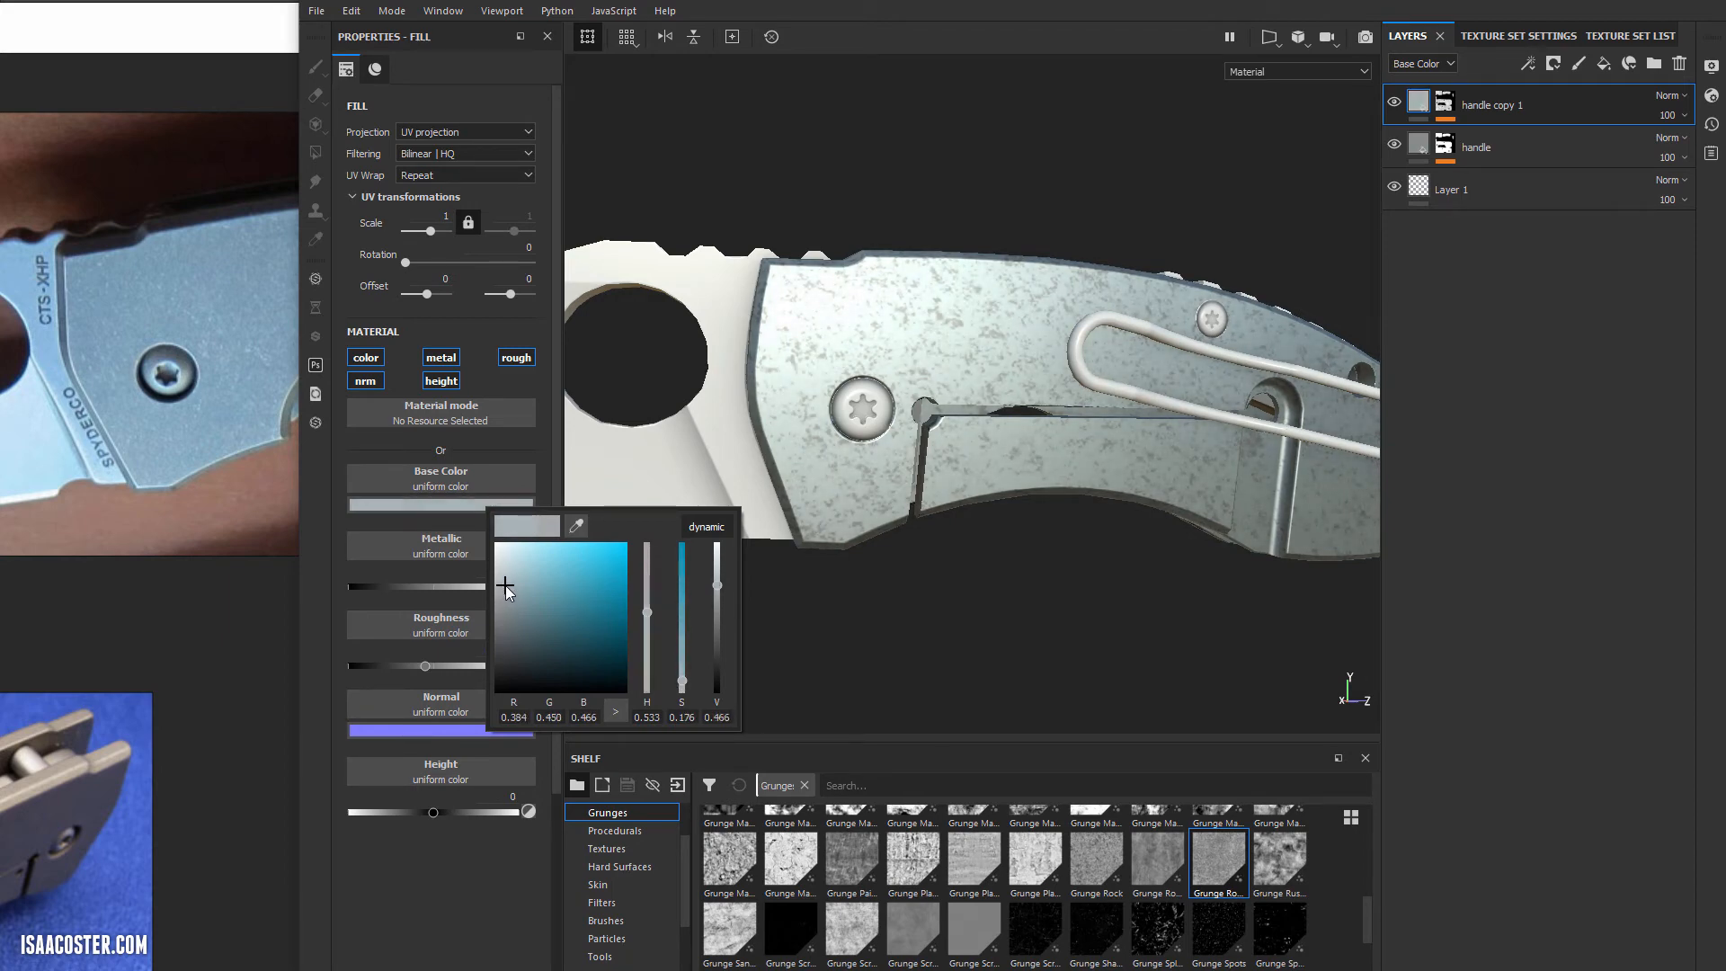
pyautogui.moveTo(503, 583); pyautogui.dragTo(501, 626)
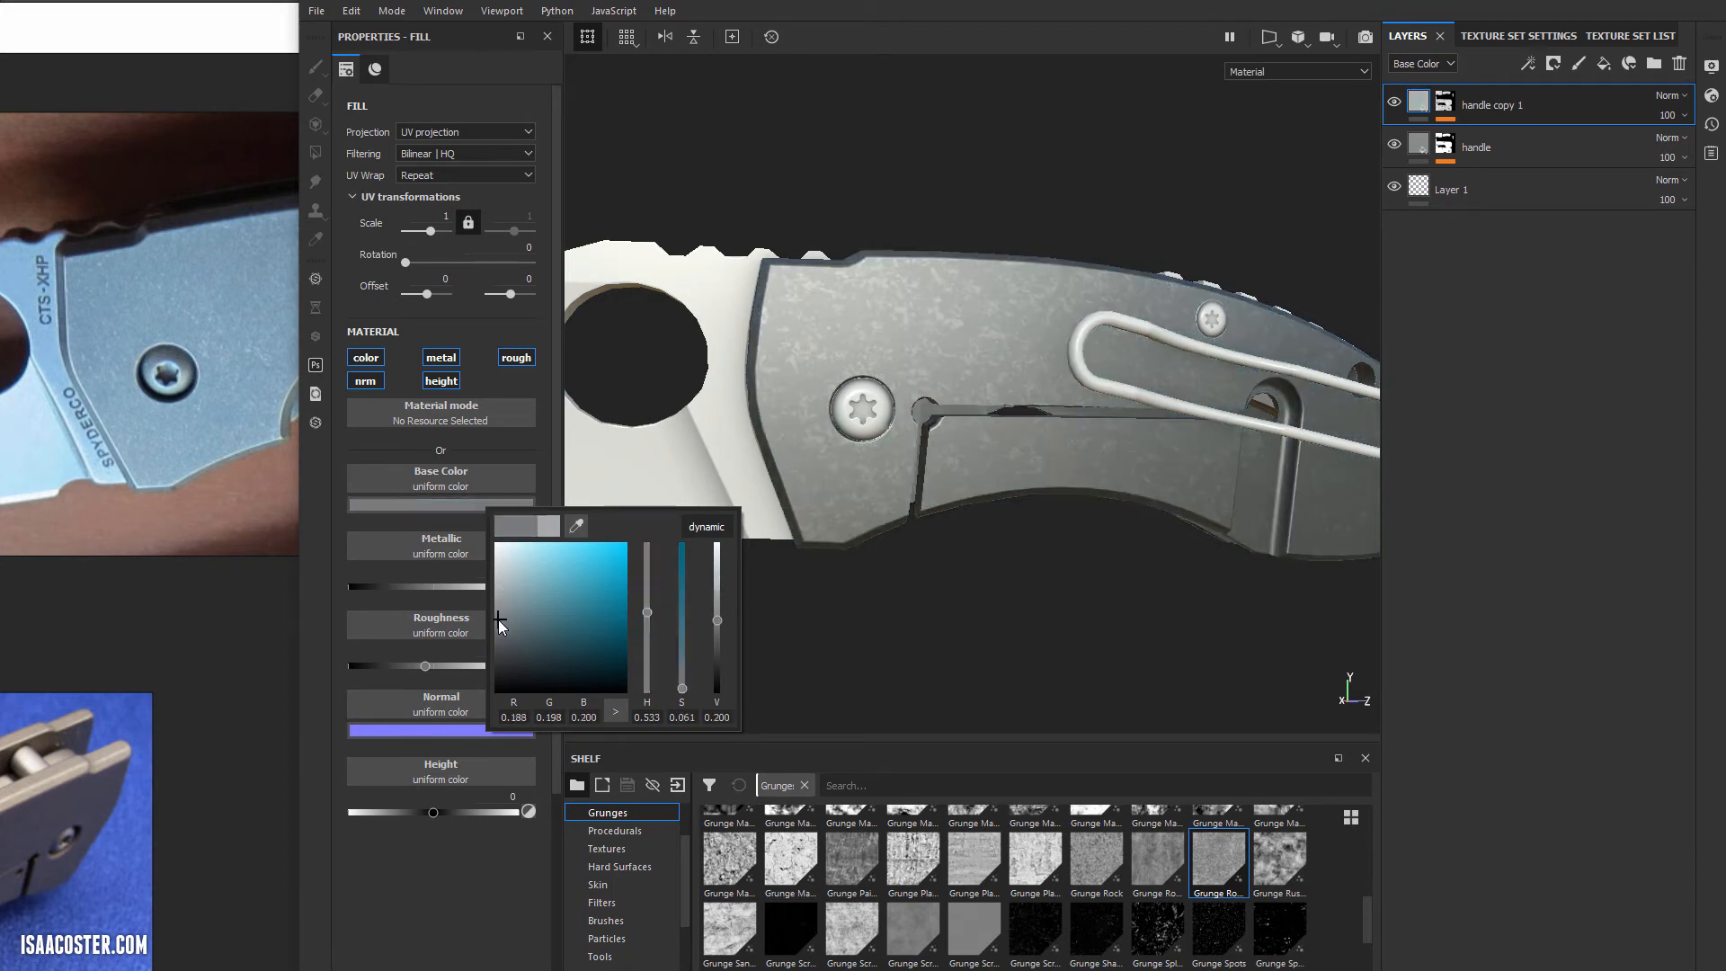
pyautogui.moveTo(504, 626); pyautogui.dragTo(501, 615)
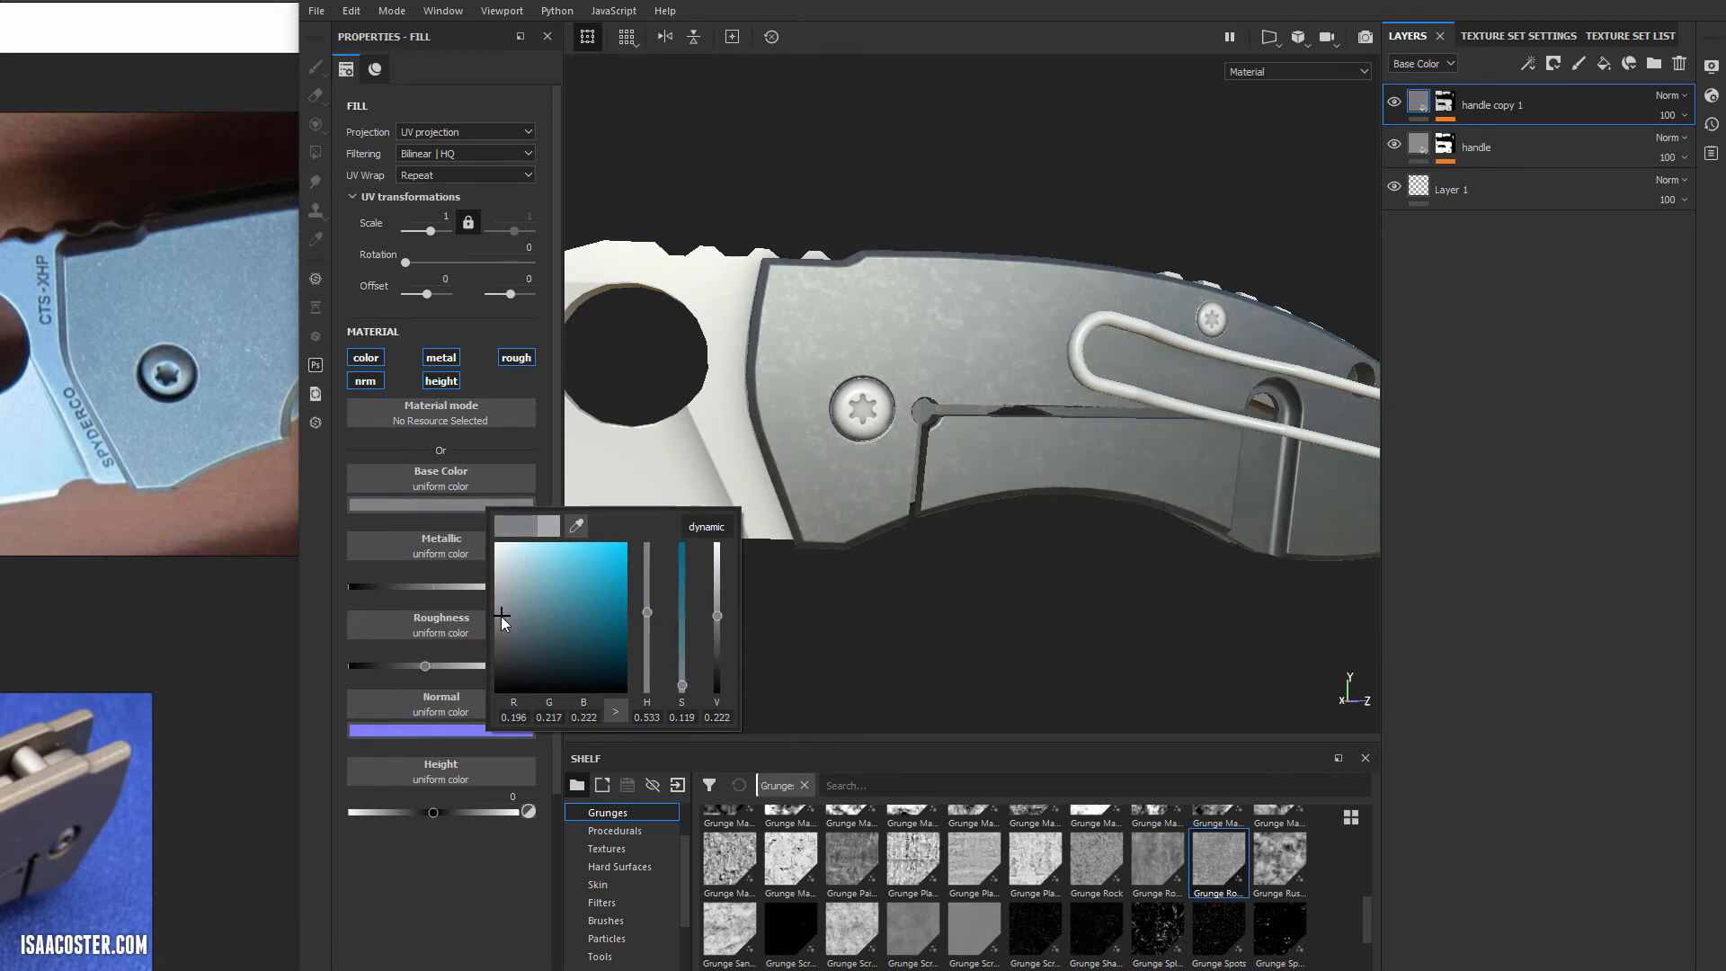
# Lower the base handle layer's roughness to about 0.40 for a glossier finish.
pyautogui.click(1475, 146)
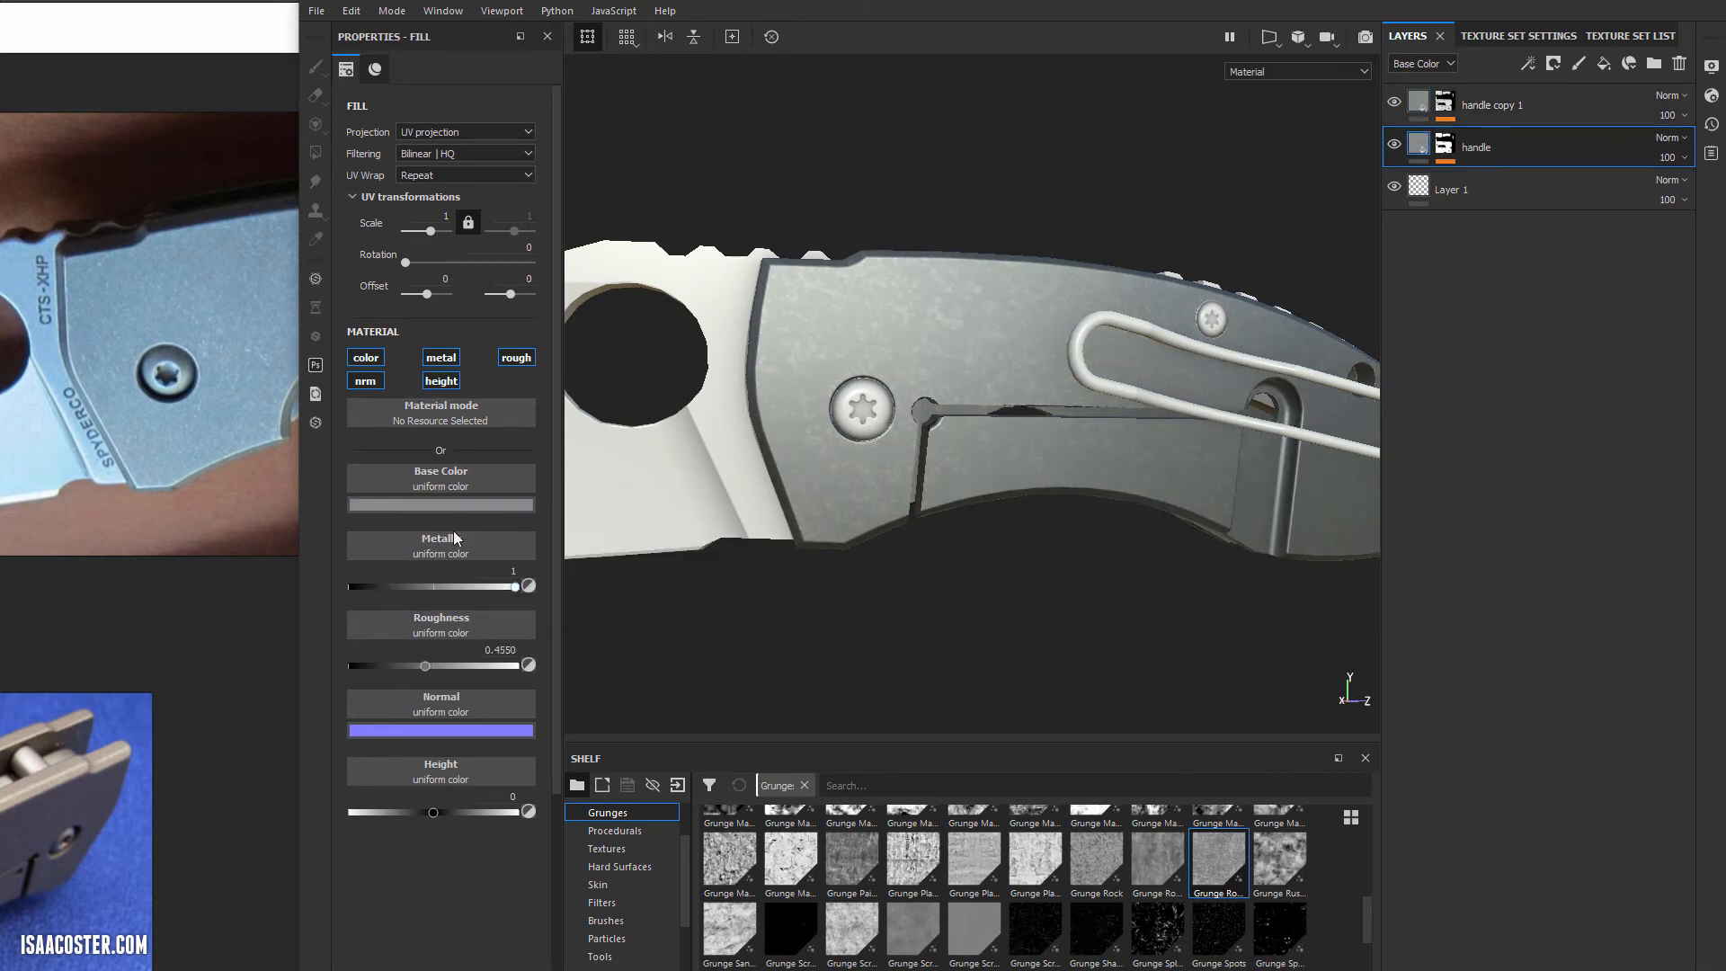
pyautogui.click(439, 504)
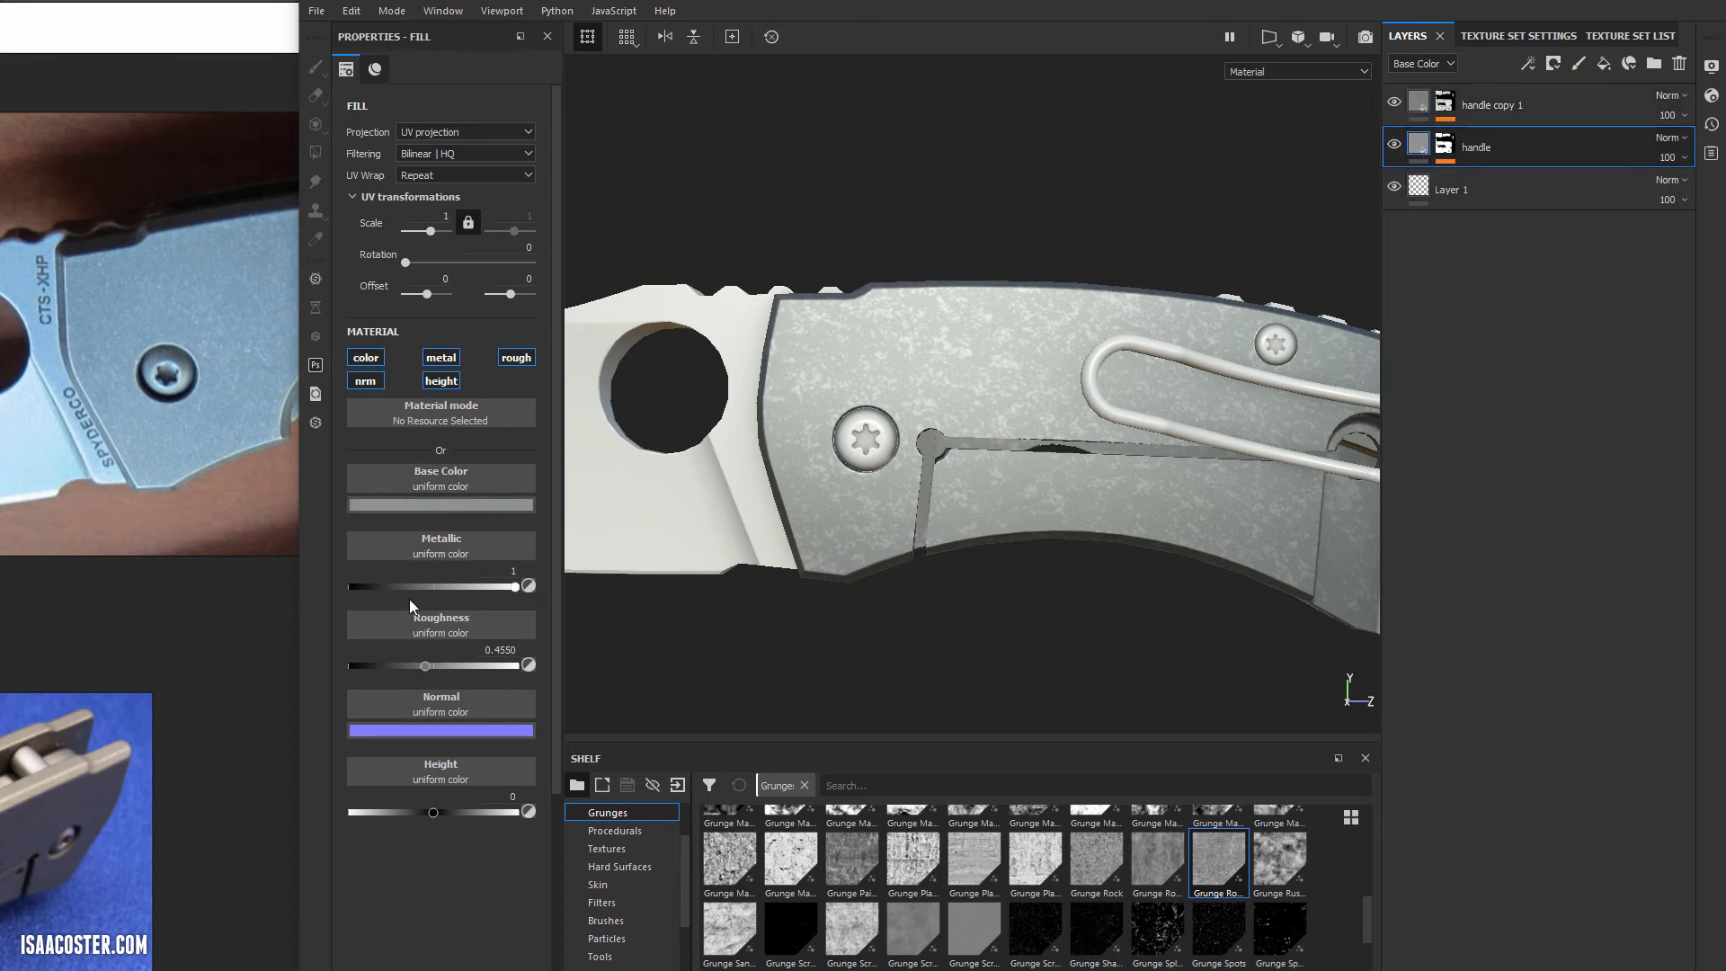
pyautogui.moveTo(426, 666); pyautogui.dragTo(424, 666)
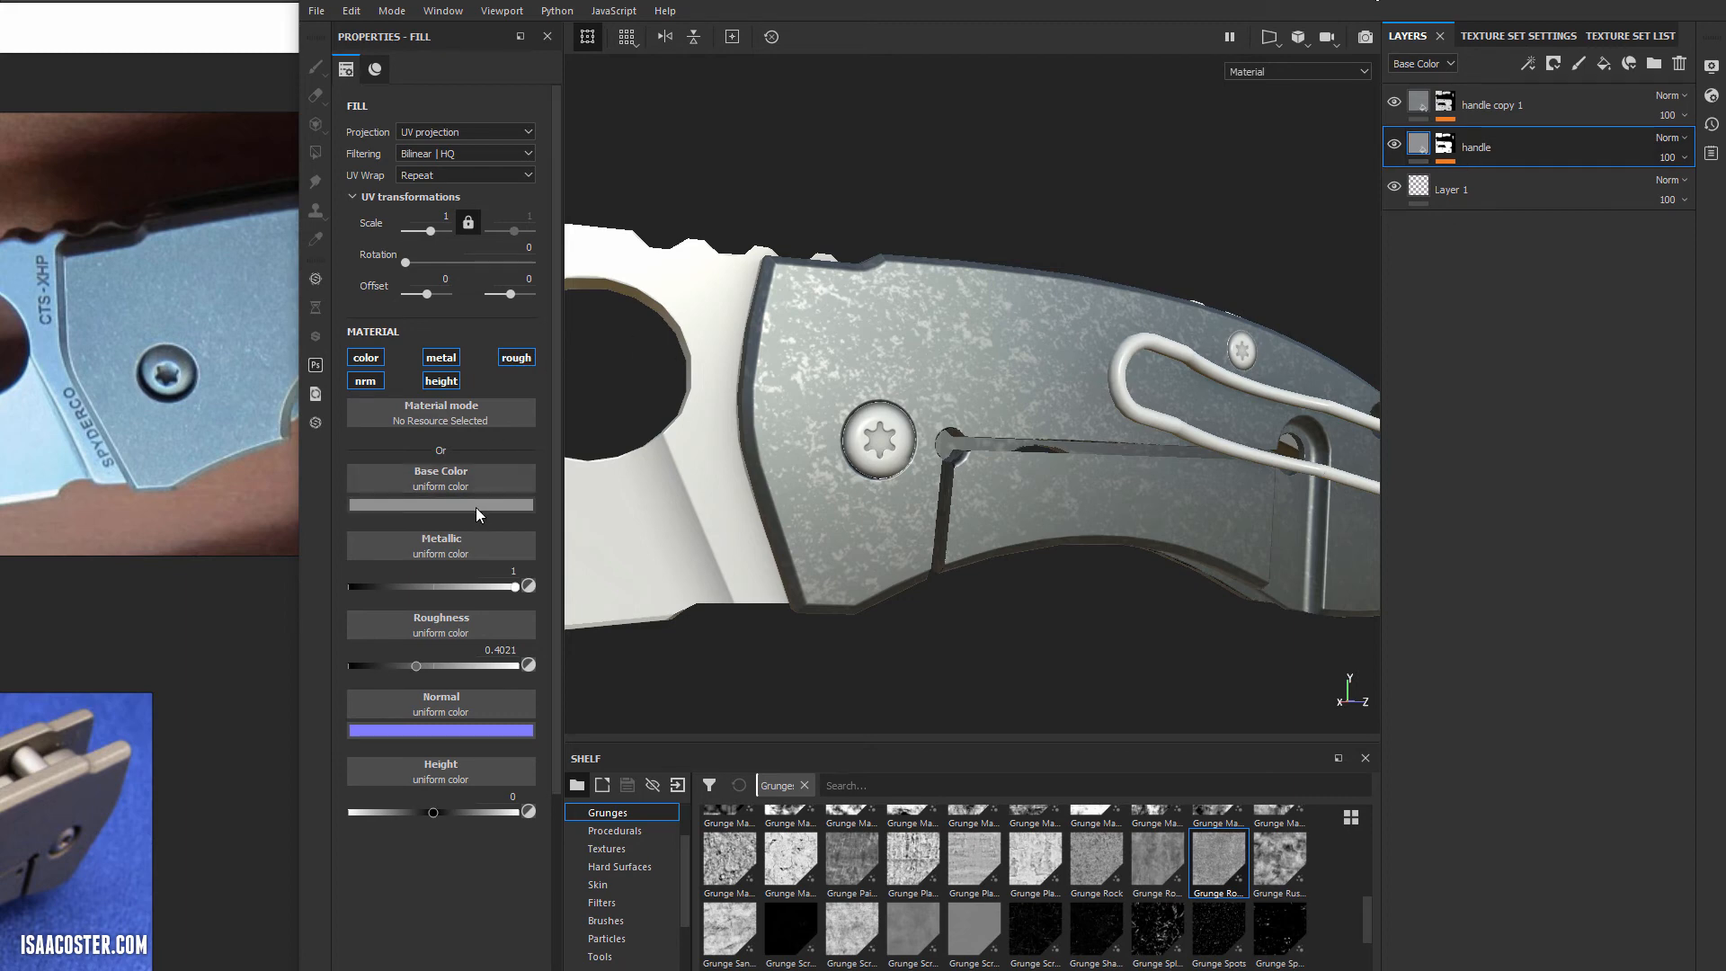
pyautogui.click(438, 503)
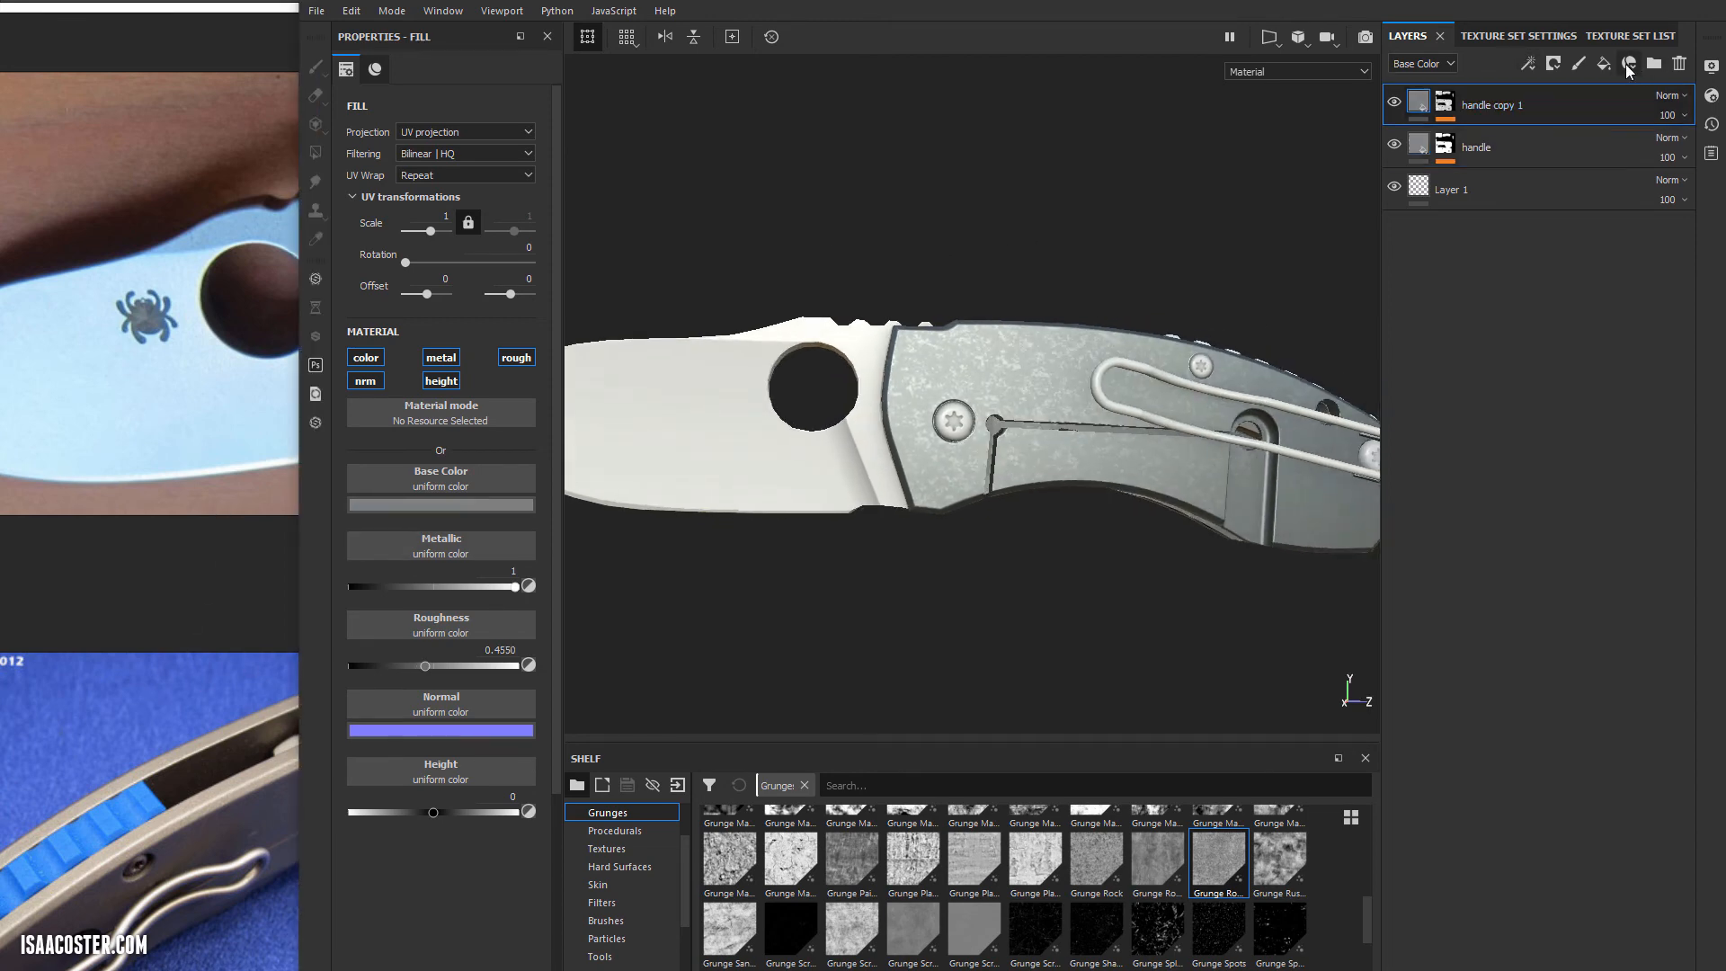
# Add a clip fill layer with a colour-selection mask and Metallic set to 1.
pyautogui.click(1629, 63)
pyautogui.write('clp')
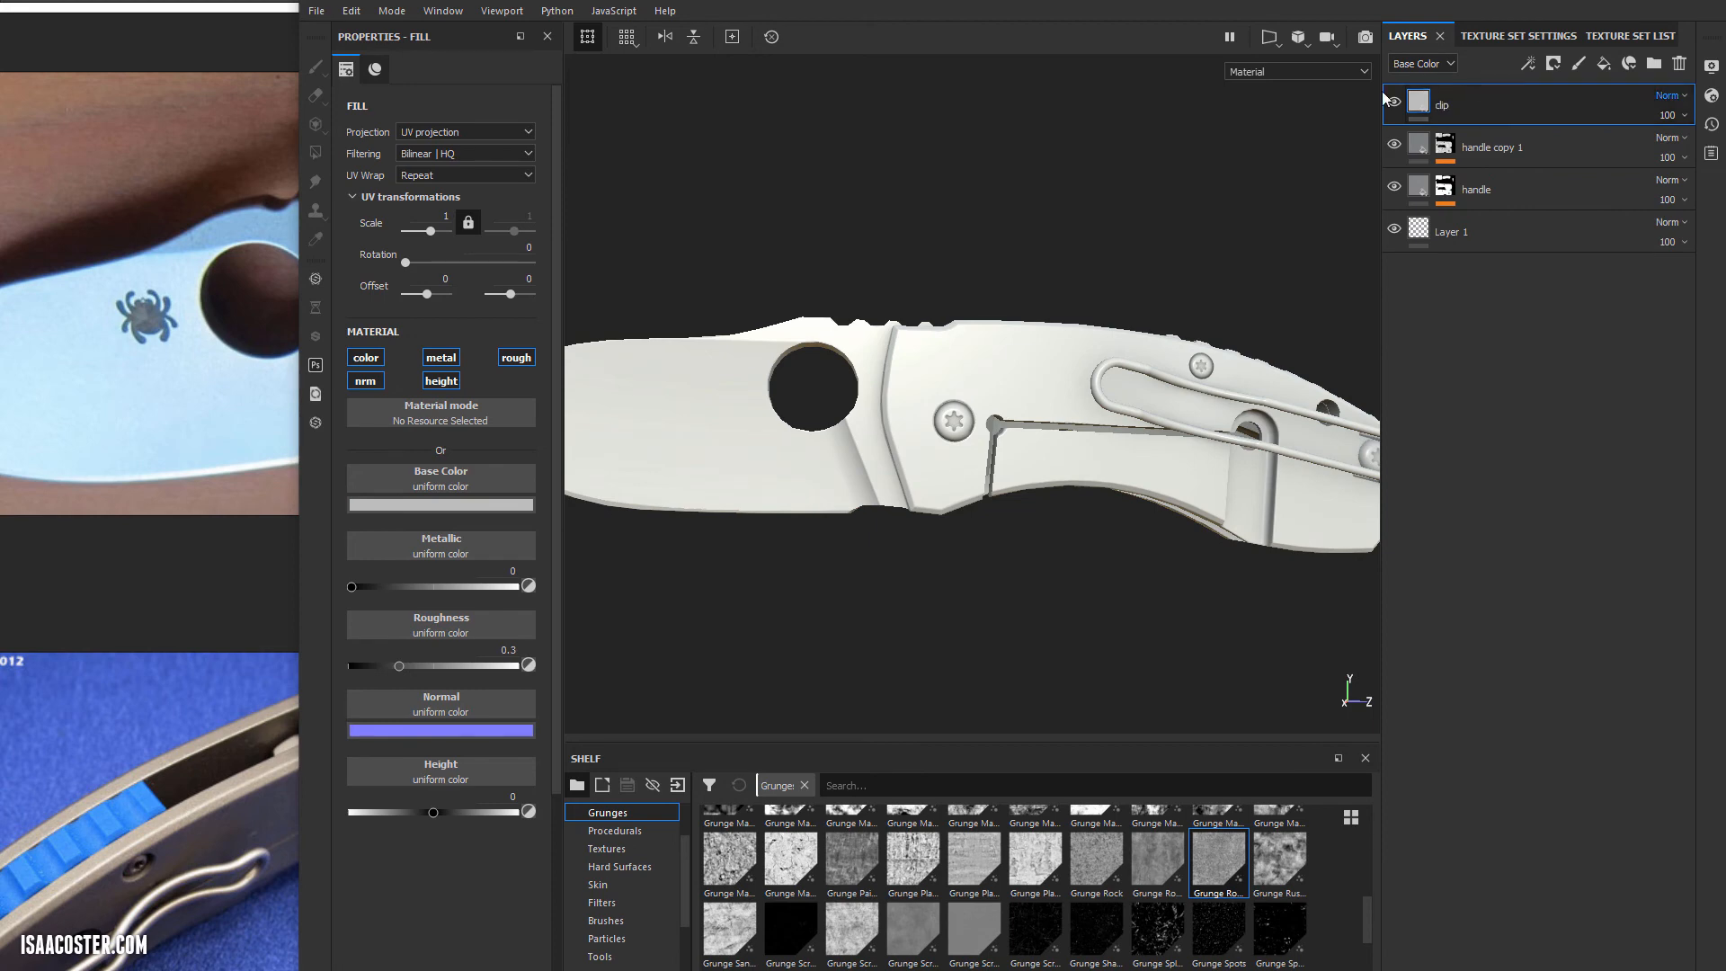
pyautogui.rightClick(1443, 104)
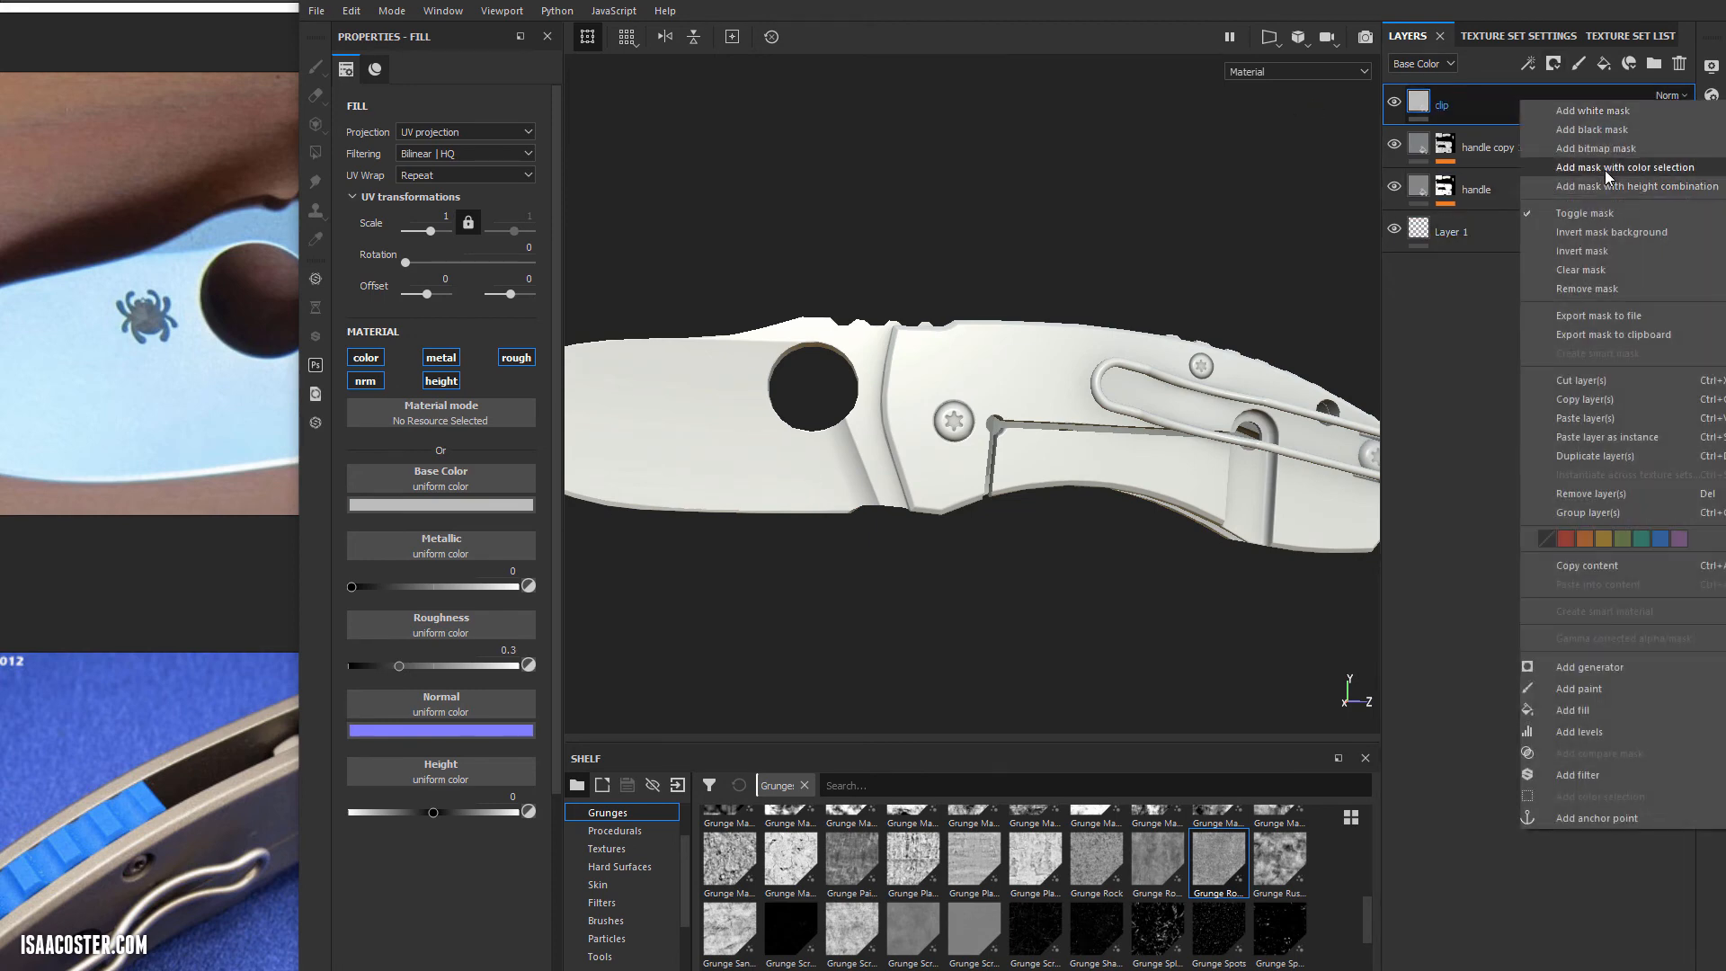
pyautogui.click(1625, 166)
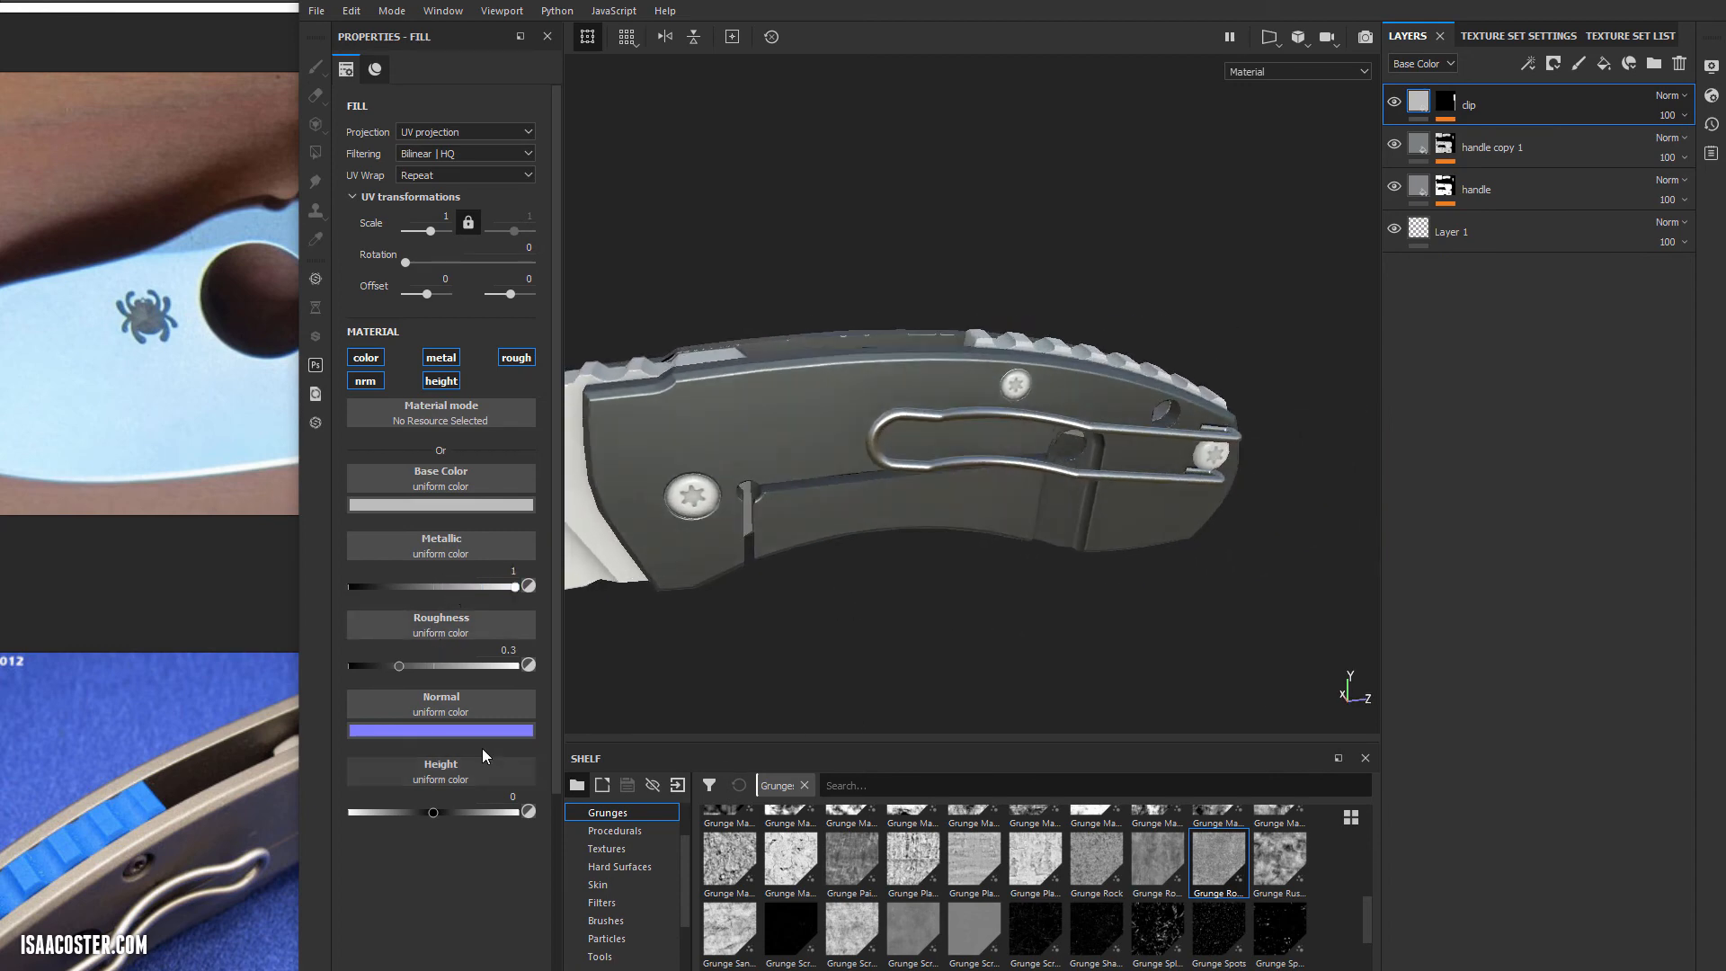
pyautogui.moveTo(399, 666); pyautogui.dragTo(438, 665)
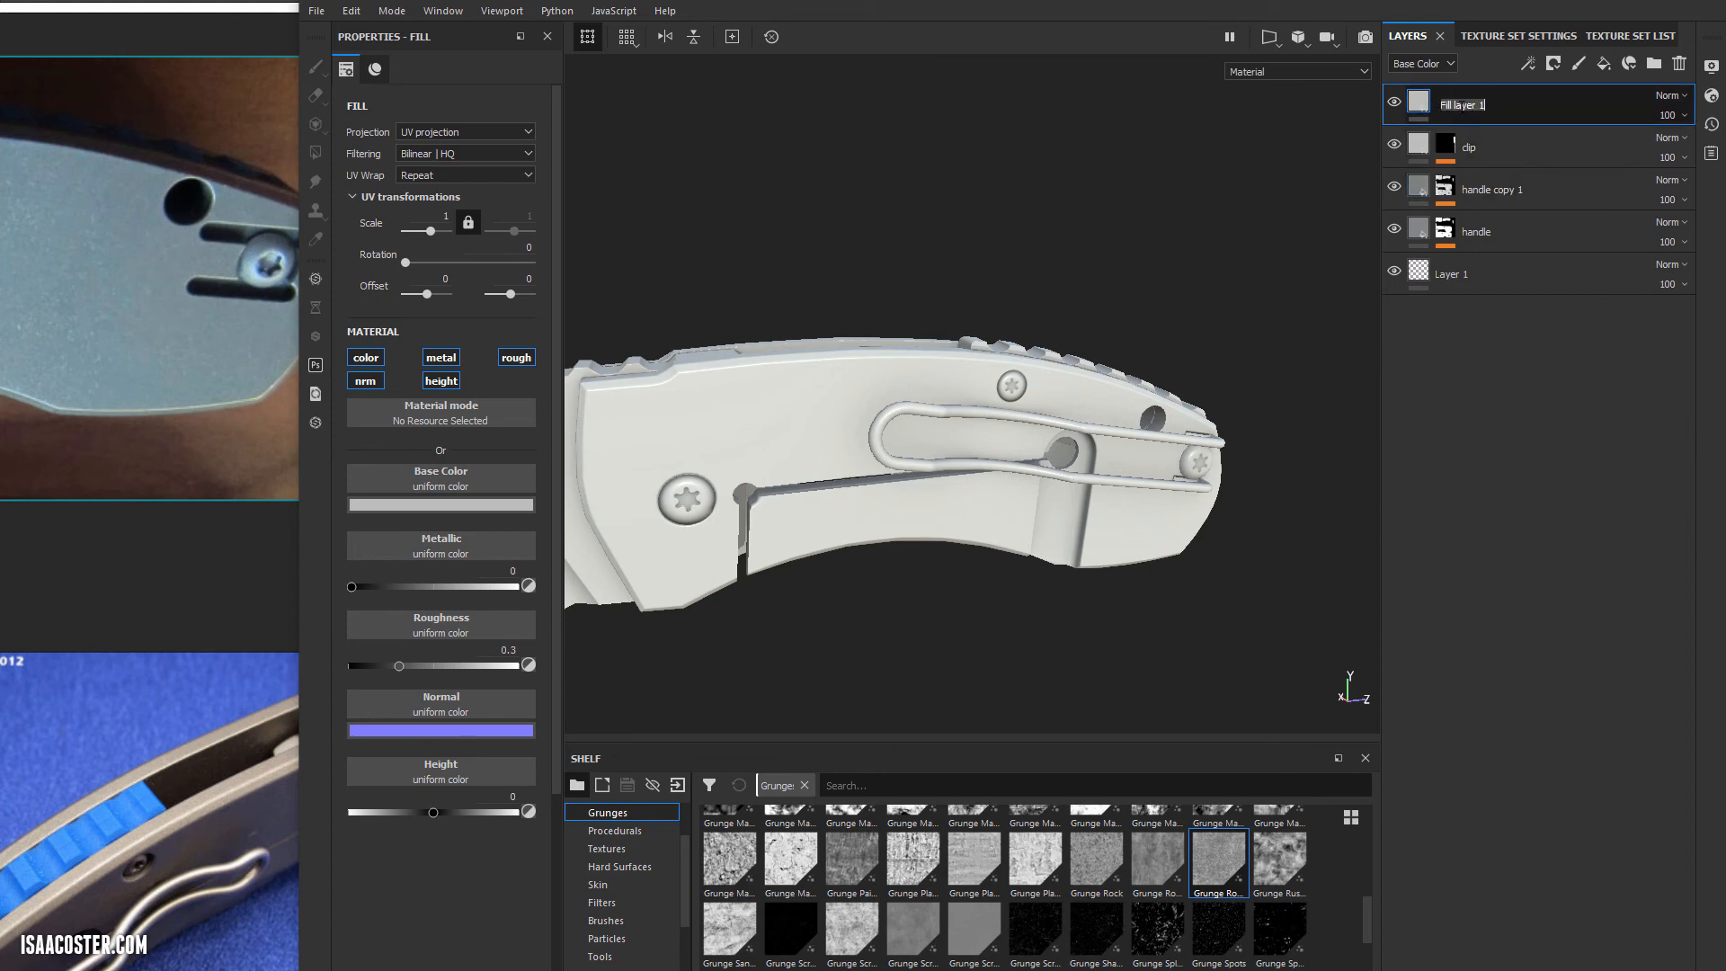
# Name the layer 'screws', mask it by the green screw ID colour and make it fully metallic.
pyautogui.write('screws')
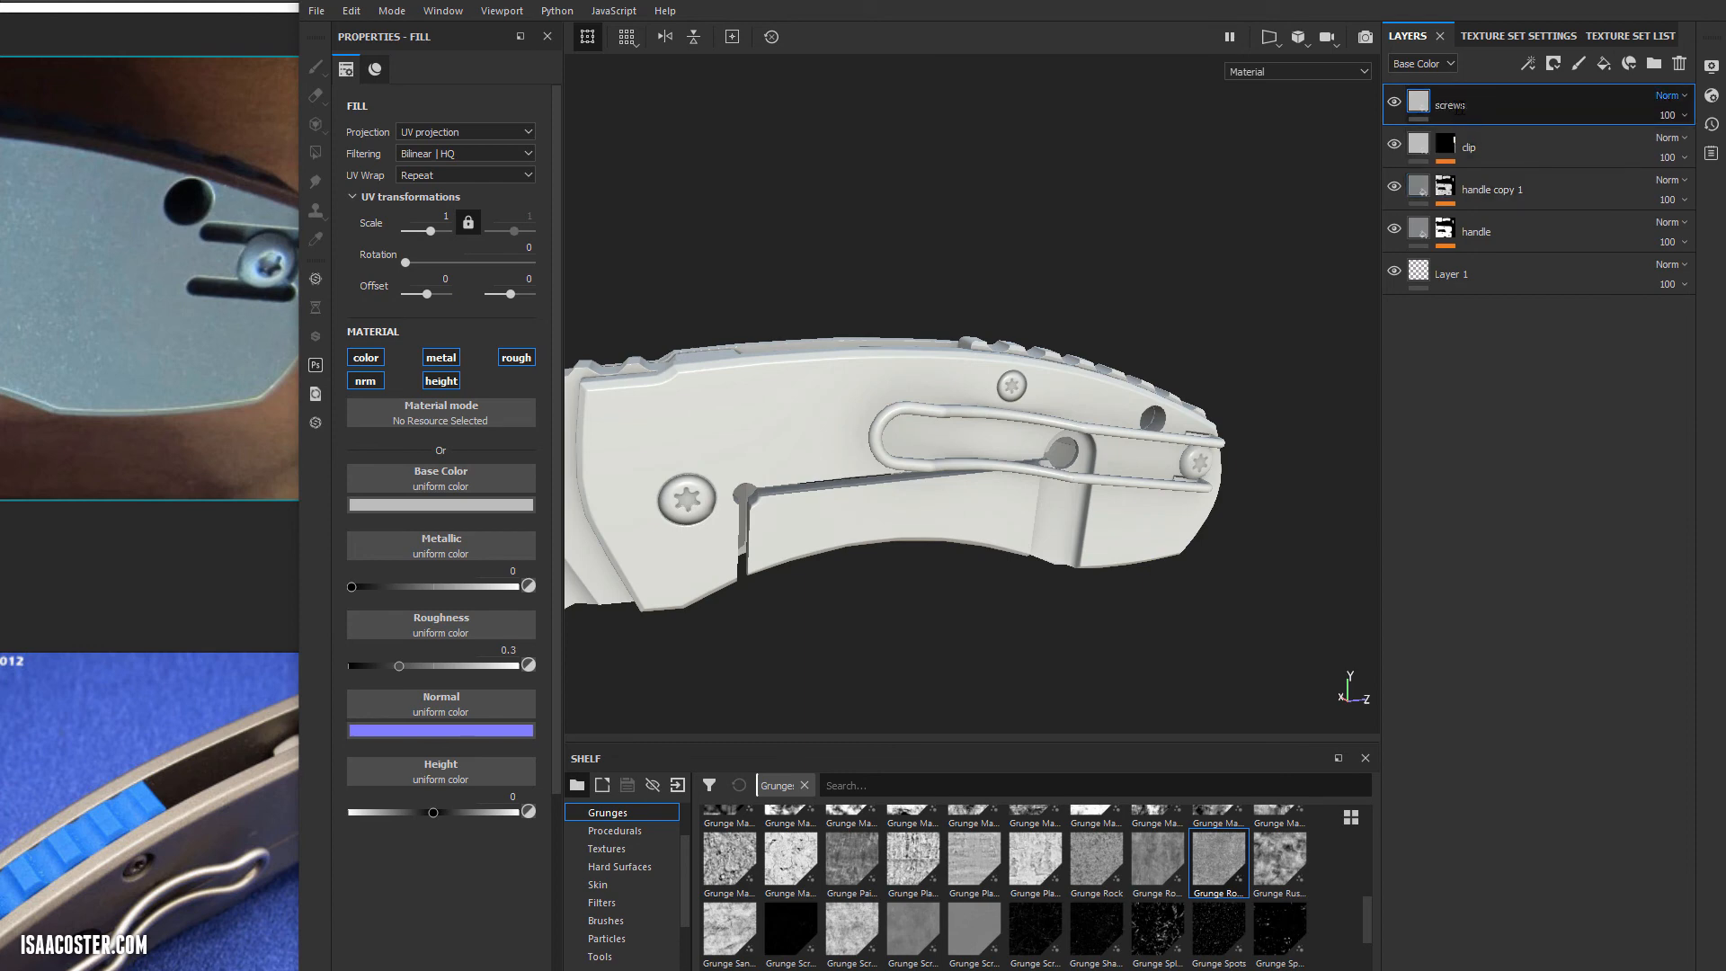
pyautogui.rightClick(1452, 104)
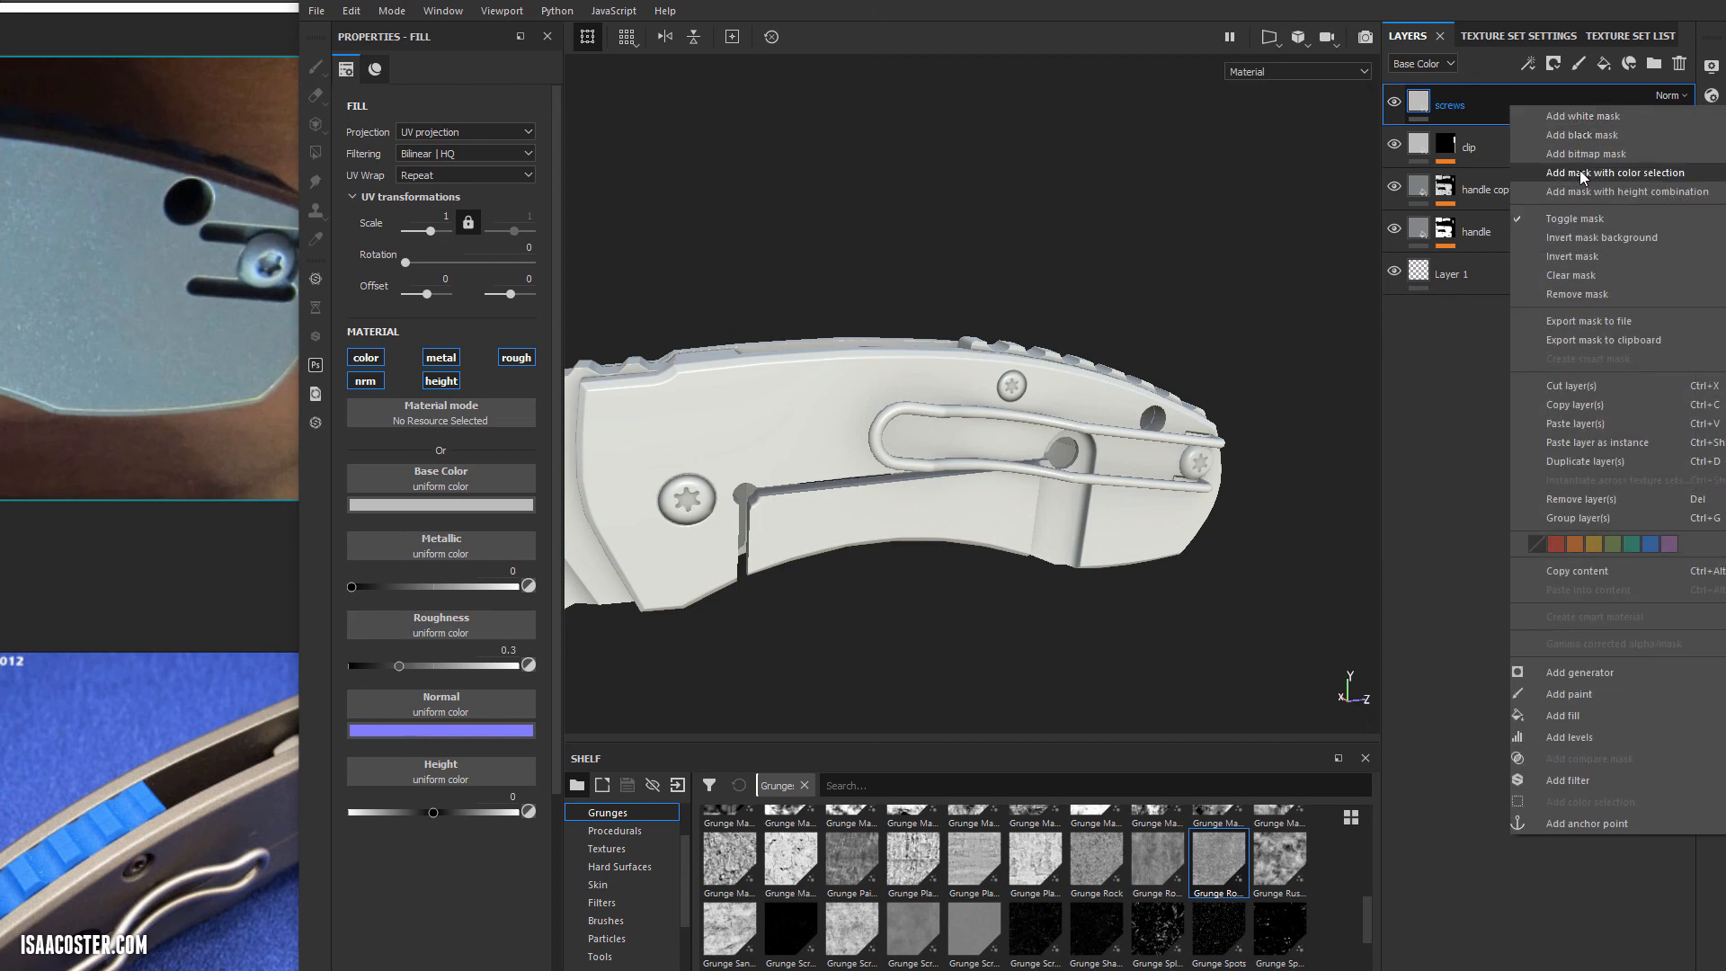
pyautogui.click(1615, 172)
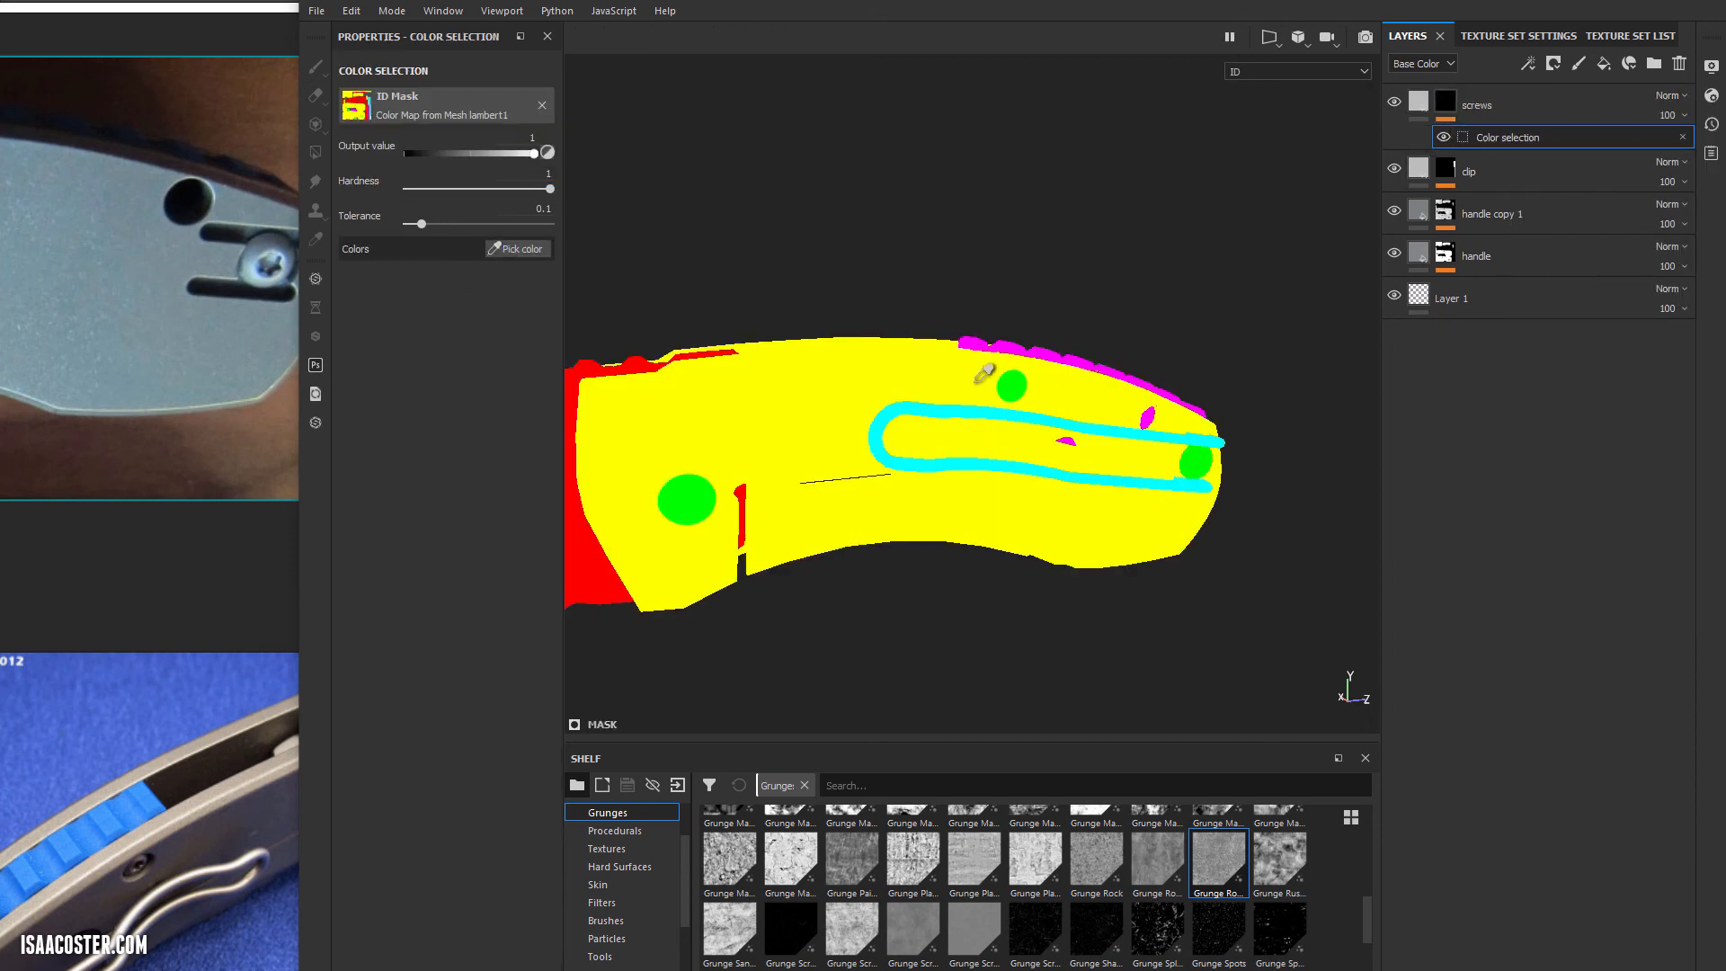
pyautogui.click(1297, 70)
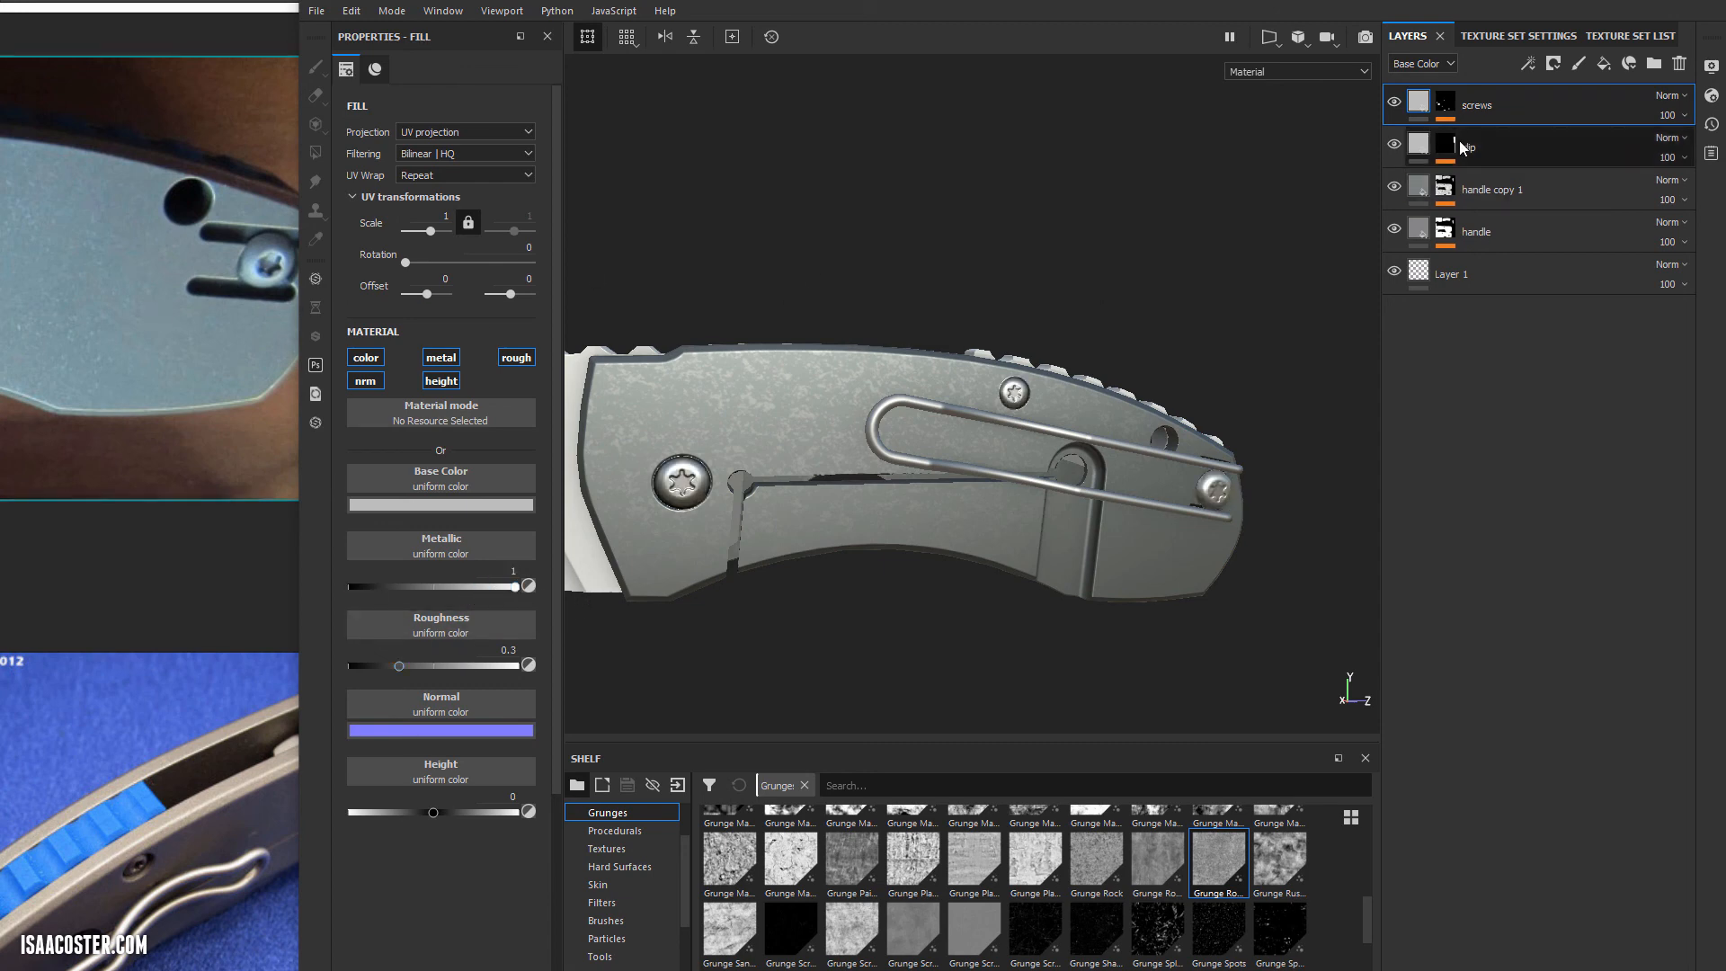
pyautogui.click(441, 503)
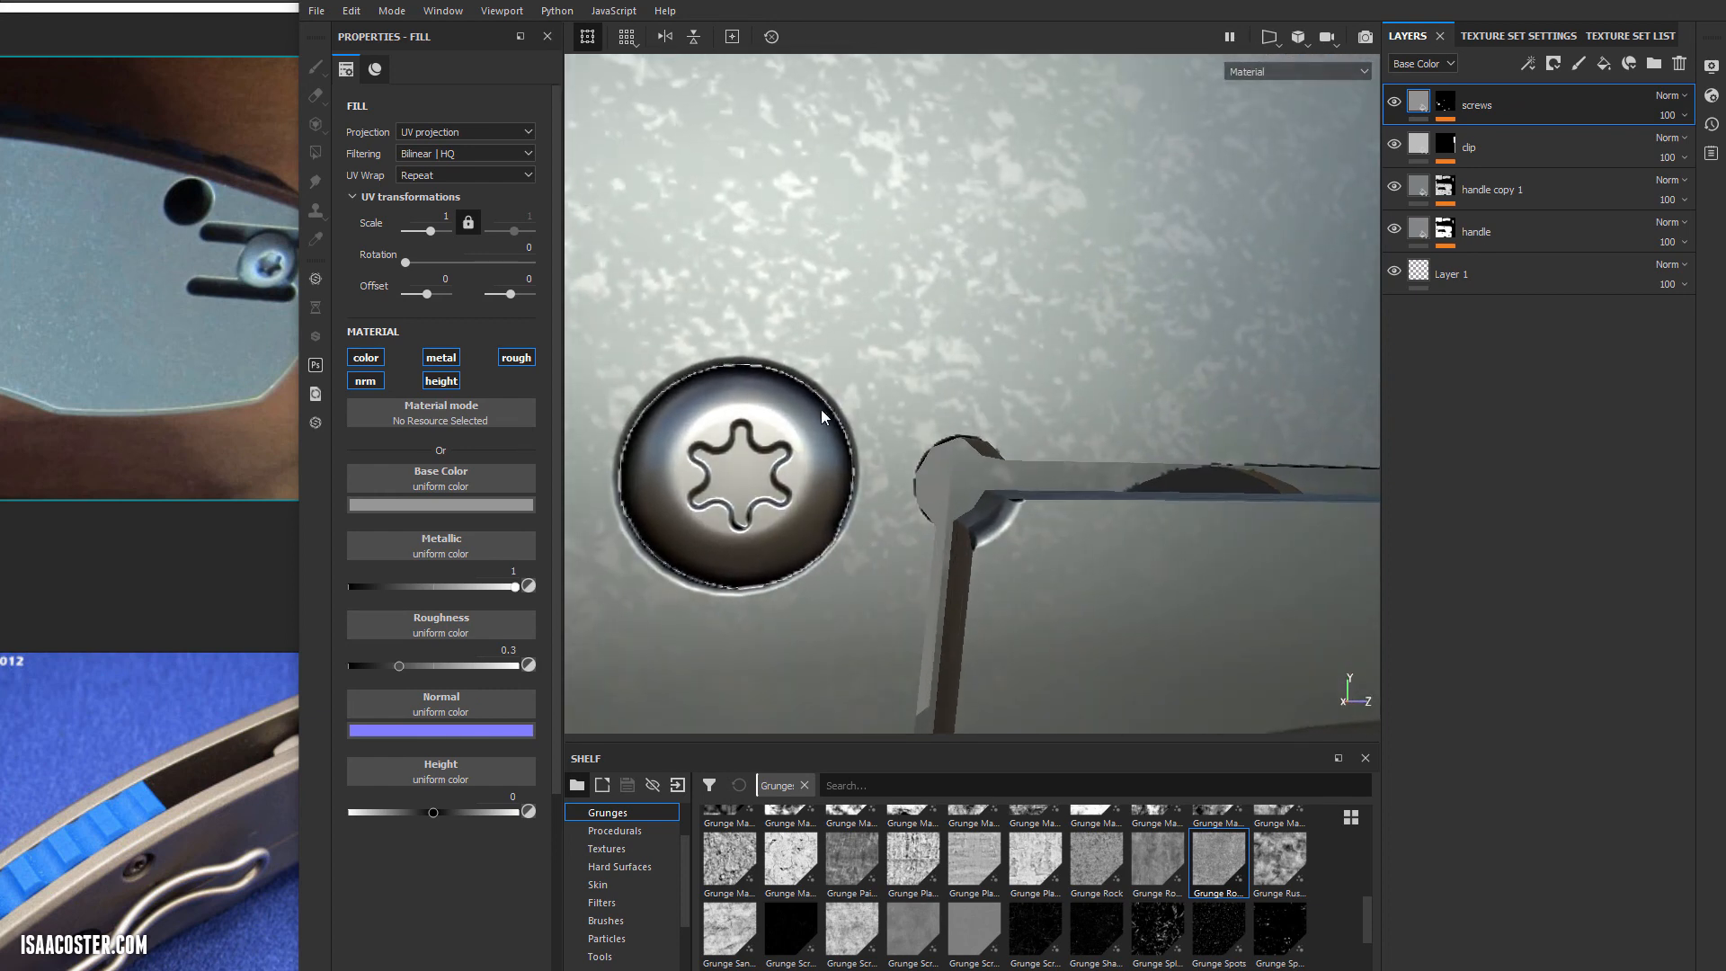
# Inspect the mesh ID colours in the viewport, then return to the Material view.
pyautogui.click(1297, 70)
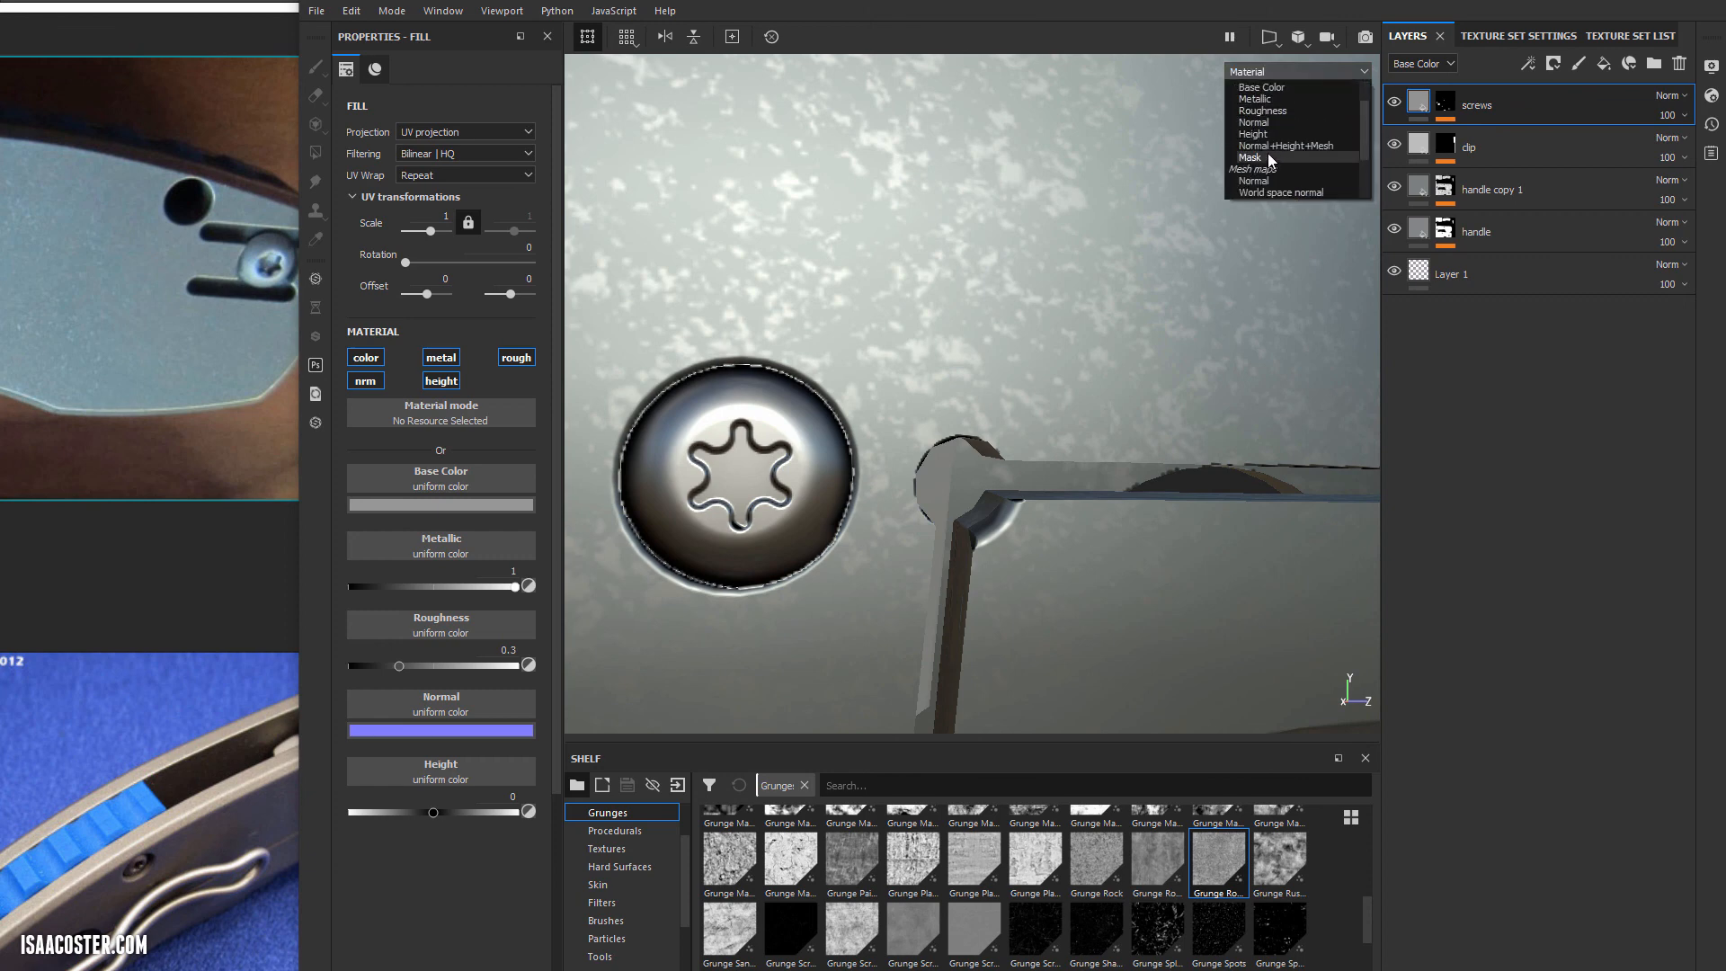
pyautogui.click(1293, 169)
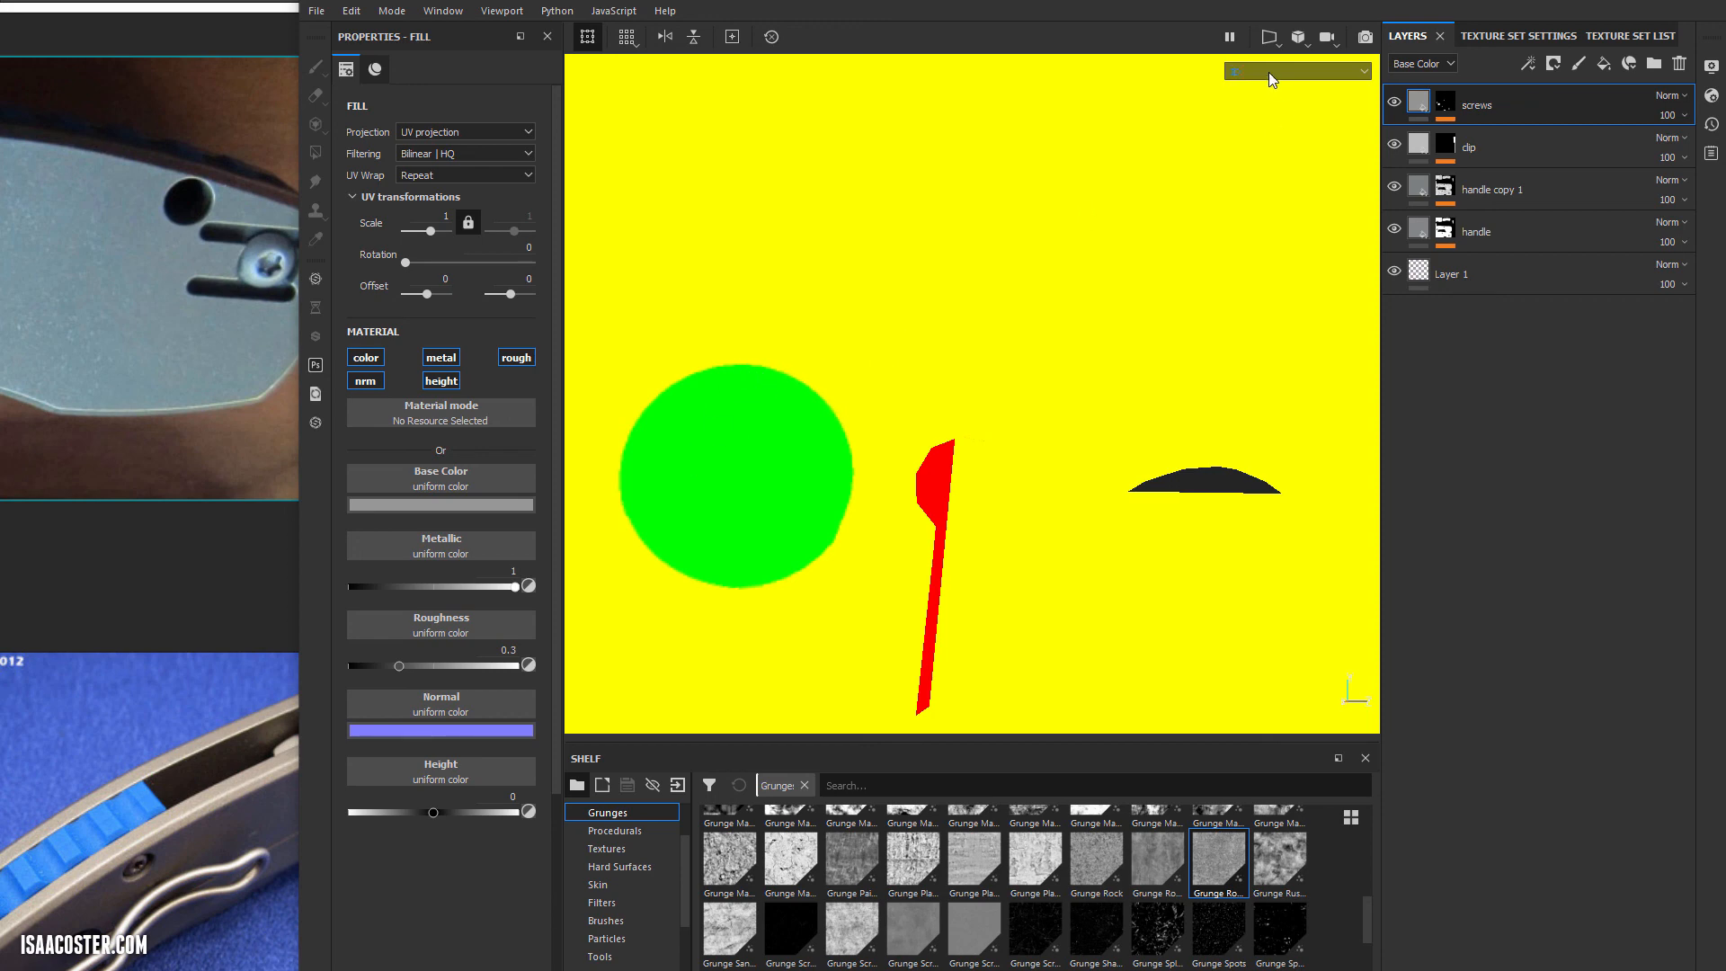
pyautogui.click(1297, 70)
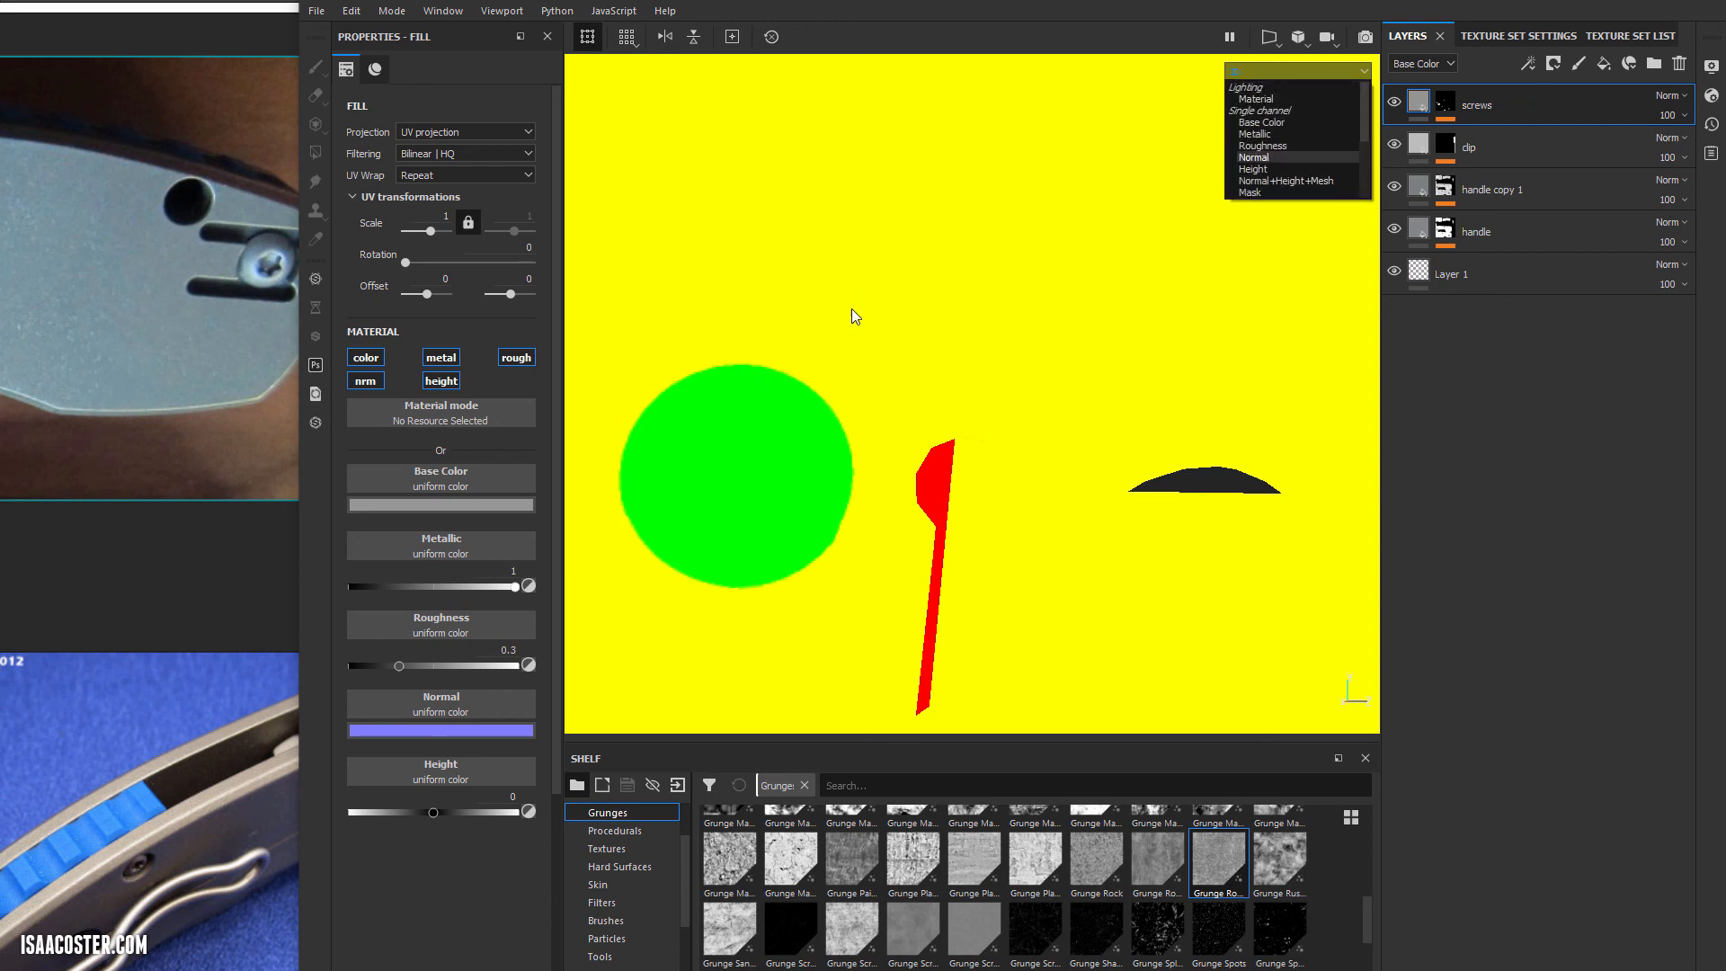
pyautogui.click(1256, 97)
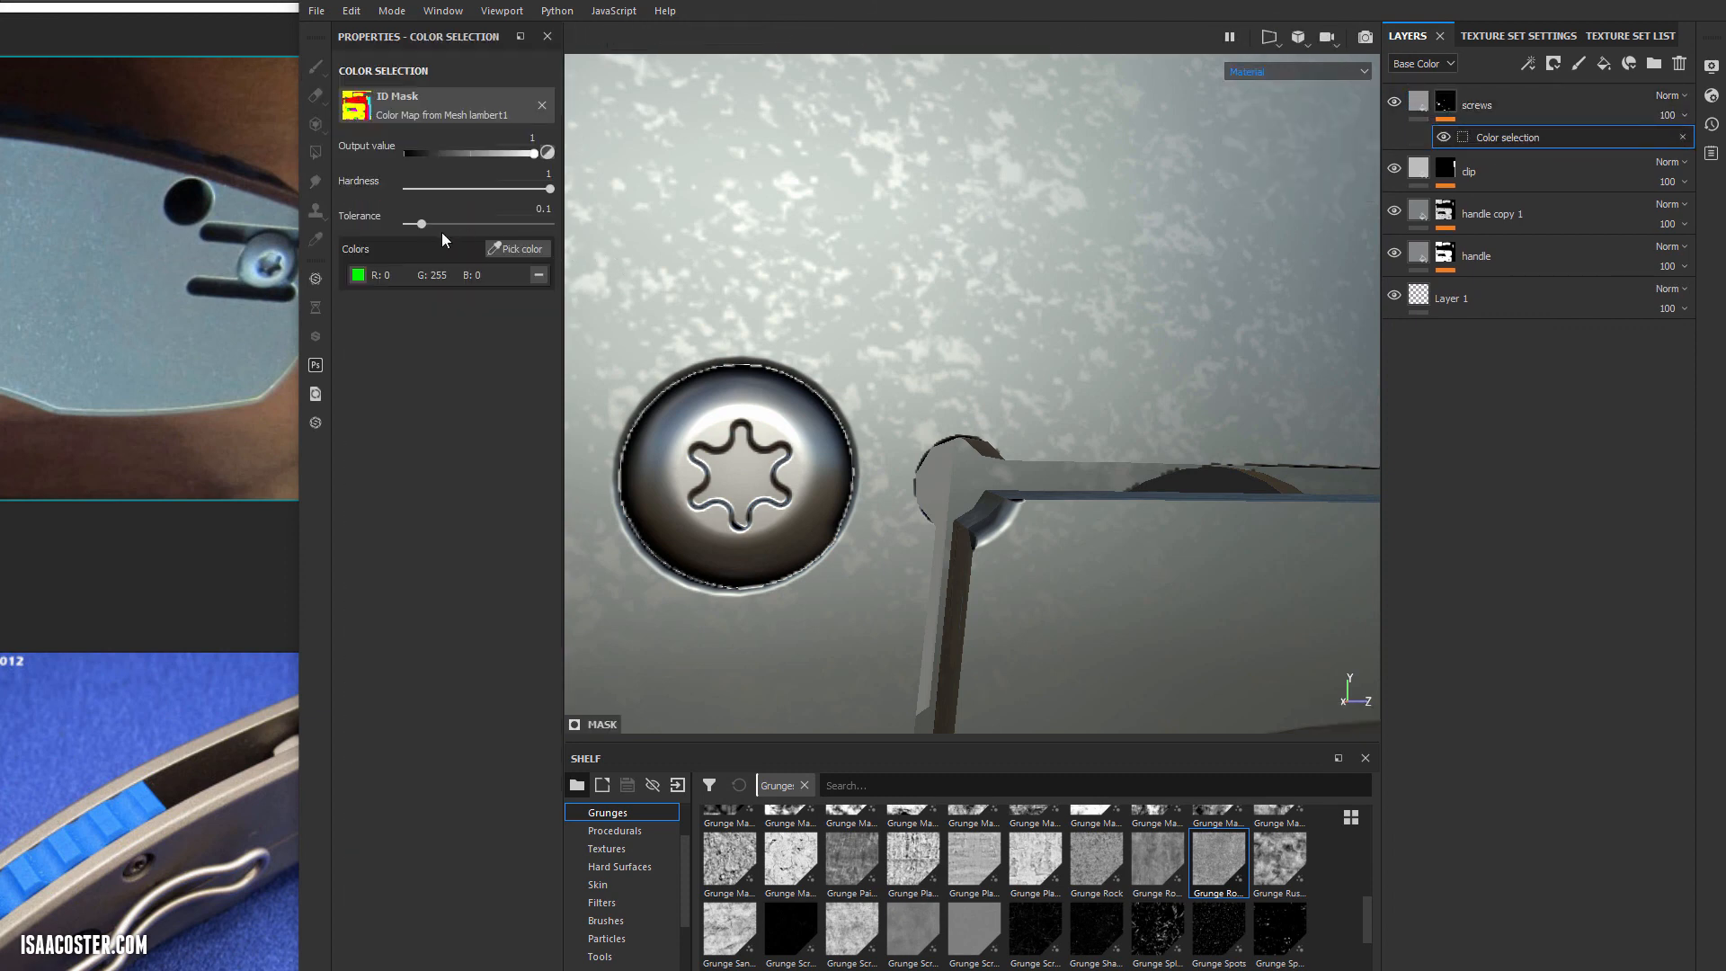
# Set the screws mask colour-selection tolerance to about 0.37.
pyautogui.moveTo(415, 223); pyautogui.dragTo(423, 223)
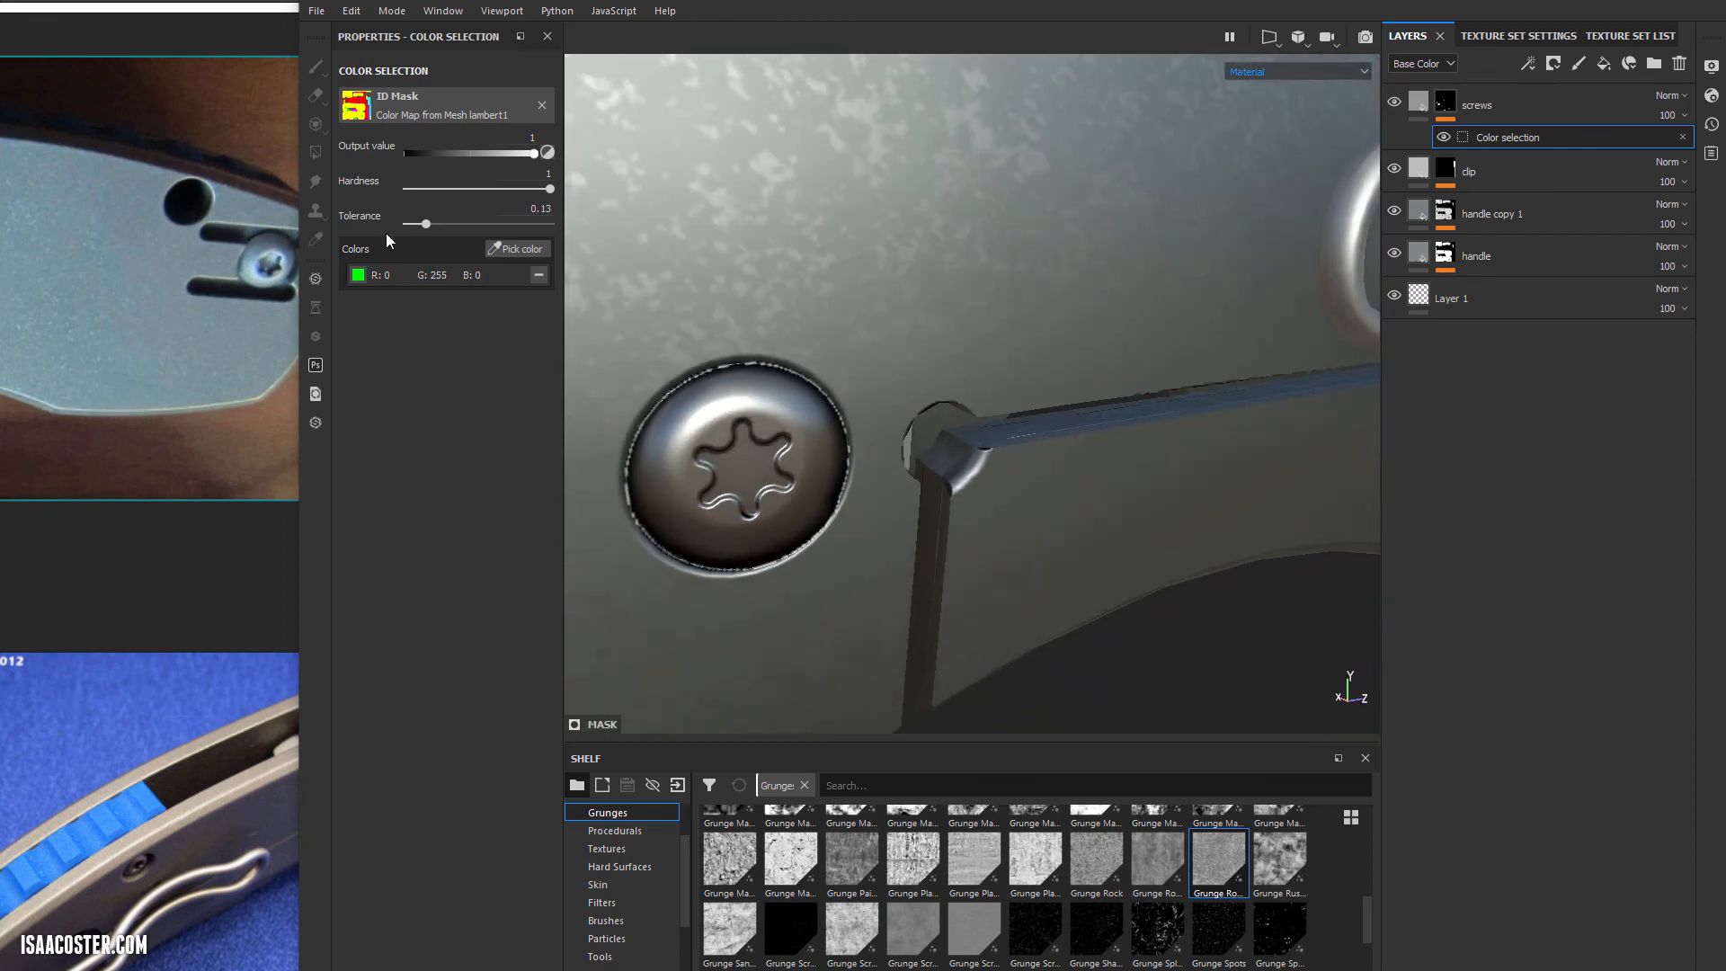
pyautogui.moveTo(415, 225); pyautogui.dragTo(509, 225)
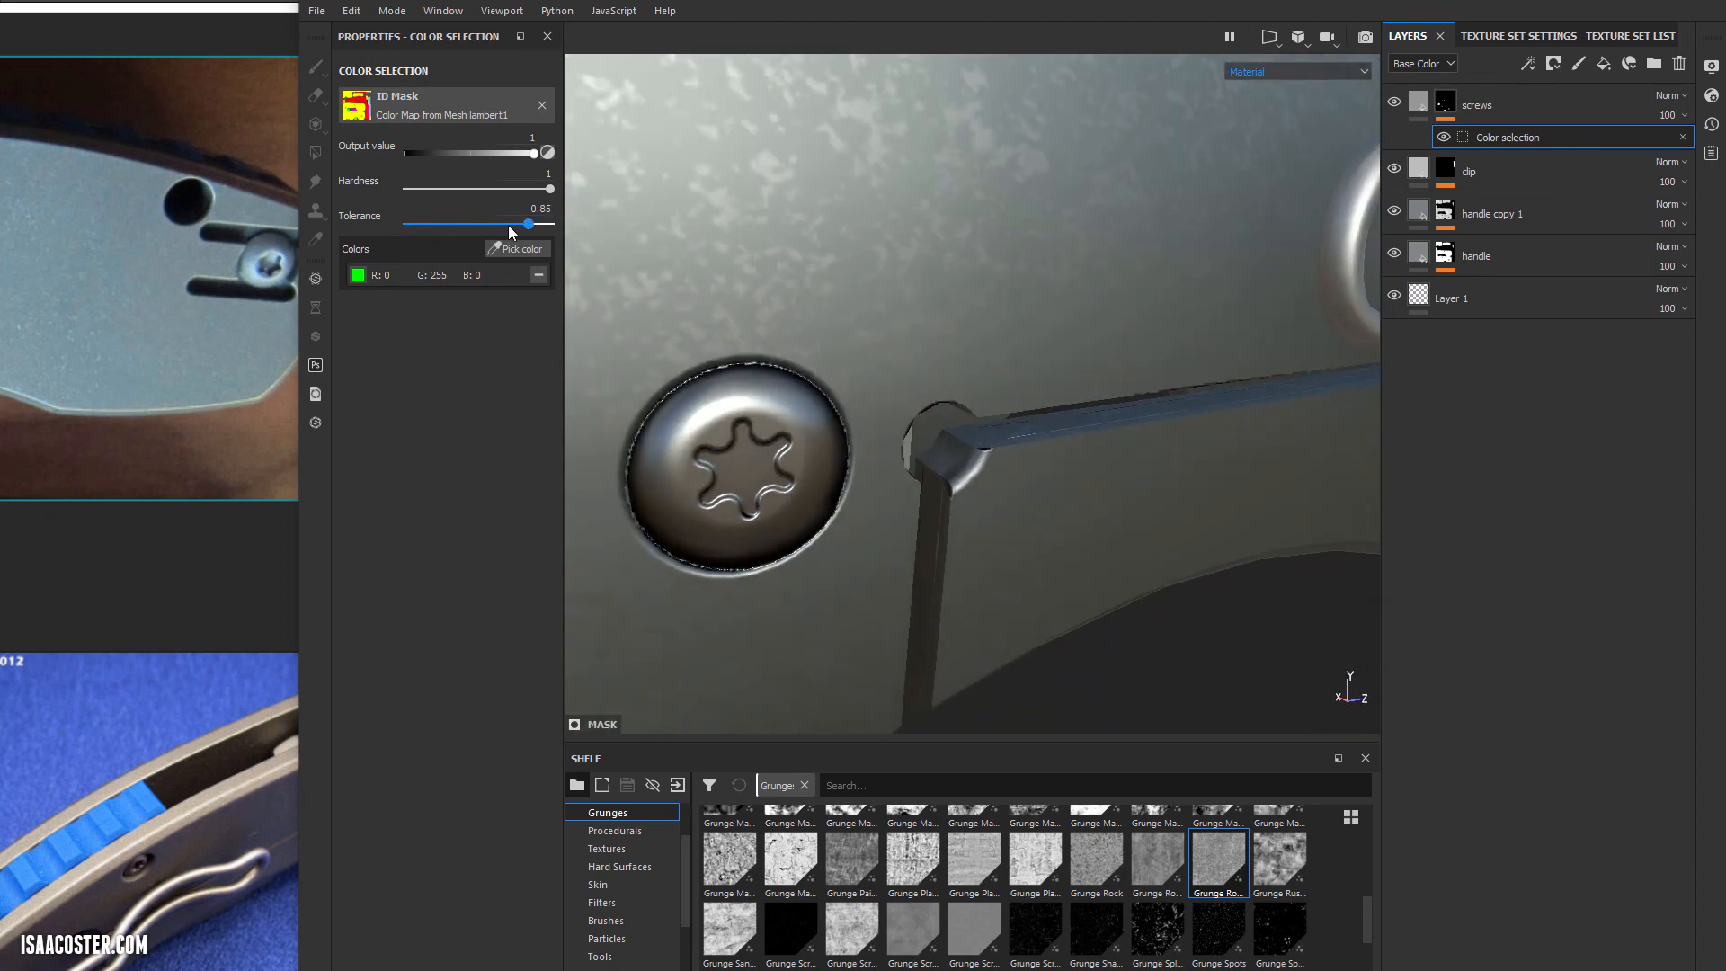
pyautogui.moveTo(527, 225); pyautogui.dragTo(460, 225)
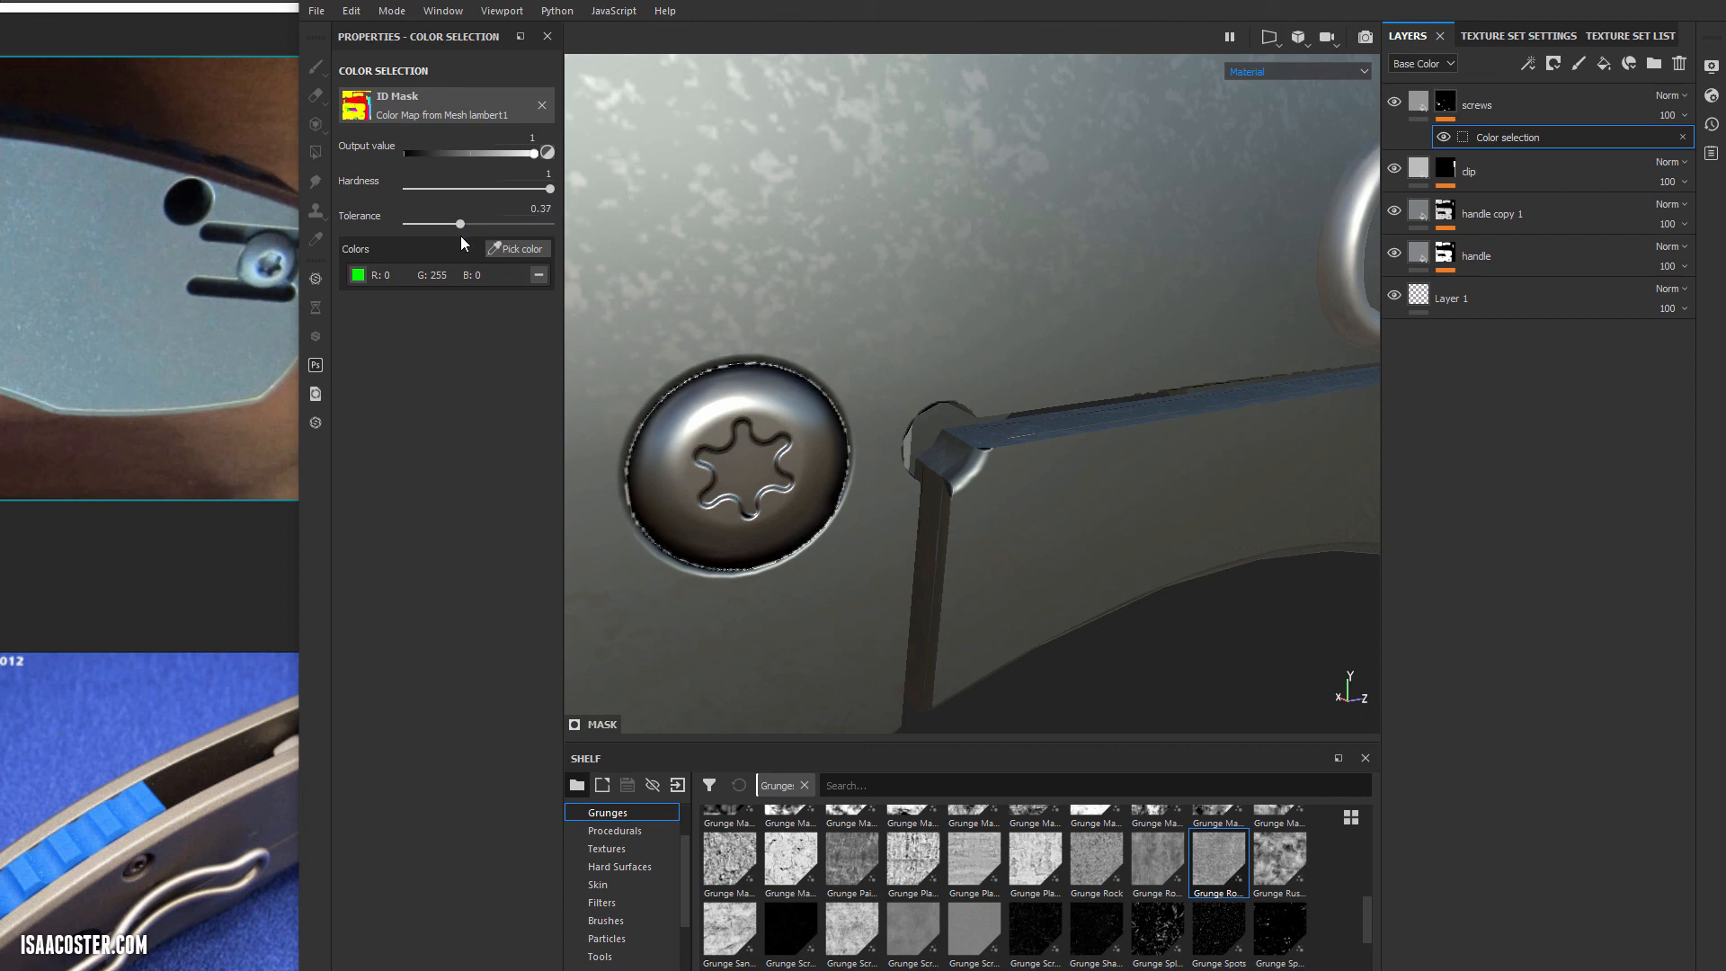